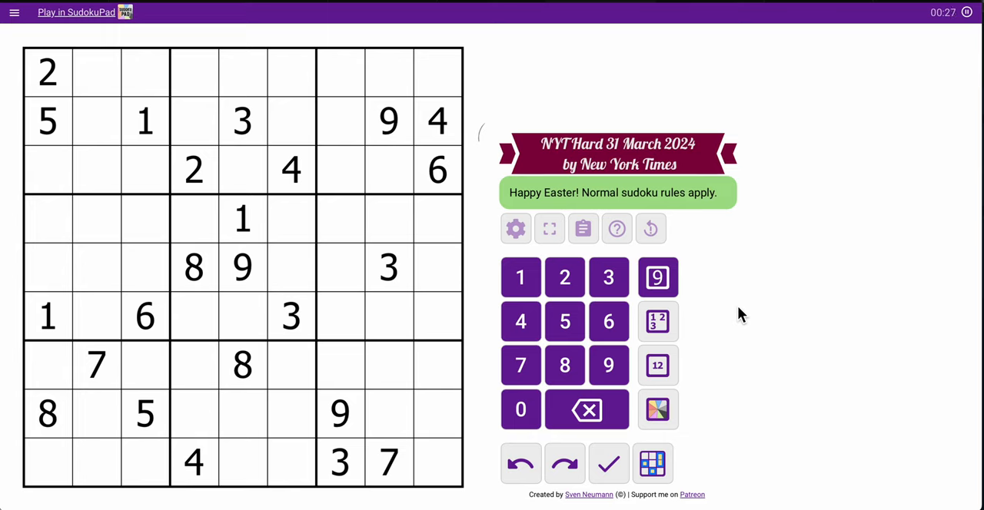
{"action": "mouse_move", "coordinate": [483, 169]}
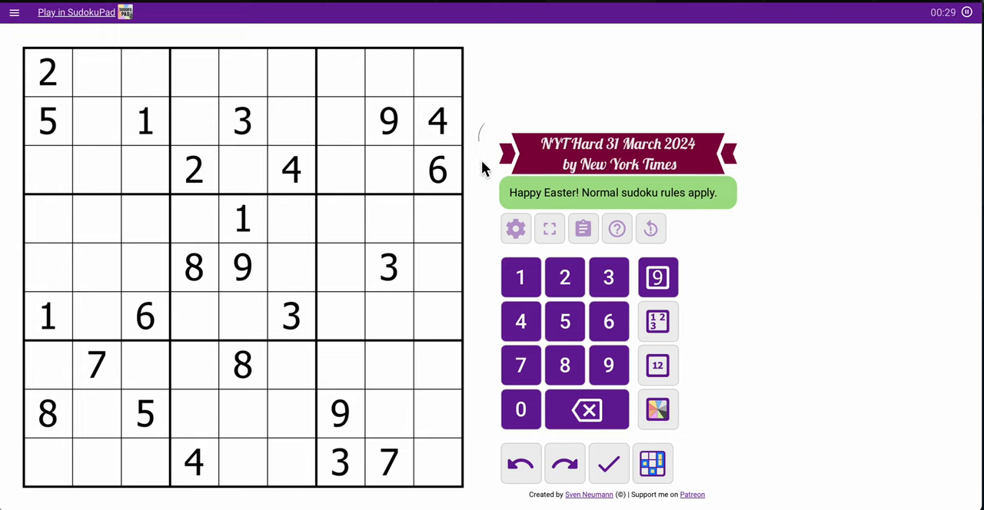
{"action": "mouse_move", "coordinate": [120, 85]}
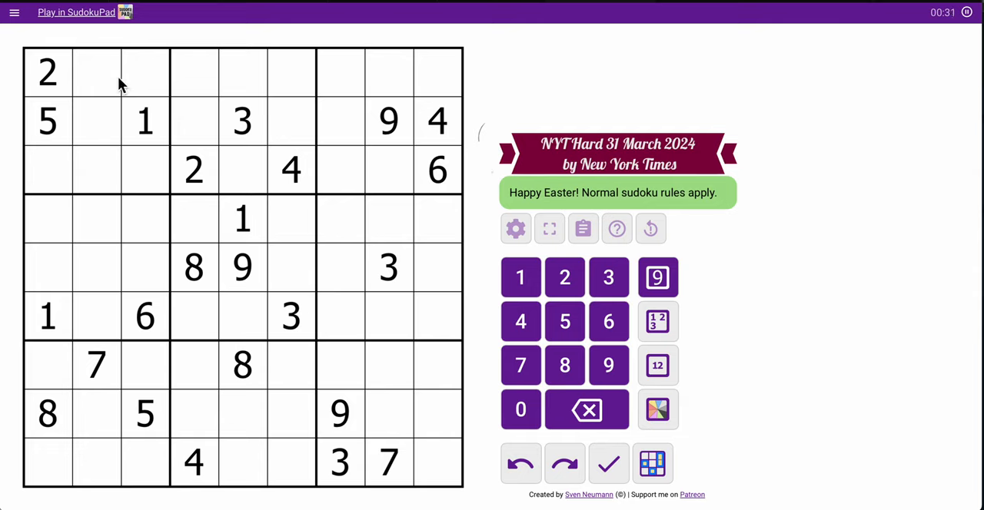
Step: Place 2 in row 2 column 7 and corner-mark 4 in row 1 columns 2-3
{"action": "left_click", "coordinate": [194, 169]}
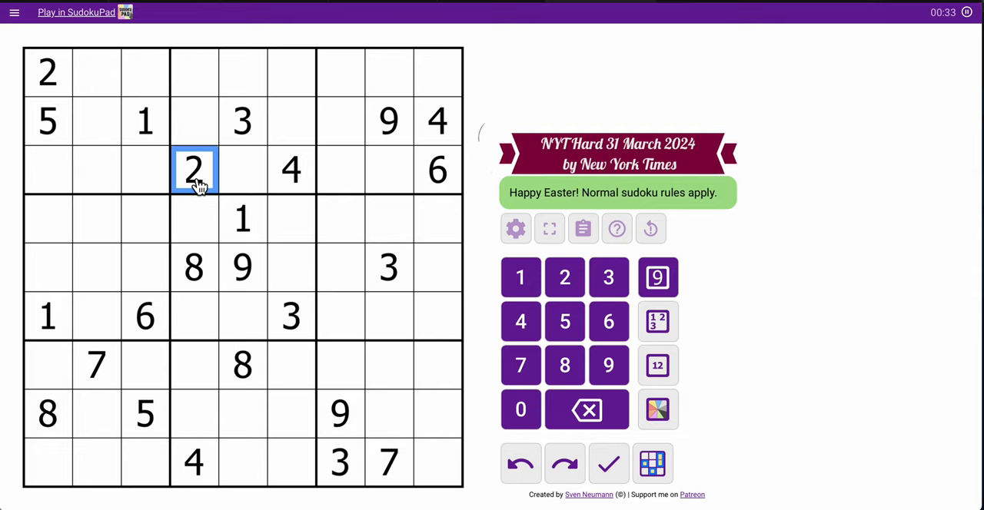
{"action": "left_click", "coordinate": [342, 122]}
{"action": "type", "text": "2"}
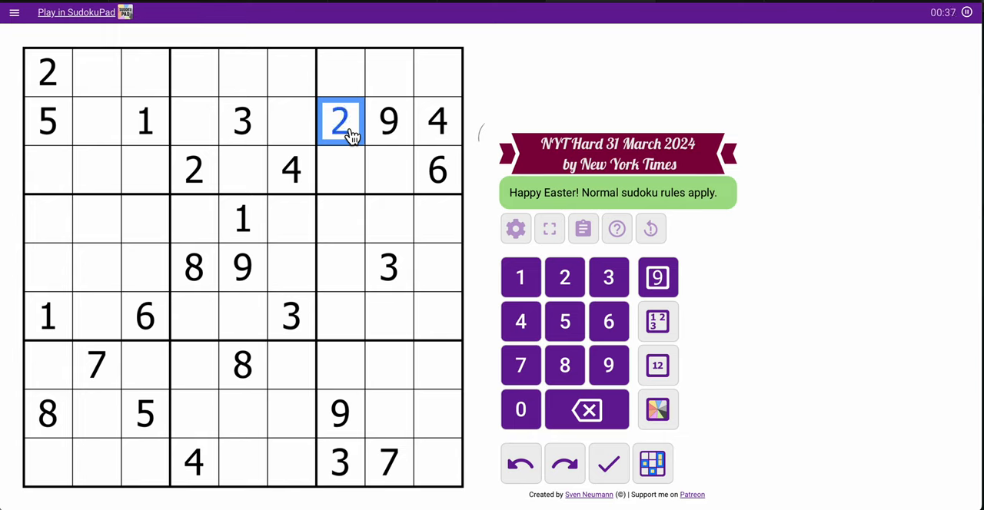
{"action": "left_click", "coordinate": [290, 169]}
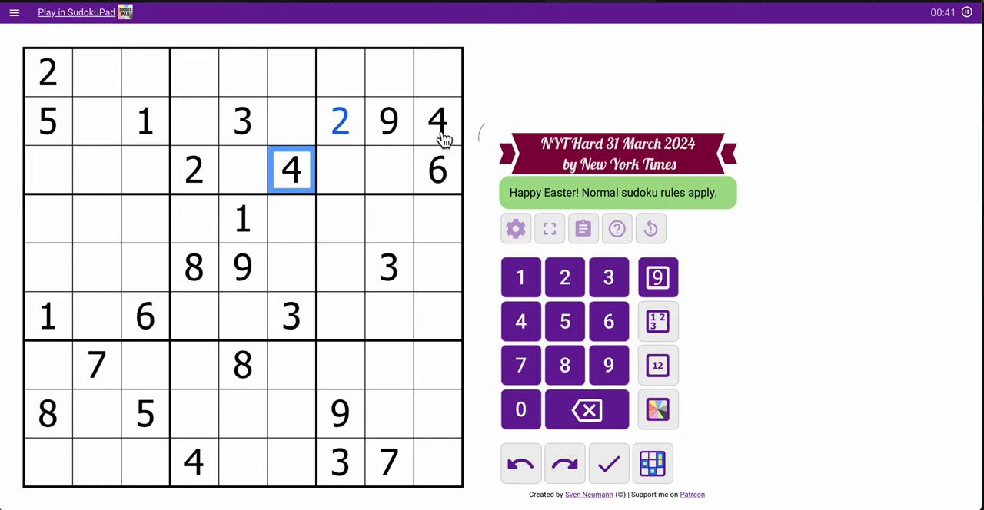
{"action": "left_click", "coordinate": [120, 71]}
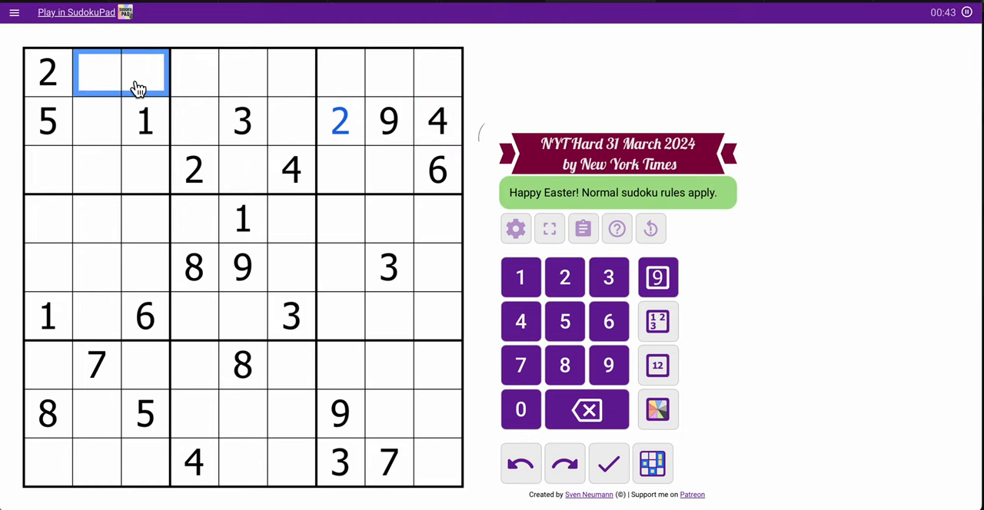
{"action": "left_click", "coordinate": [520, 320]}
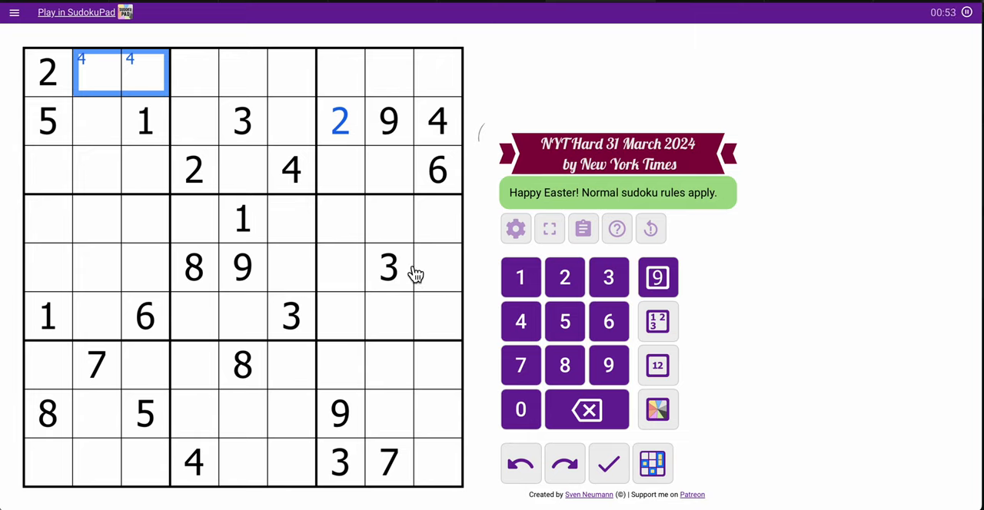
Step: Corner-mark 1 in r5c7/r5c9, place 8 in the bottom-right cell, and mark 7 in r8c4-6
{"action": "left_click", "coordinate": [439, 267]}
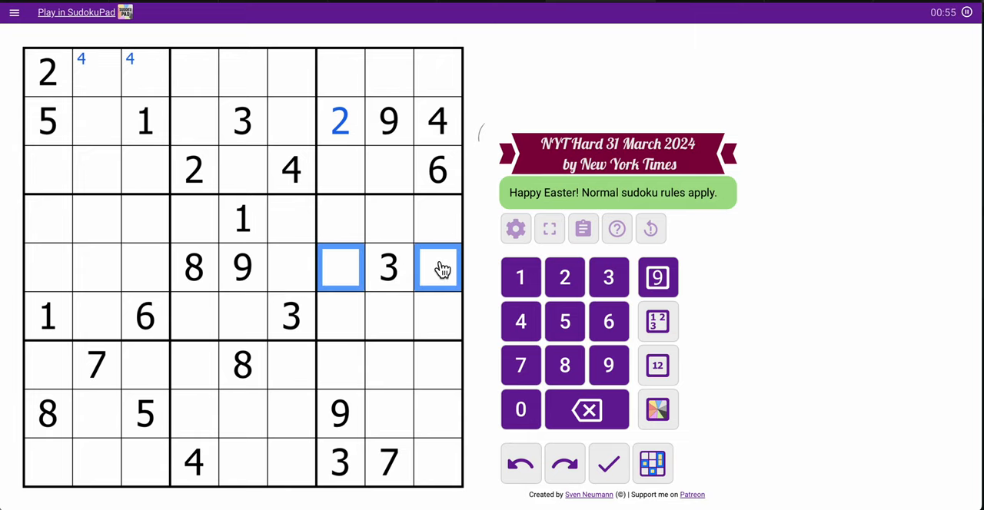
{"action": "left_click", "coordinate": [520, 276]}
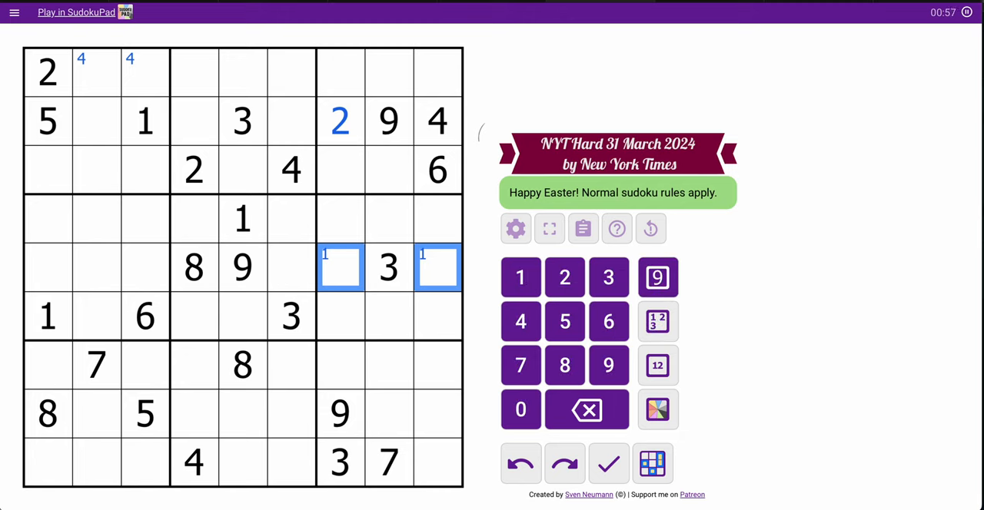
{"action": "mouse_move", "coordinate": [209, 234]}
{"action": "type", "text": "3"}
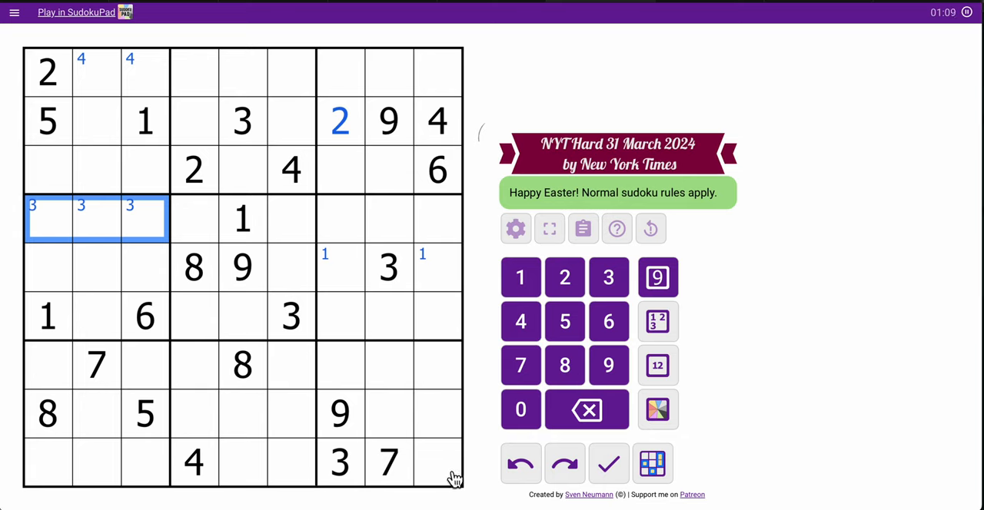
{"action": "left_click", "coordinate": [438, 461]}
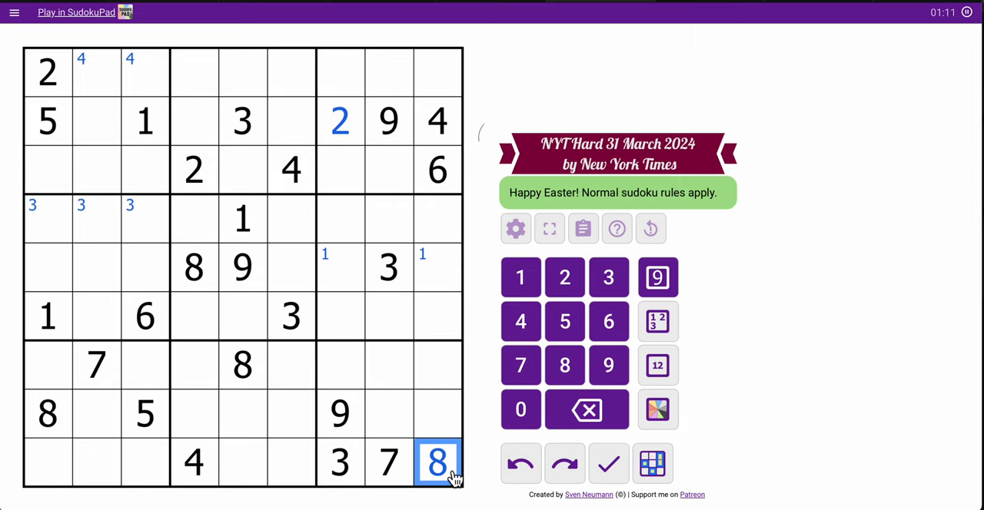
{"action": "left_click", "coordinate": [243, 416]}
{"action": "type", "text": "7"}
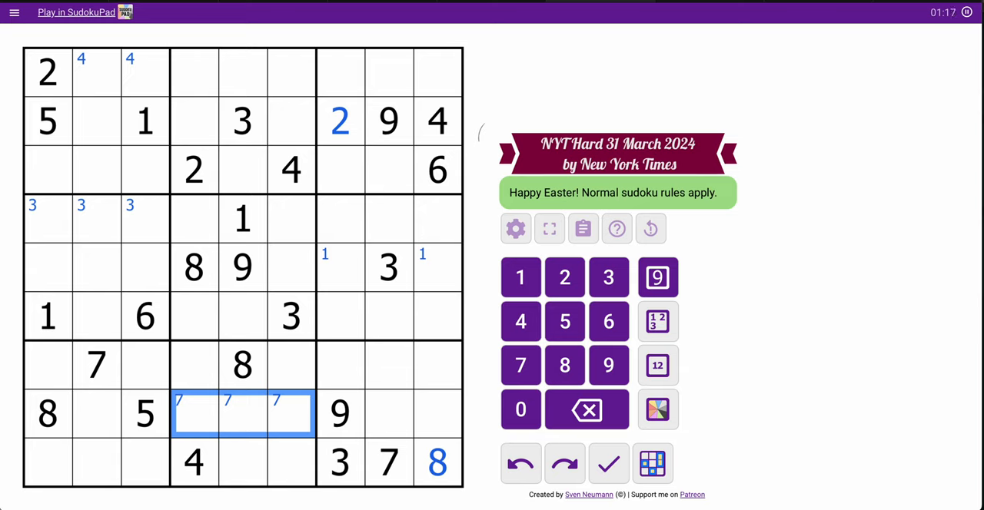
{"action": "mouse_move", "coordinate": [83, 314]}
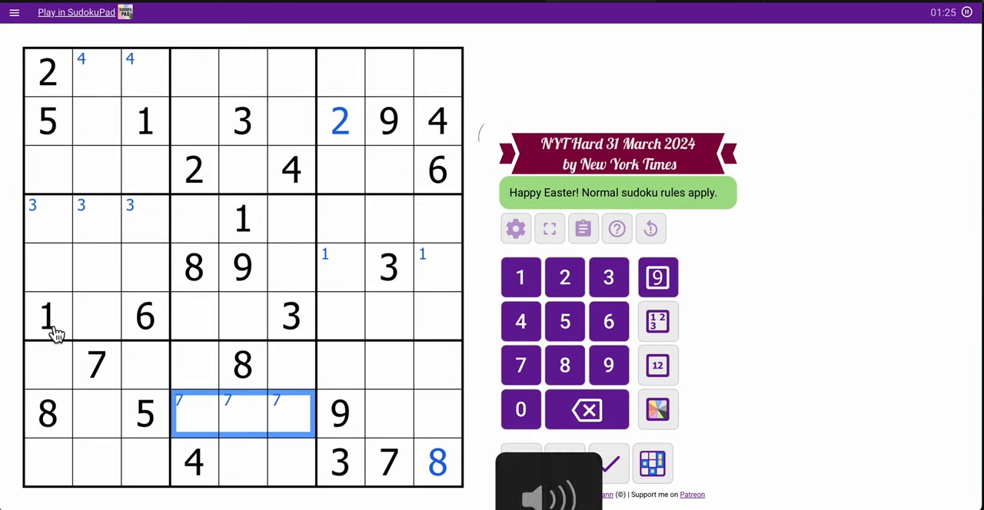
Step: Corner-mark 5 and 1 in column 2 and 3/7 in column 4, then place 4 in row 6 column 5
{"action": "left_click", "coordinate": [144, 120]}
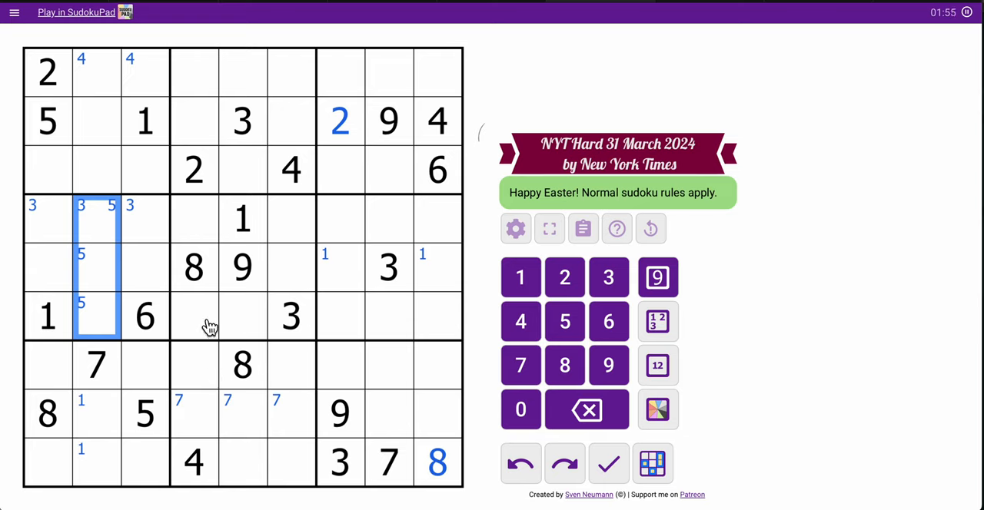
{"action": "left_click", "coordinate": [291, 316]}
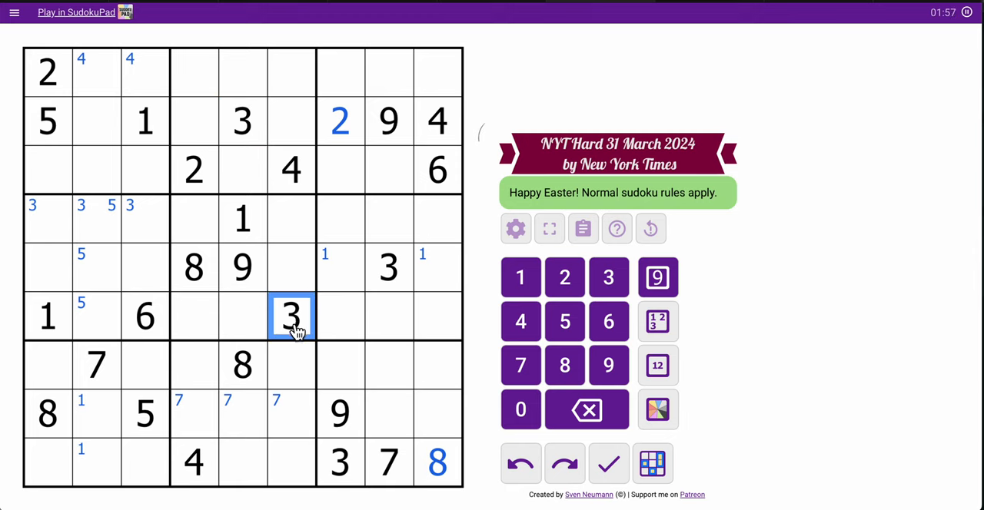
{"action": "left_click", "coordinate": [194, 387]}
{"action": "type", "text": "3"}
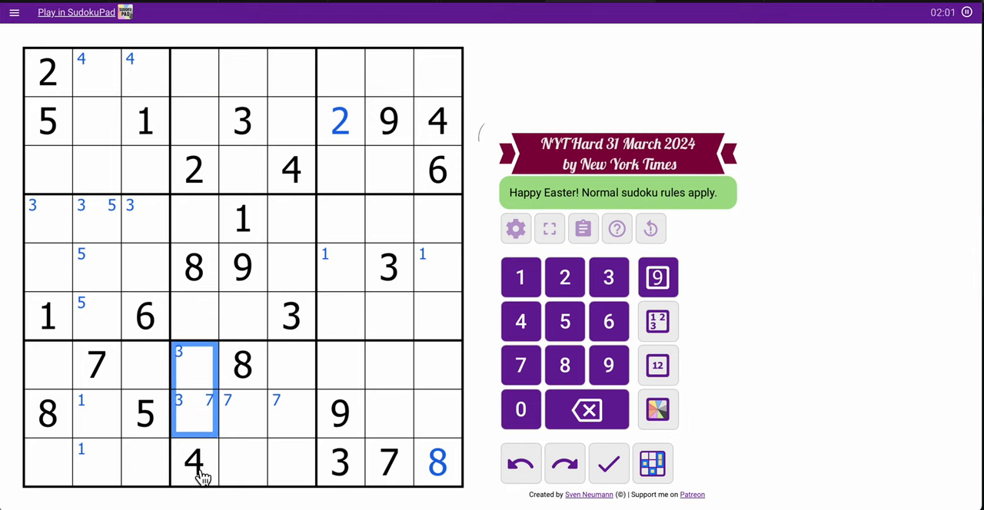
{"action": "left_click", "coordinate": [243, 315]}
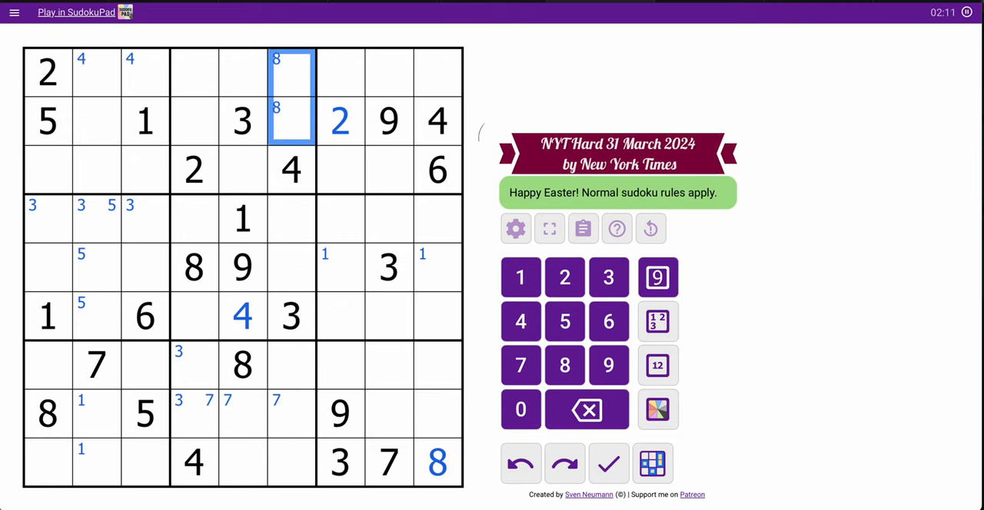
{"action": "mouse_move", "coordinate": [305, 138]}
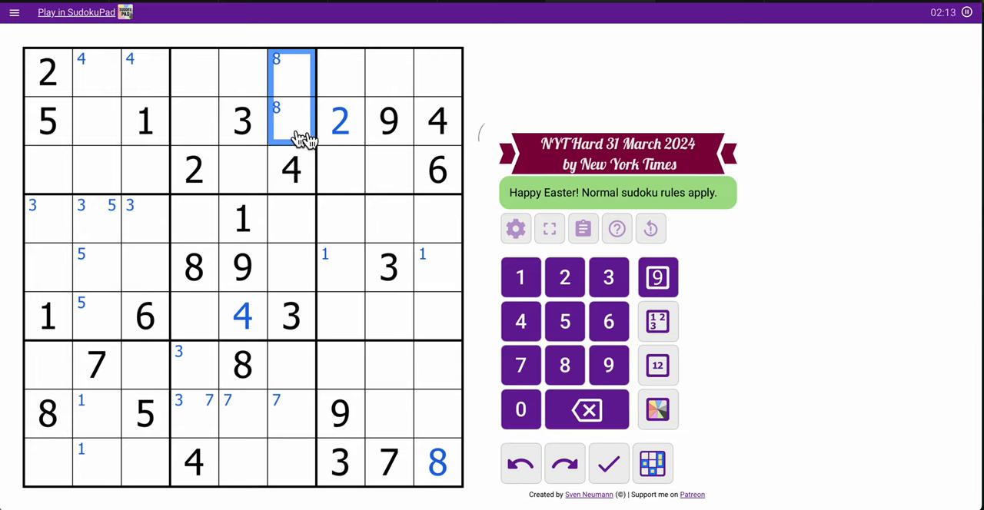
Step: Place 3 in the top-right cell and corner-mark 3s in row 3, 9s in column 9 and marks in row 2
{"action": "left_click", "coordinate": [437, 71]}
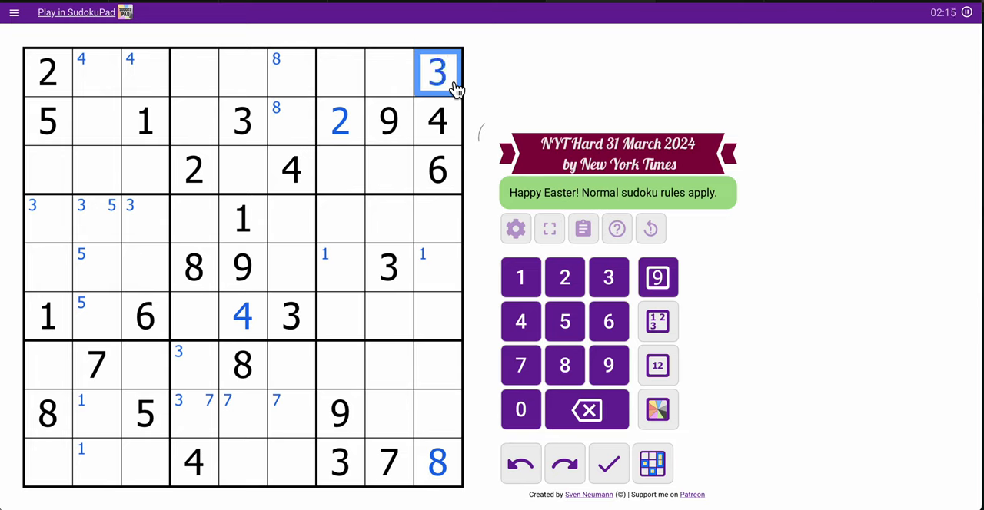
{"action": "left_click", "coordinate": [96, 169]}
{"action": "type", "text": "3"}
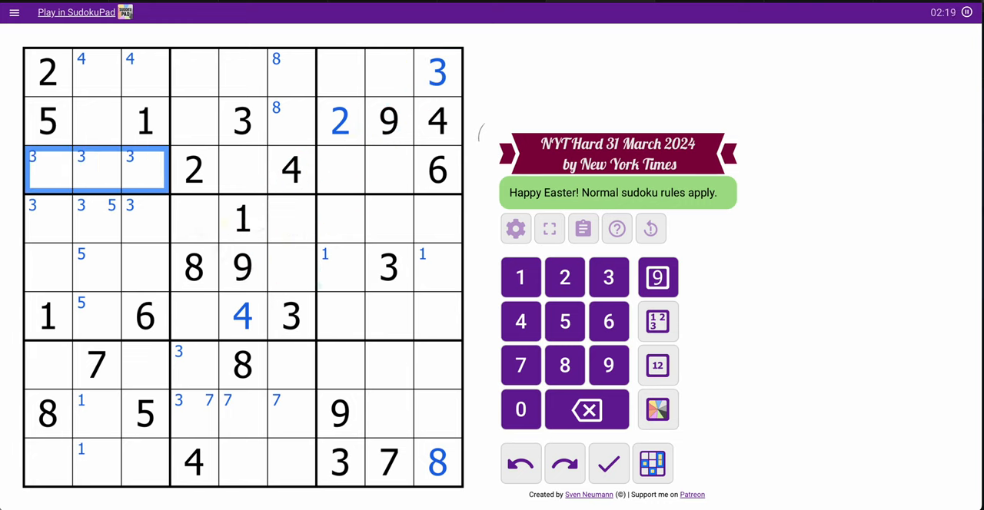
{"action": "left_click", "coordinate": [438, 218]}
{"action": "type", "text": "9"}
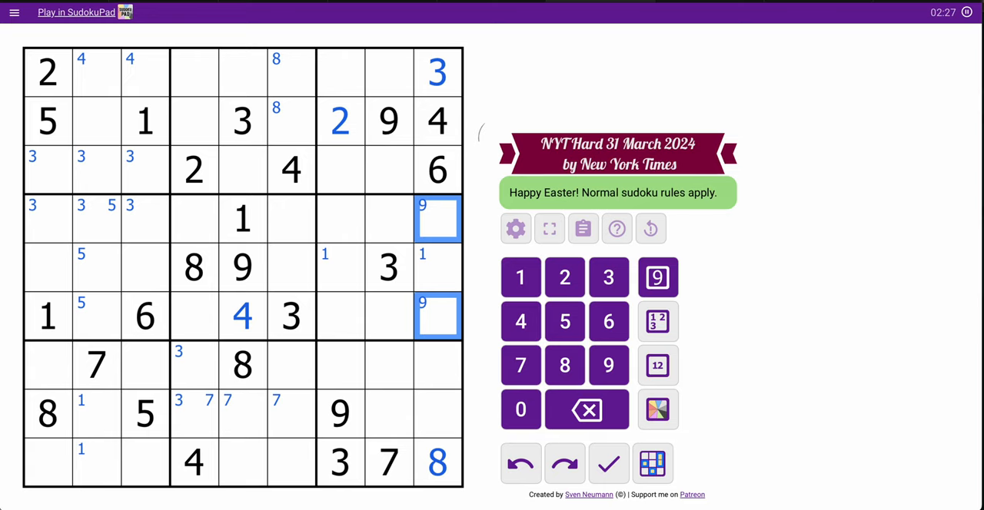
{"action": "left_click", "coordinate": [95, 120]}
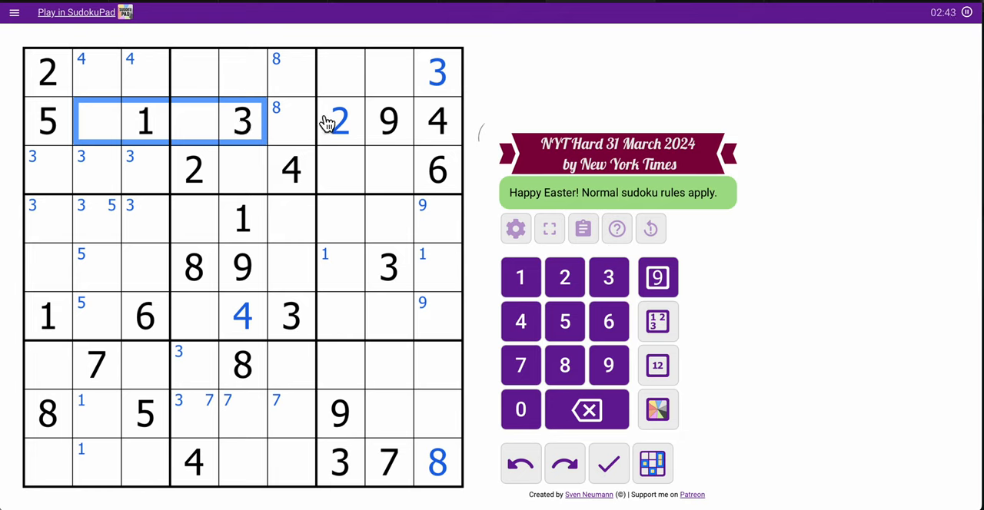
Step: Give row 2's three empty cells green shading with 678 centre candidates, trimmed to 68 and 67
{"action": "left_click", "coordinate": [291, 122]}
{"action": "type", "text": "678"}
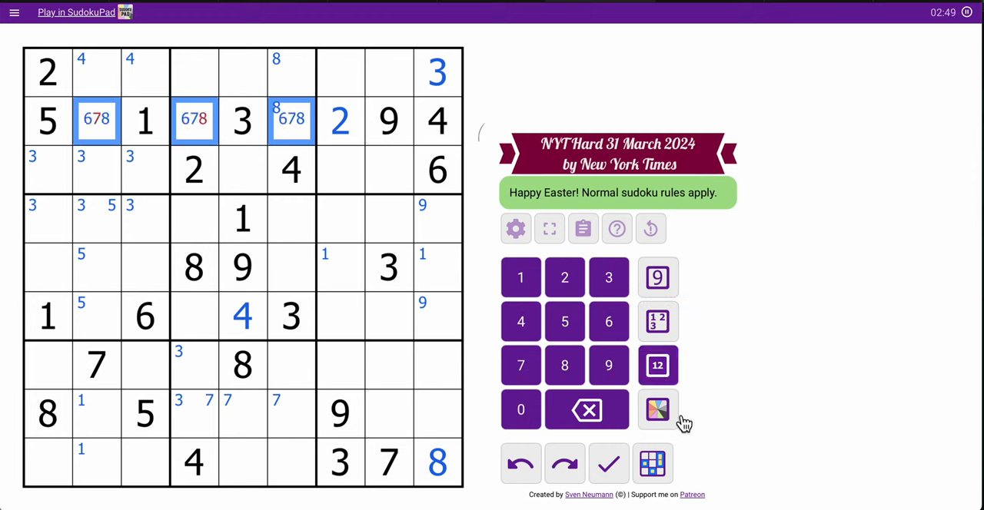
{"action": "left_click", "coordinate": [658, 409]}
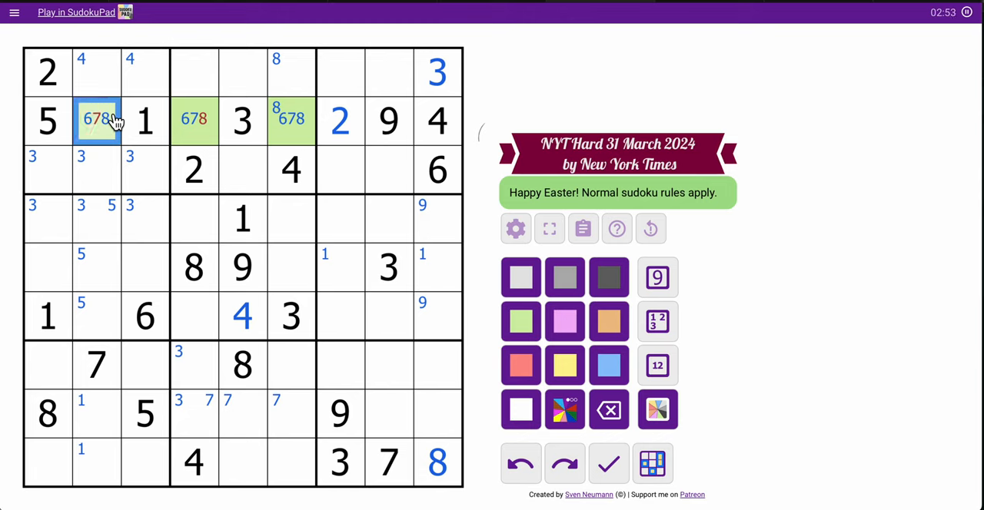
{"action": "left_click", "coordinate": [658, 366]}
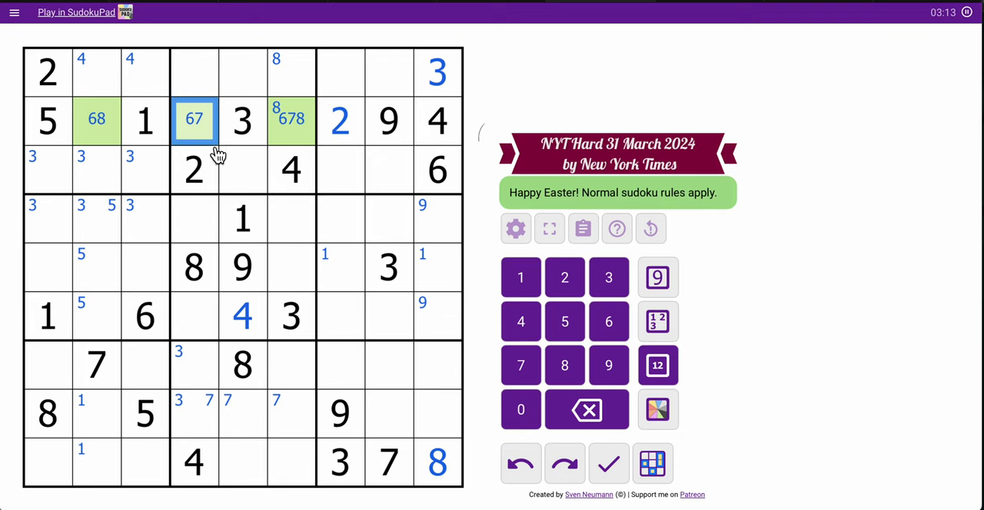
Step: Corner-mark 5 in the three right-hand cells of row 7
{"action": "left_click", "coordinate": [194, 169]}
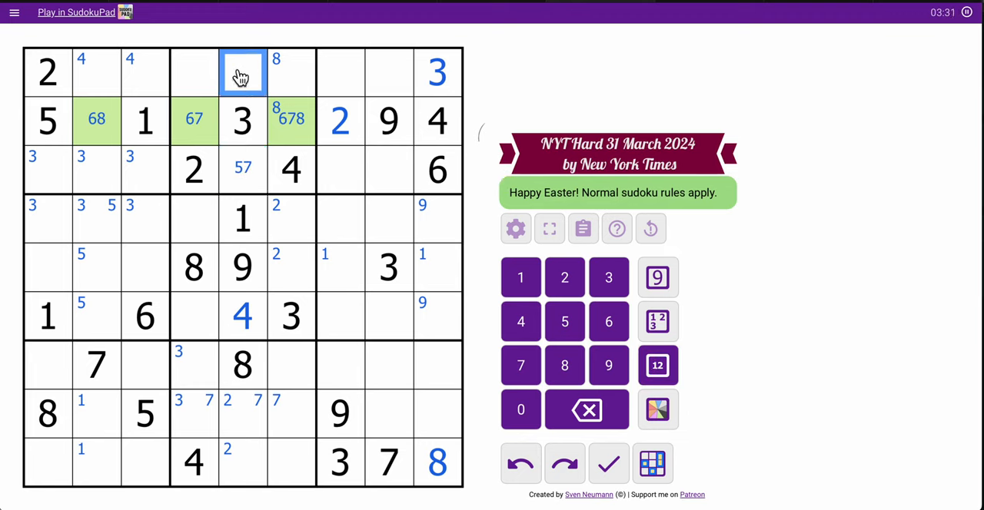
{"action": "left_click", "coordinate": [243, 414]}
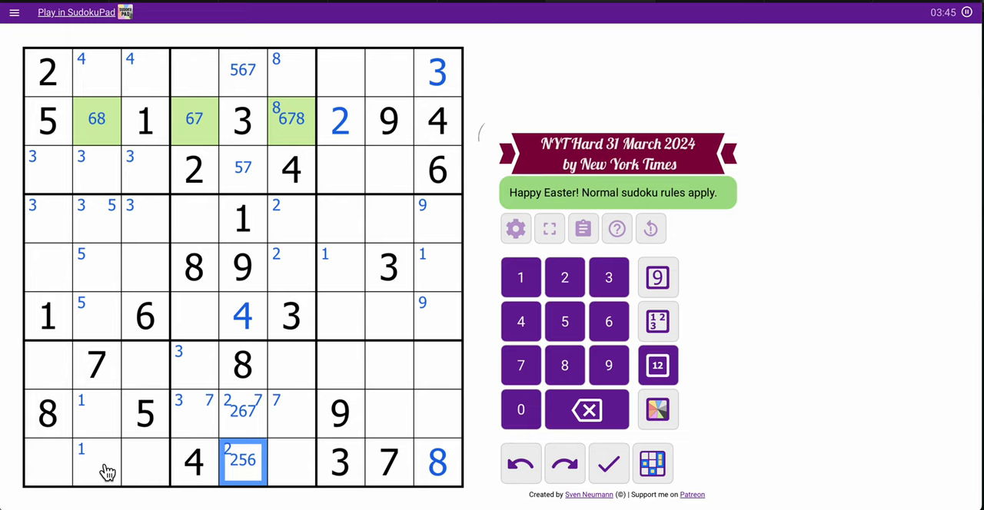
{"action": "left_click", "coordinate": [414, 413]}
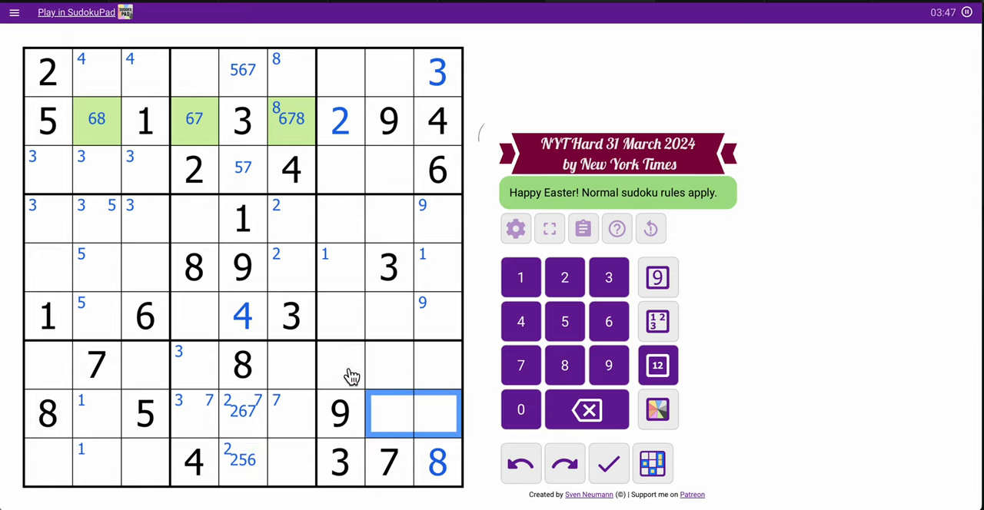
{"action": "left_click", "coordinate": [388, 366]}
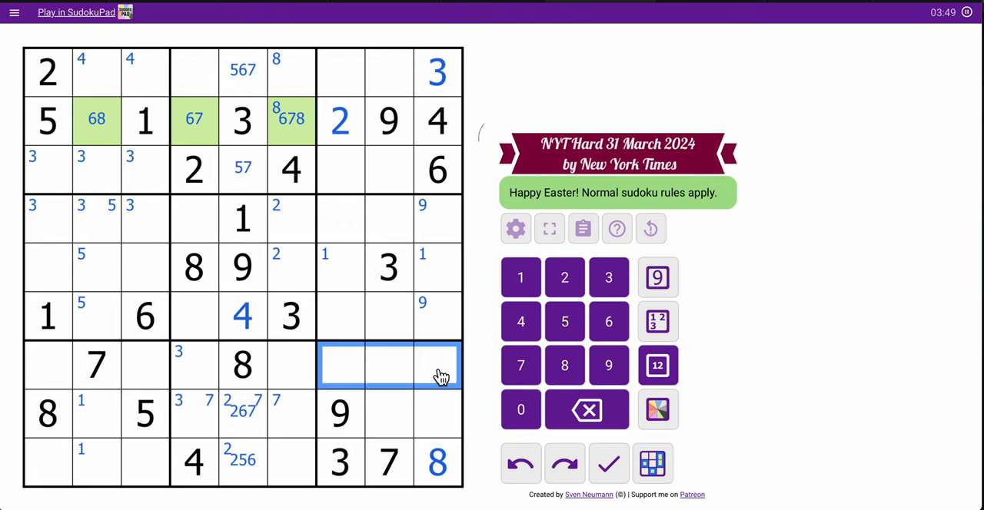
{"action": "left_click", "coordinate": [564, 321]}
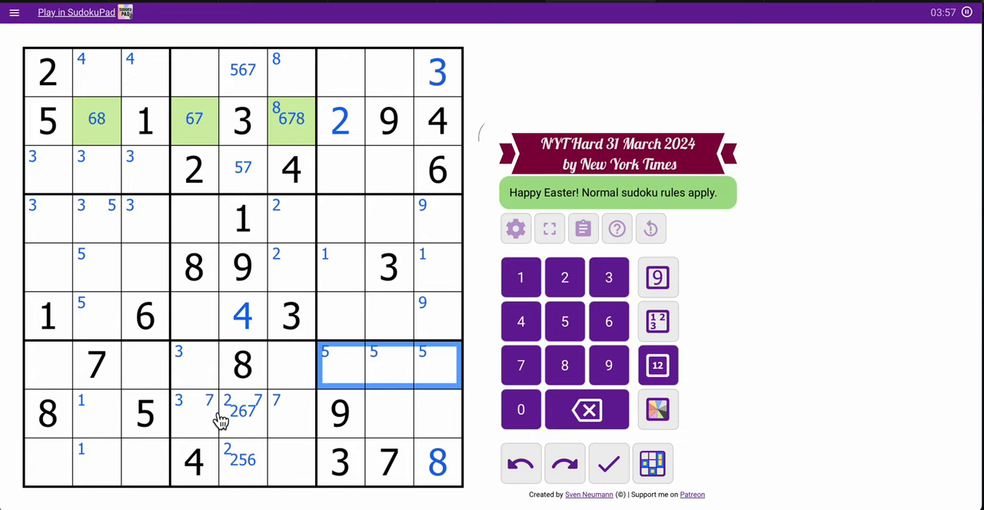
Step: Corner-mark 5 in row 9, columns 5 and 6
{"action": "left_click", "coordinate": [144, 412]}
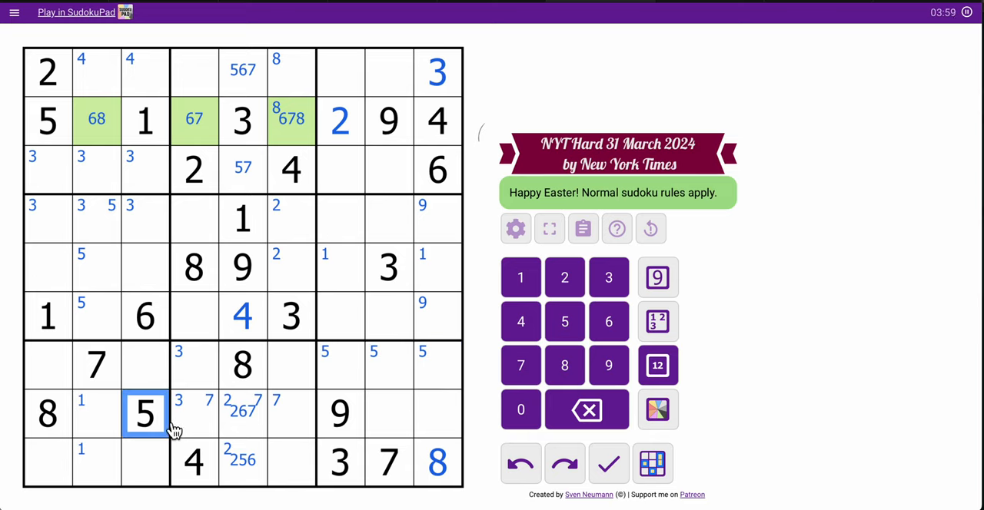
{"action": "left_click", "coordinate": [414, 413]}
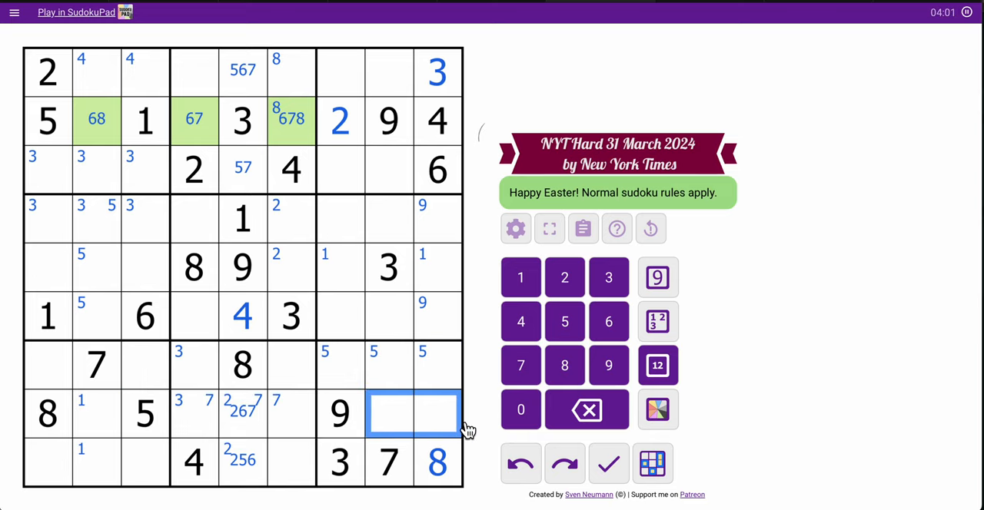
{"action": "left_click", "coordinate": [387, 366]}
{"action": "type", "text": "5"}
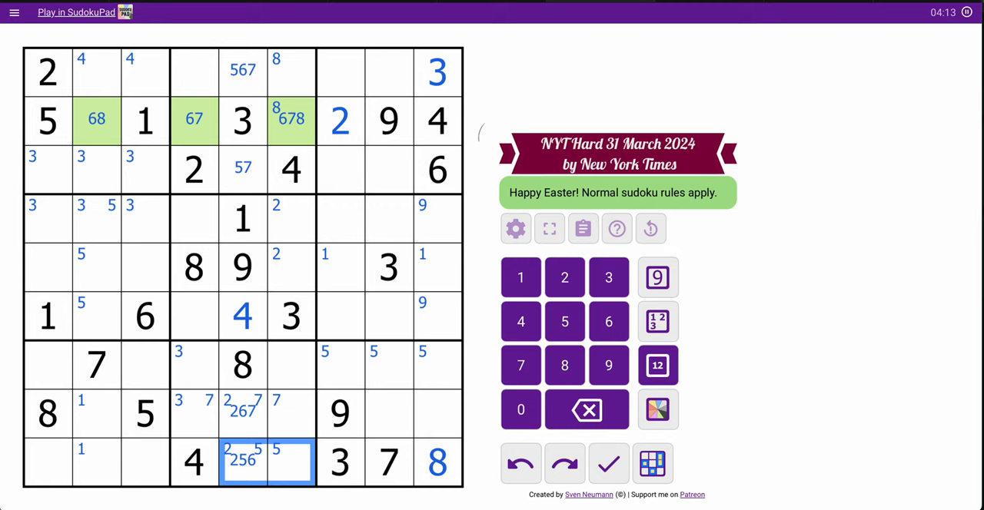
{"action": "mouse_move", "coordinate": [412, 429]}
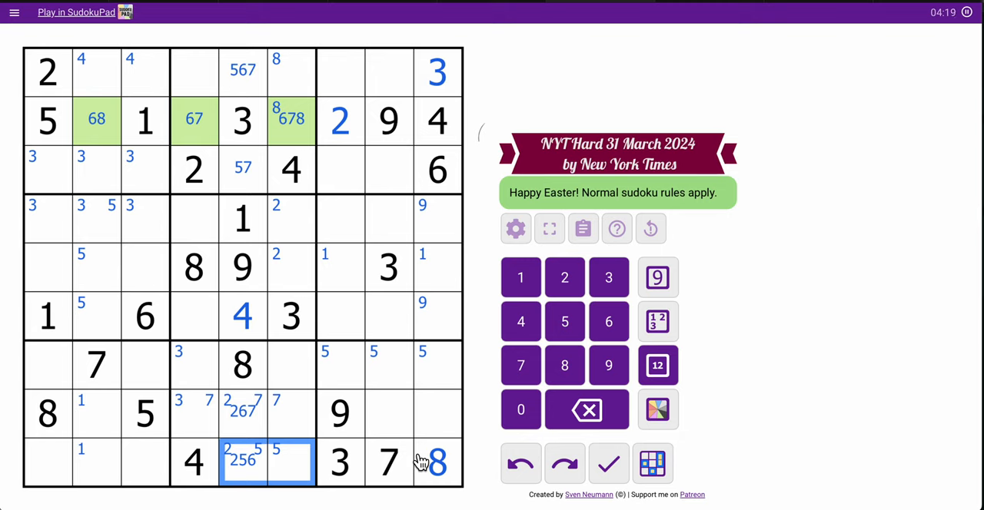
{"action": "mouse_move", "coordinate": [403, 433]}
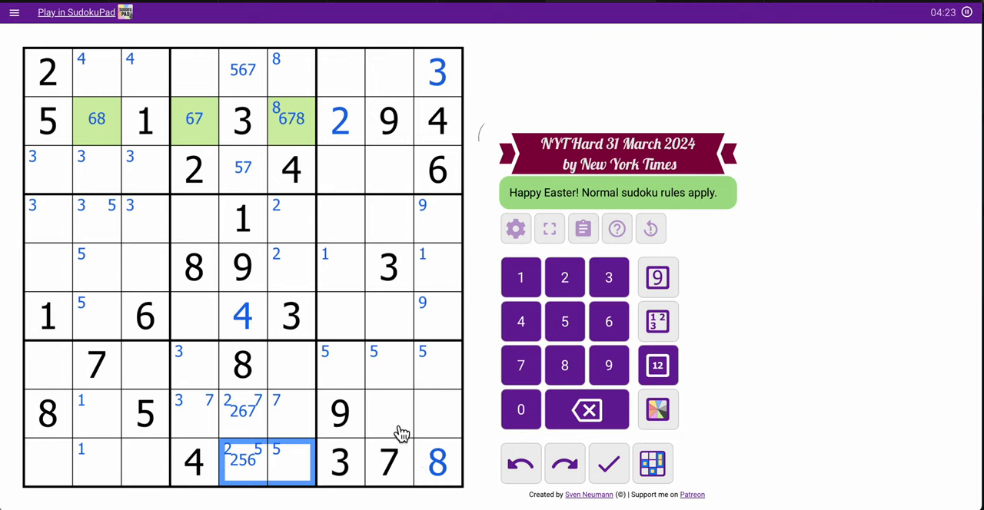
{"action": "mouse_move", "coordinate": [449, 427]}
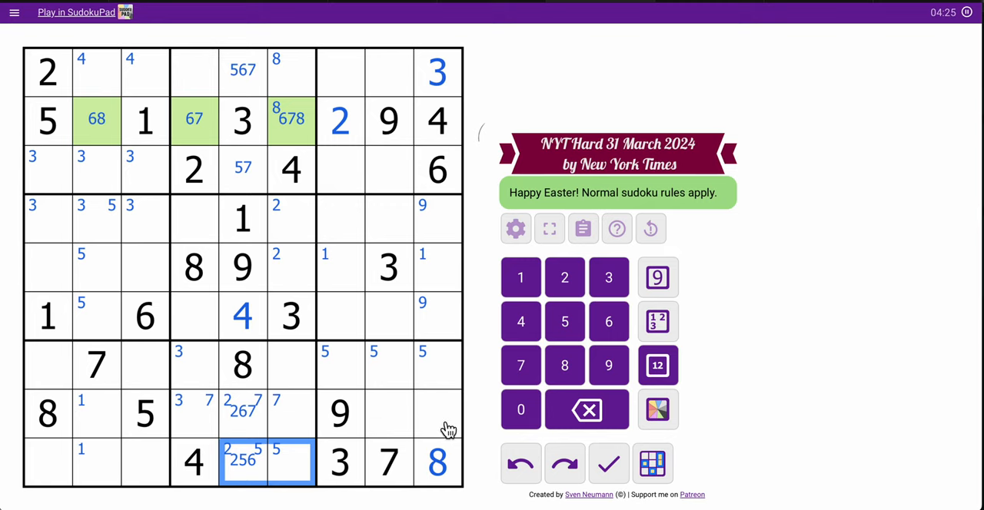
Step: Centre-mark the bottom-right box's empty cells as 1456, 12456, 125, 1246 and 12
{"action": "left_click", "coordinate": [658, 366]}
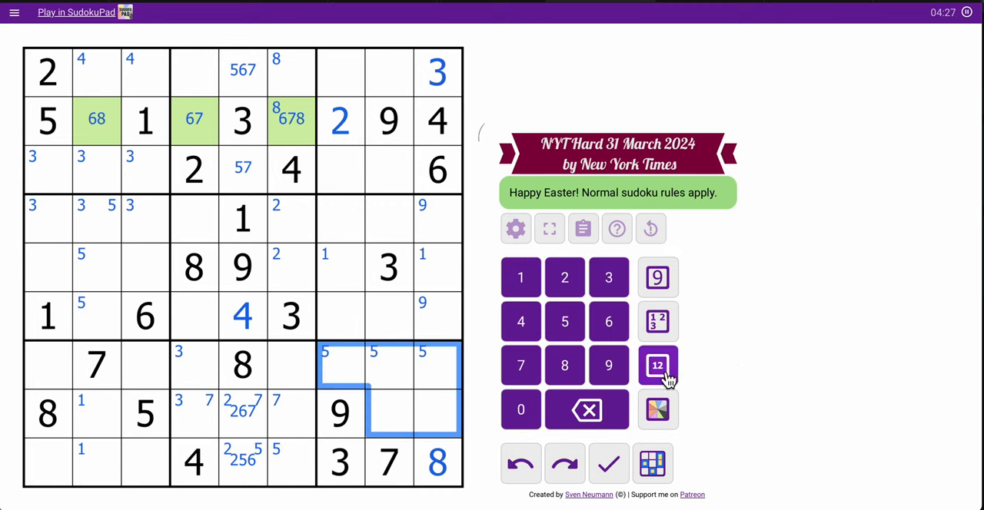
{"action": "left_click", "coordinate": [657, 364]}
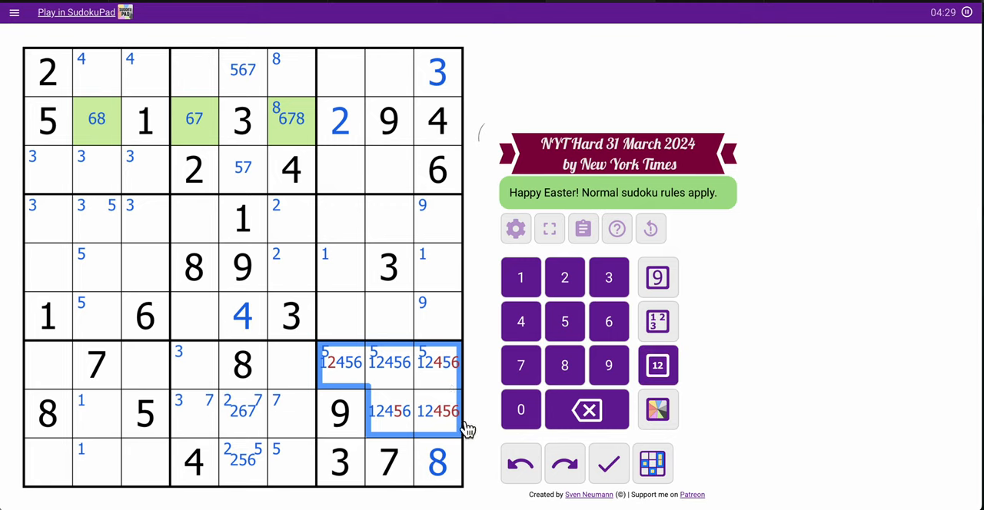
{"action": "left_click", "coordinate": [438, 363]}
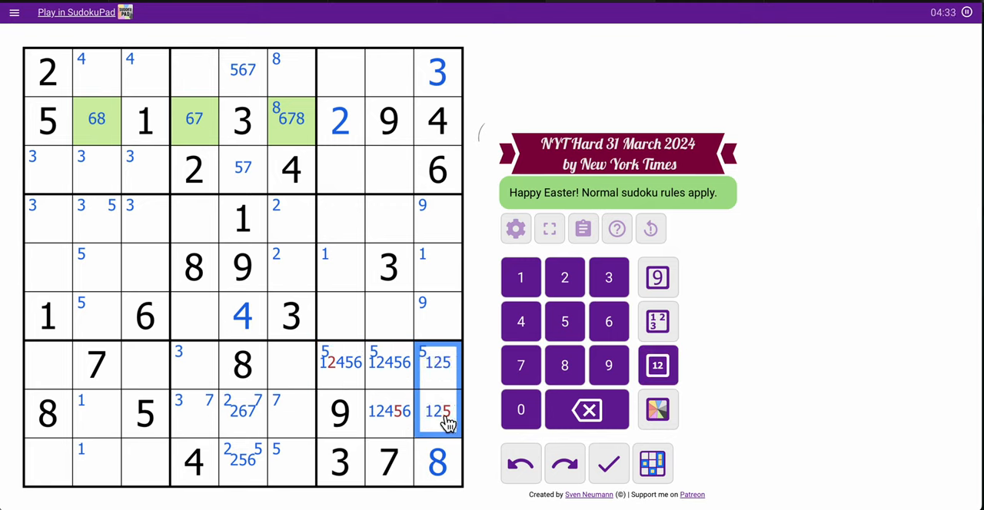
{"action": "left_click", "coordinate": [437, 412]}
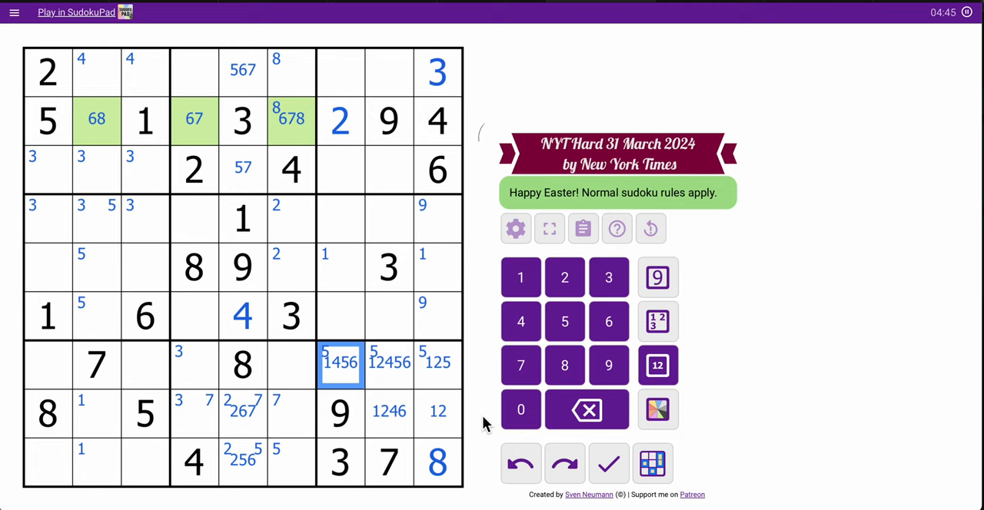
Step: Centre-mark column 9's middle-box cells with 2579/1257-type candidates and trim them
{"action": "left_click", "coordinate": [438, 412]}
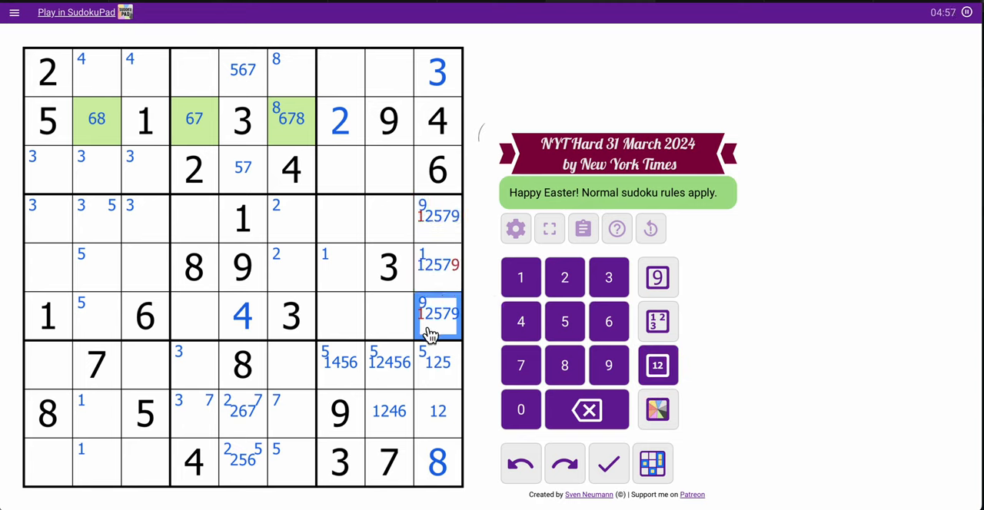
{"action": "left_click", "coordinate": [438, 217]}
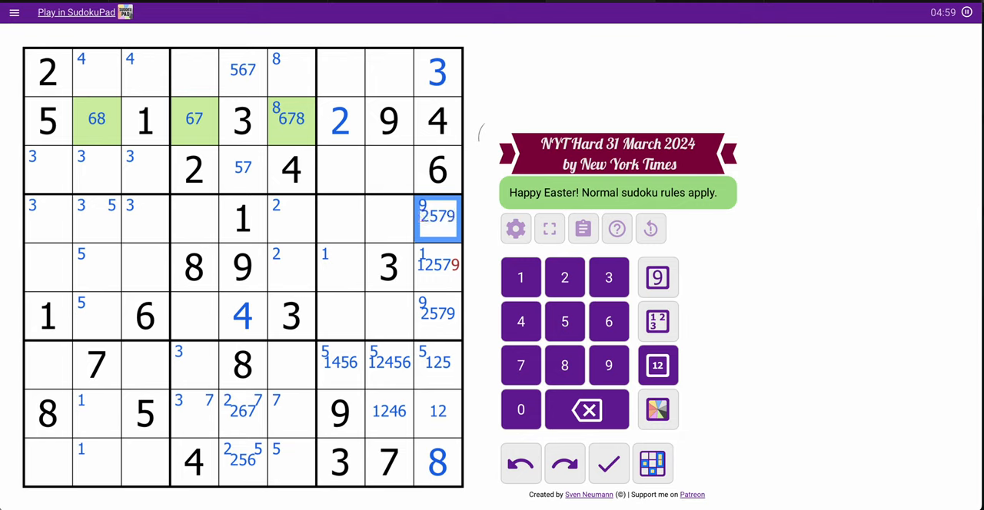
{"action": "left_click", "coordinate": [436, 266]}
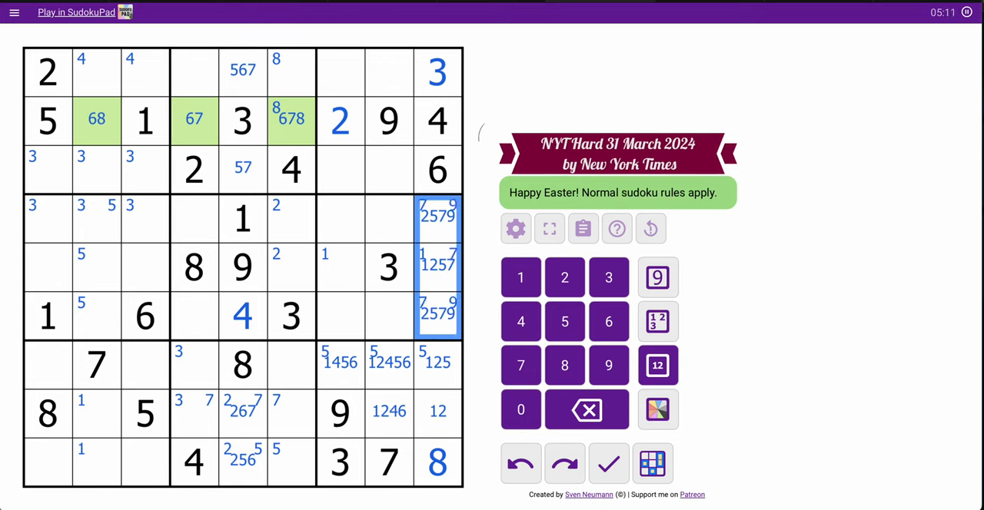
Step: Corner-mark 7 in r1c7 and r3c7, then give the top-right box's empty cells 1578 and 158 candidates
{"action": "left_click", "coordinate": [340, 72]}
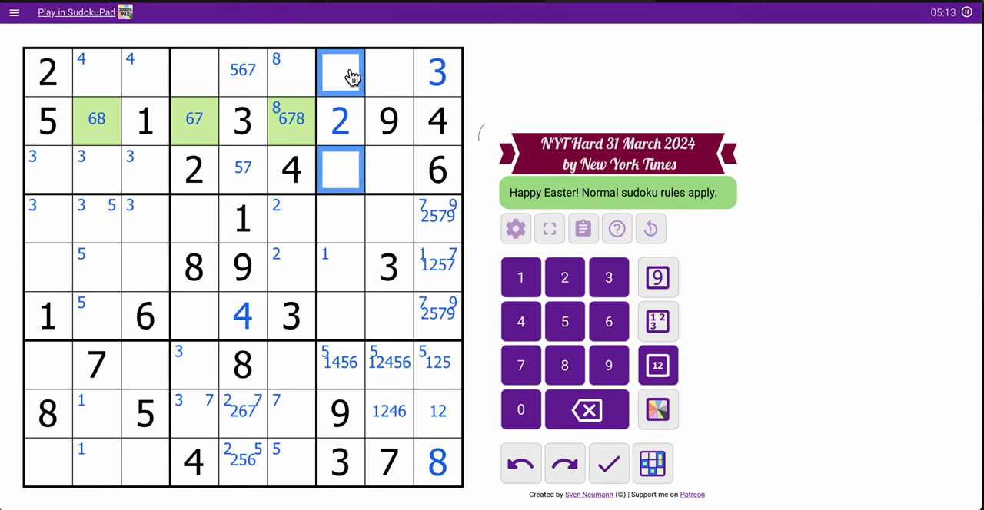
{"action": "left_click", "coordinate": [520, 366]}
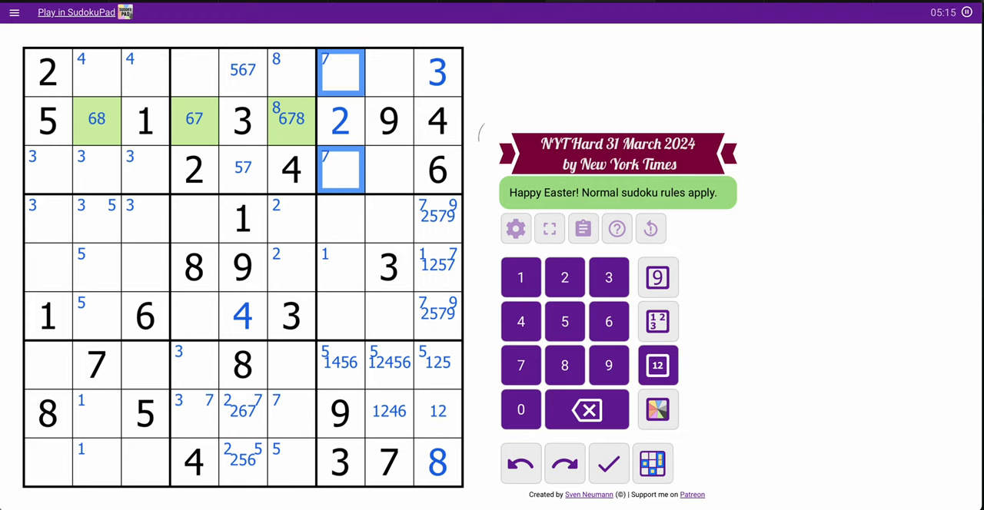
{"action": "left_click", "coordinate": [387, 169]}
{"action": "type", "text": "1578"}
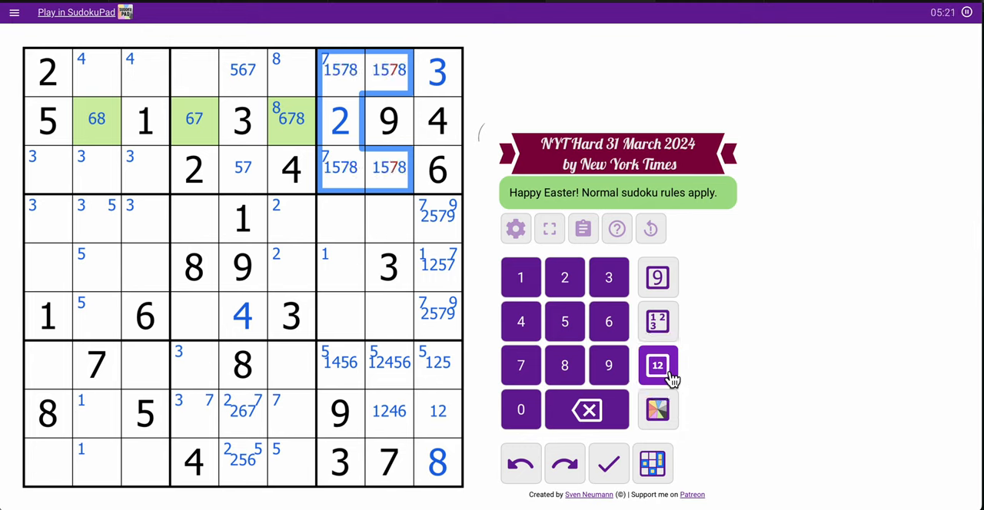
{"action": "left_click", "coordinate": [387, 167]}
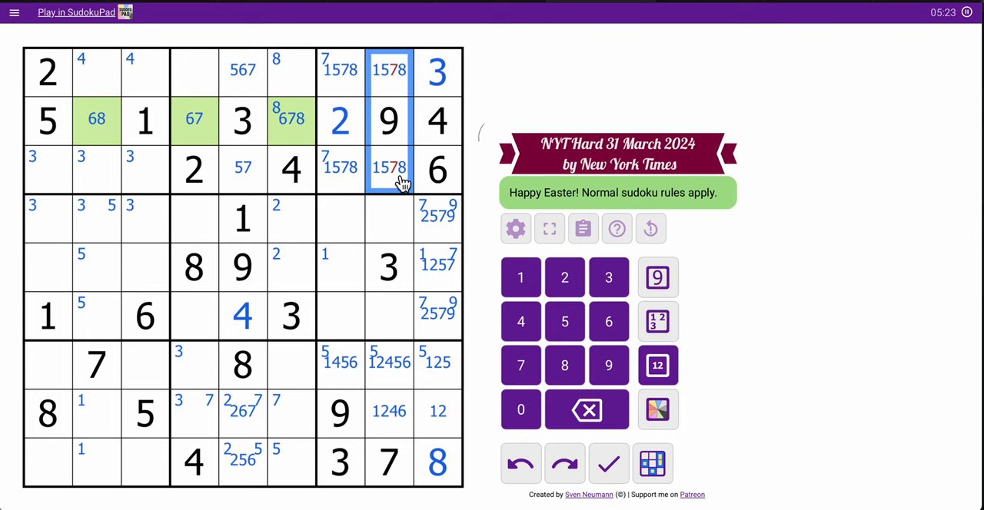
{"action": "left_click", "coordinate": [520, 366]}
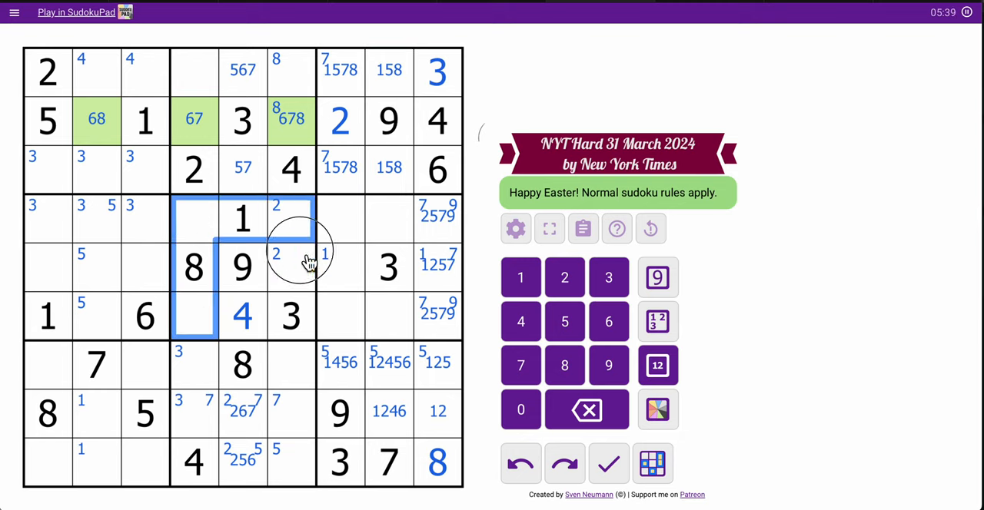
Step: Centre-mark column 4's cells with 67, 567, 57 and revise row 7 column 4's candidates
{"action": "left_click", "coordinate": [658, 366]}
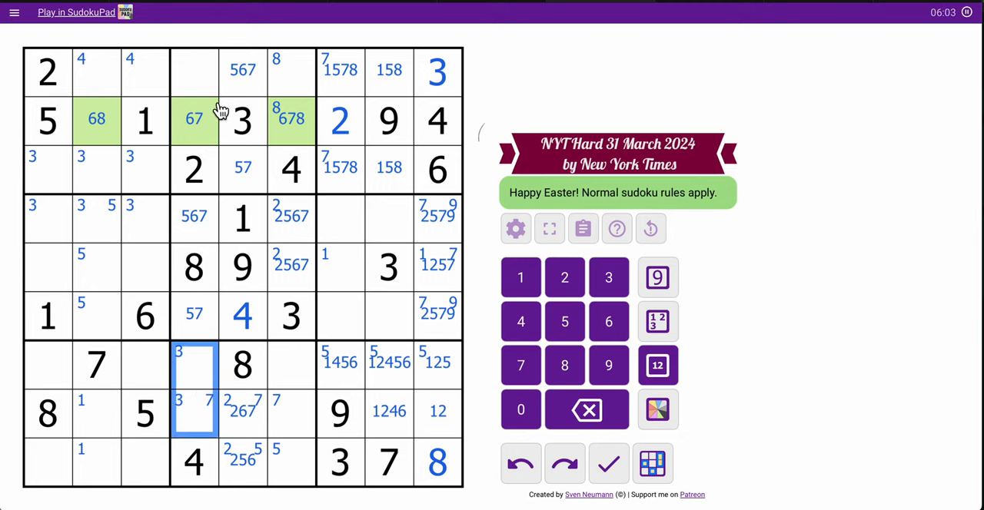
{"action": "left_click", "coordinate": [194, 71]}
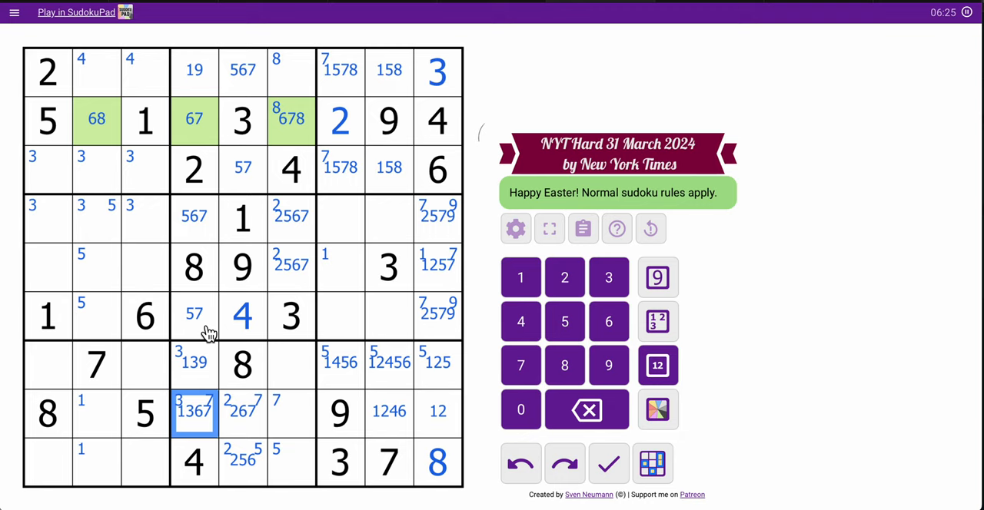
{"action": "left_click", "coordinate": [194, 218]}
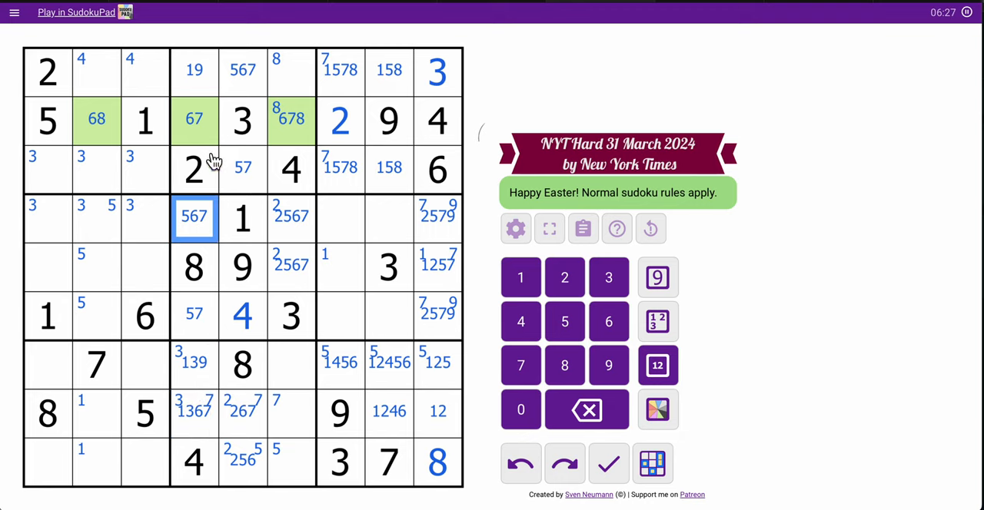
{"action": "left_click", "coordinate": [194, 120]}
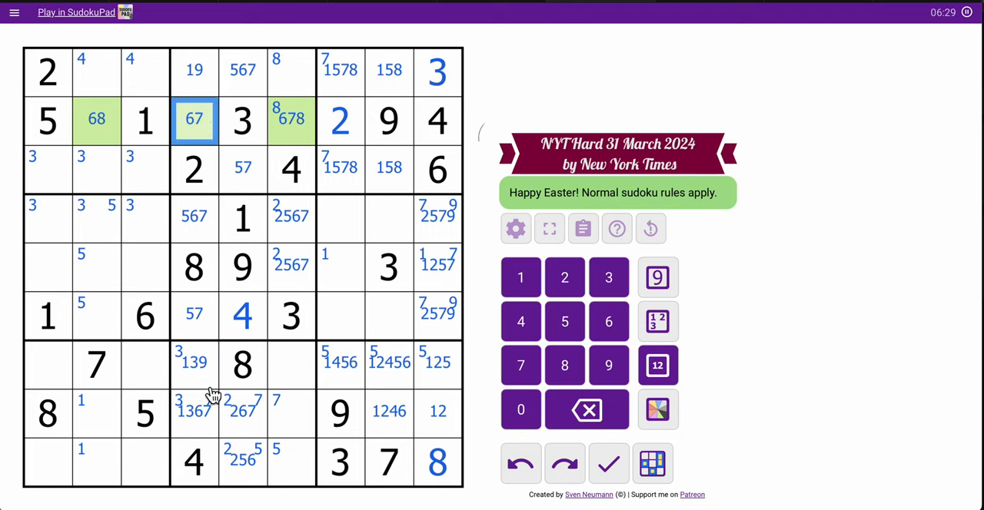
{"action": "left_click", "coordinate": [193, 363]}
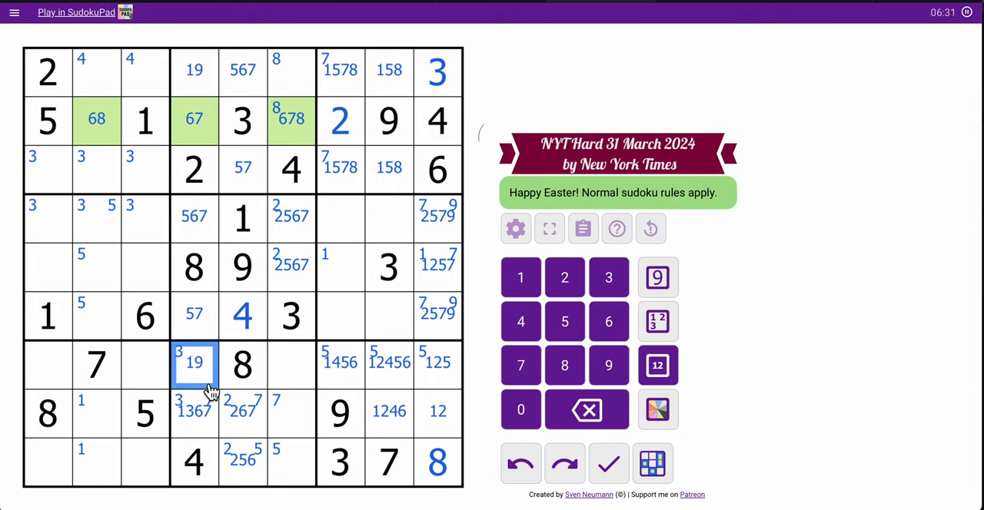
{"action": "left_click", "coordinate": [609, 276]}
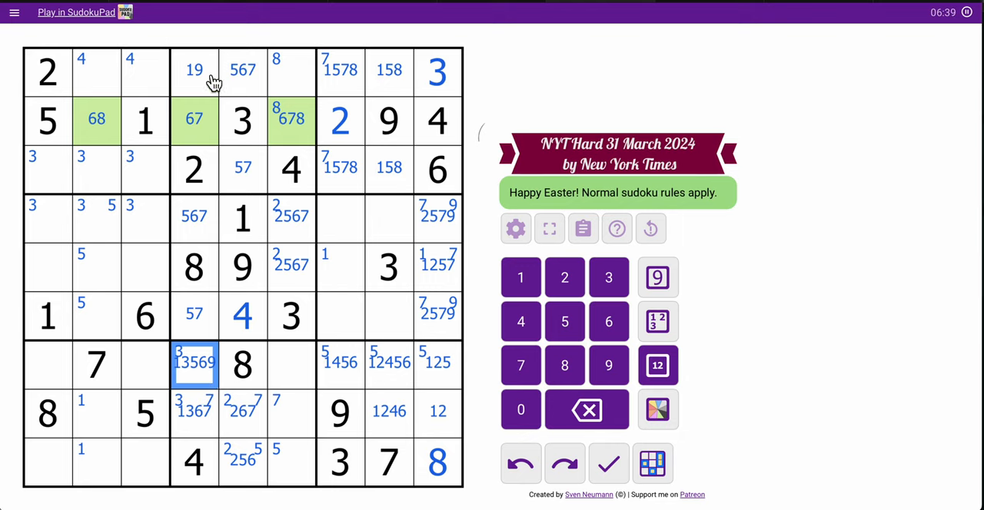
Step: Trim the top of column 4 to 19 and shade the row 2 cells with 6 and 8 candidates green
{"action": "left_click", "coordinate": [193, 71]}
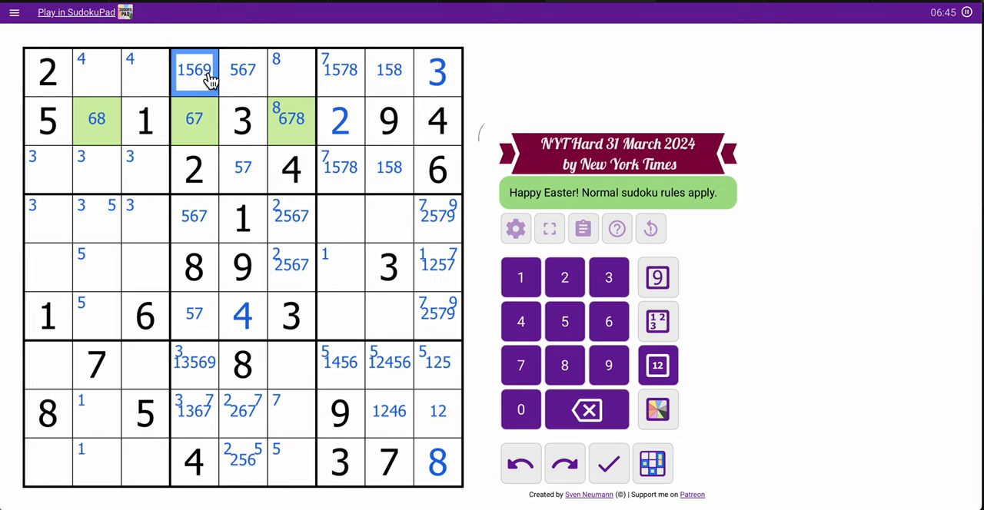
{"action": "left_click", "coordinate": [520, 366]}
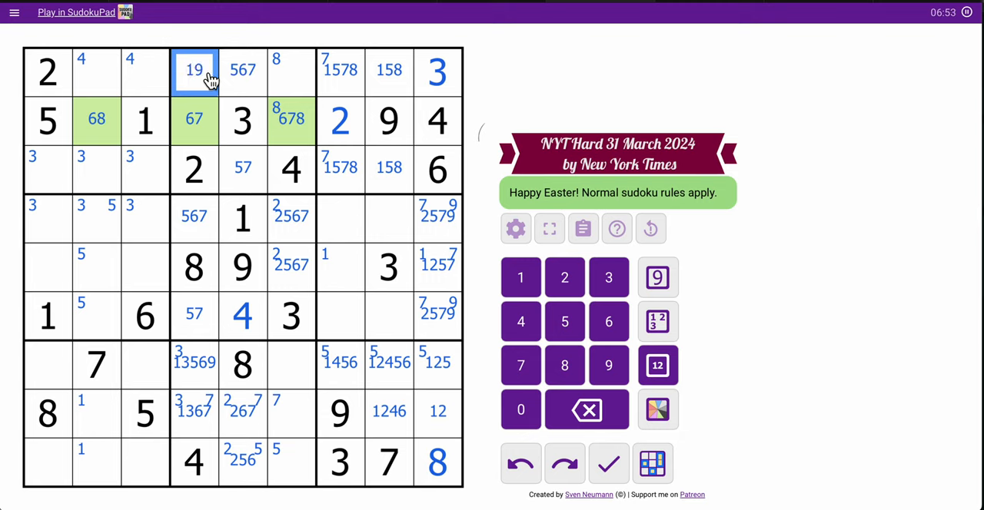
{"action": "left_click", "coordinate": [193, 412]}
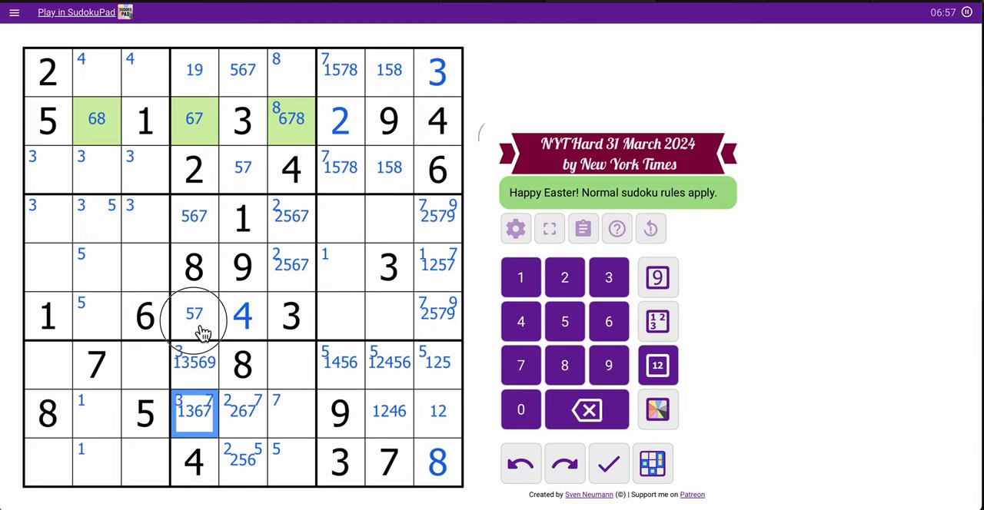
{"action": "left_click", "coordinate": [194, 120]}
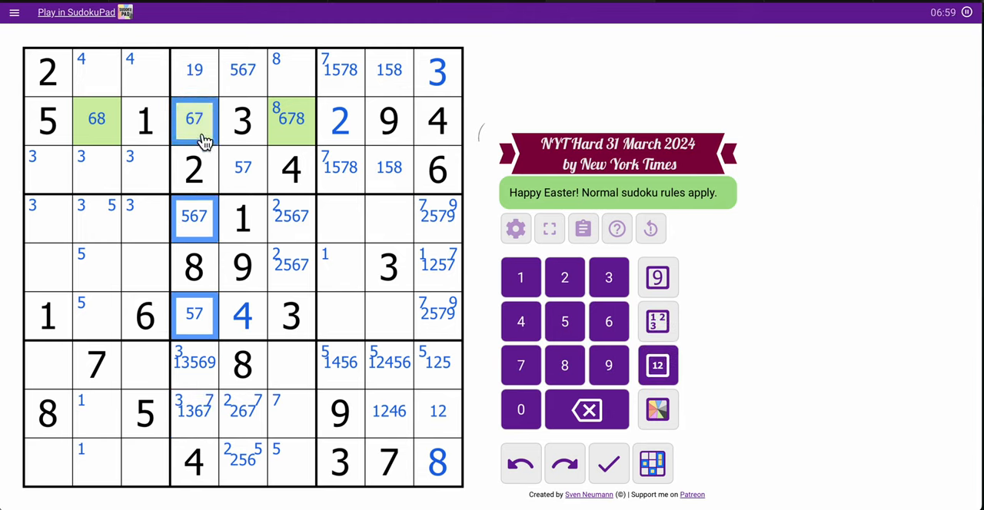
Step: Colour r2c4, r4c4, r6c4 pink and r1c4, r7c4, r8c4 orange, then place 9 in row 5 column 5
{"action": "left_click", "coordinate": [658, 409]}
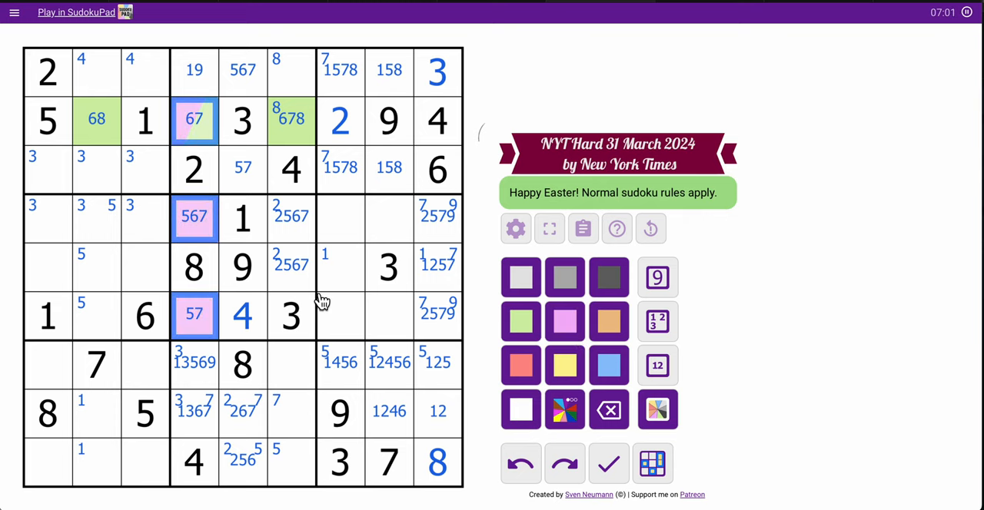
{"action": "left_click", "coordinate": [194, 363]}
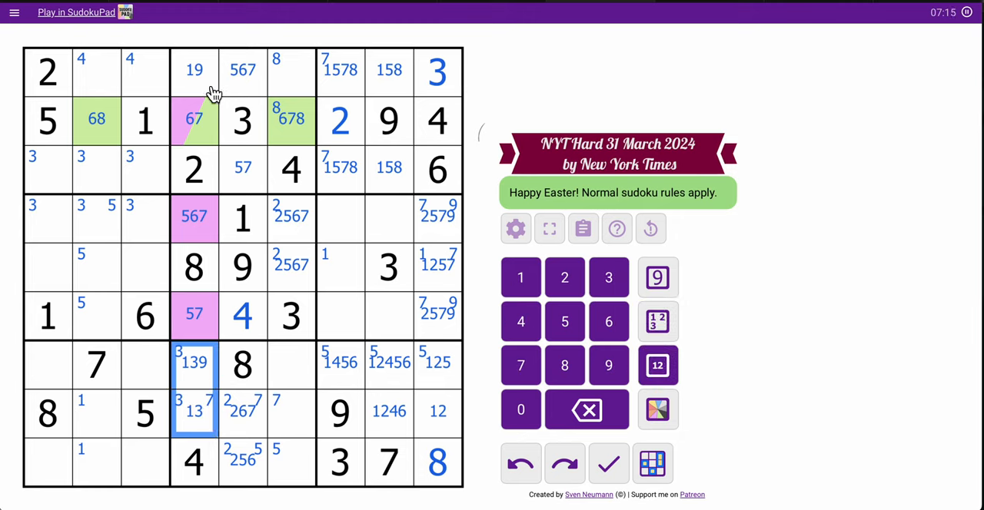
{"action": "left_click", "coordinate": [658, 409]}
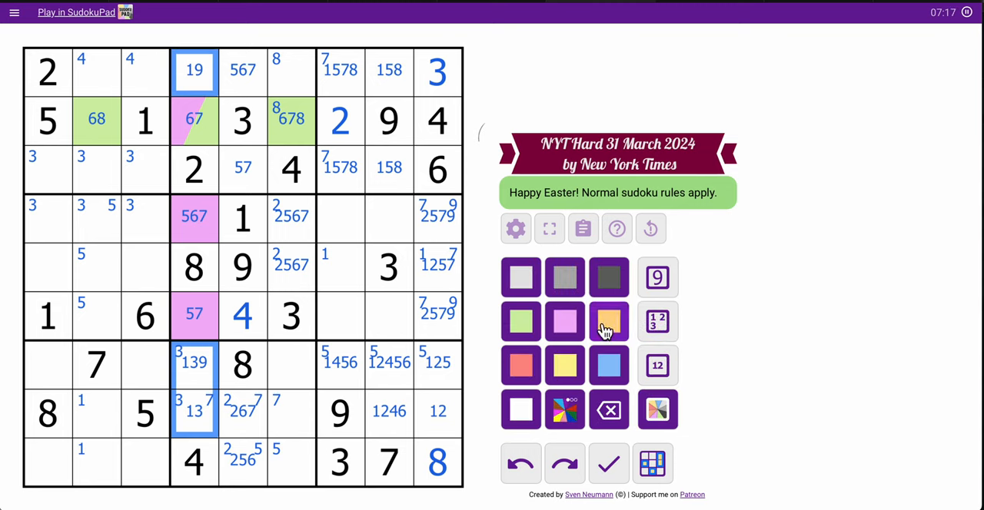
{"action": "left_click", "coordinate": [609, 321]}
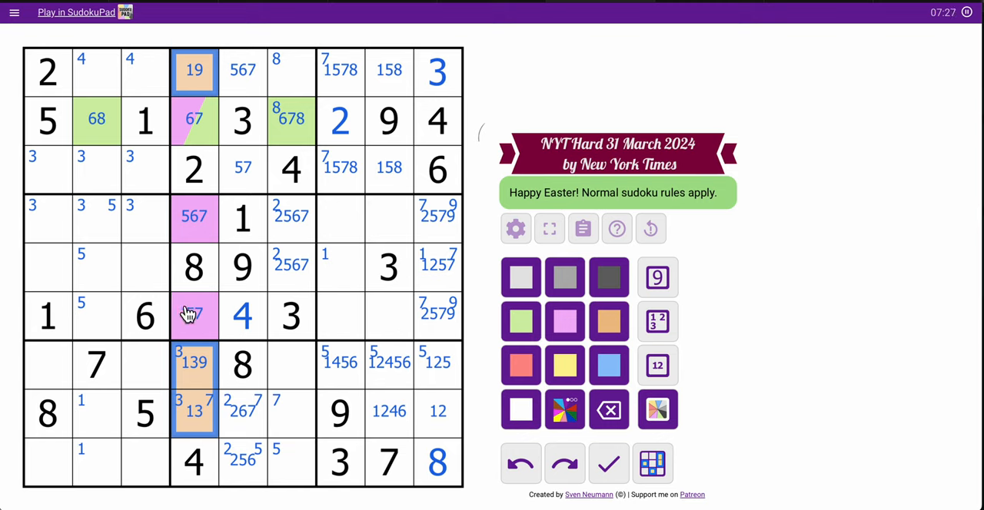
{"action": "left_click", "coordinate": [47, 266]}
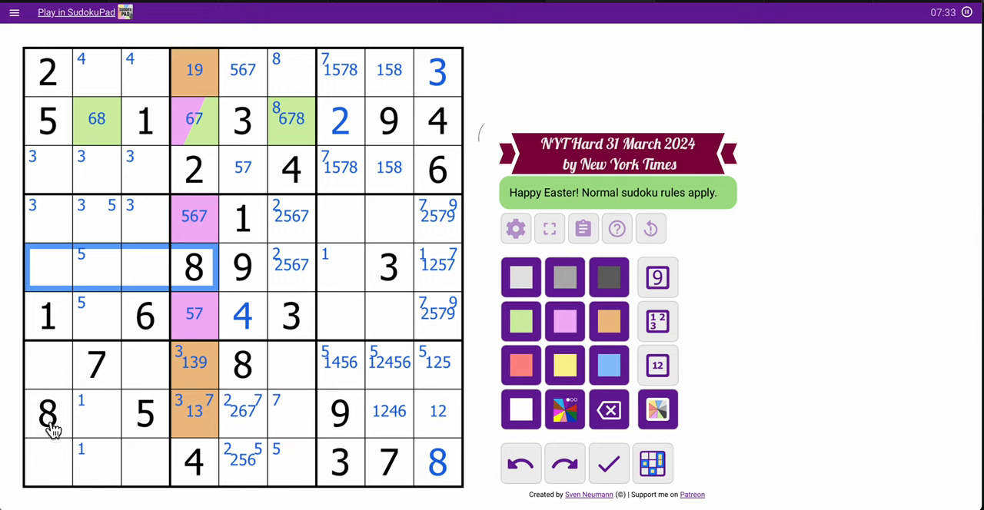
{"action": "left_click", "coordinate": [47, 266]}
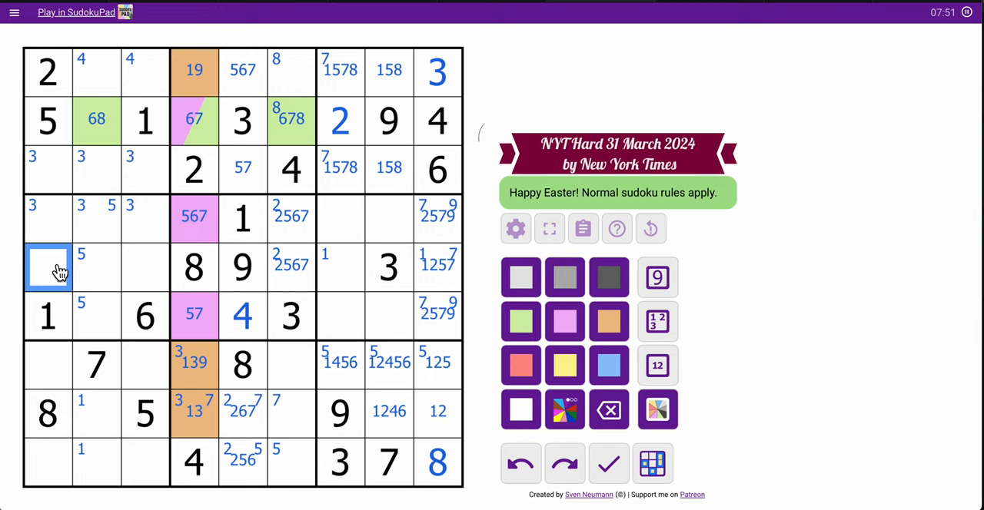
Step: Centre-mark row 5's empty cells as 47, 245, 247 and 14567
{"action": "left_click", "coordinate": [658, 365]}
{"action": "type", "text": "47"}
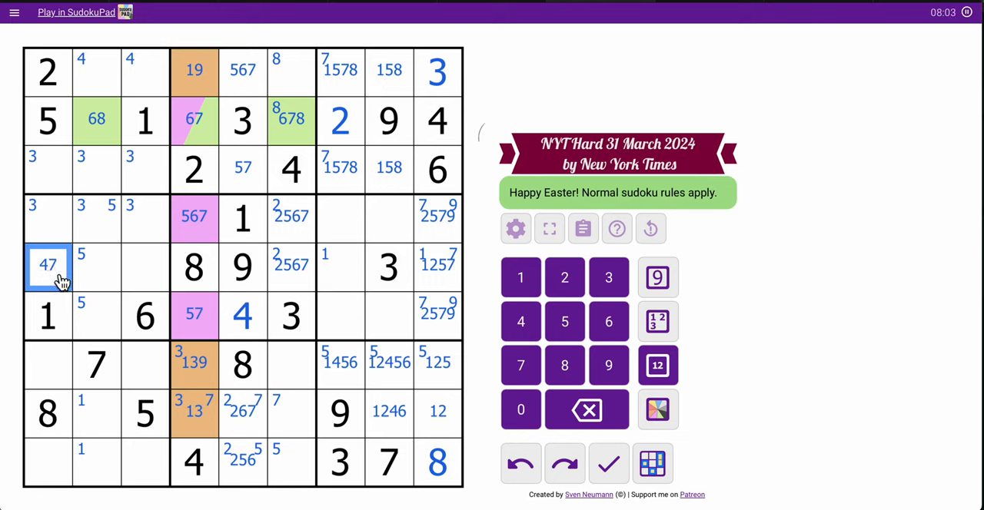
{"action": "mouse_move", "coordinate": [111, 285]}
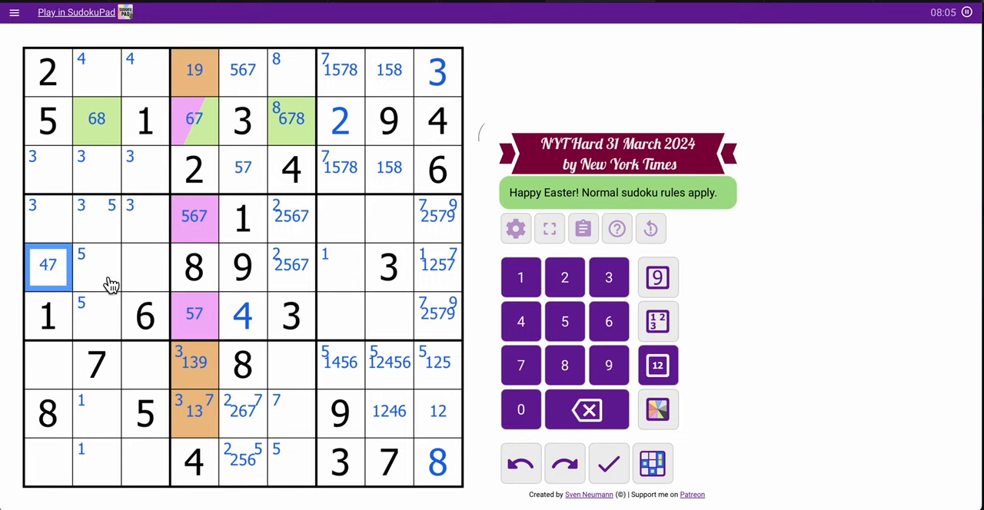
{"action": "left_click", "coordinate": [120, 266]}
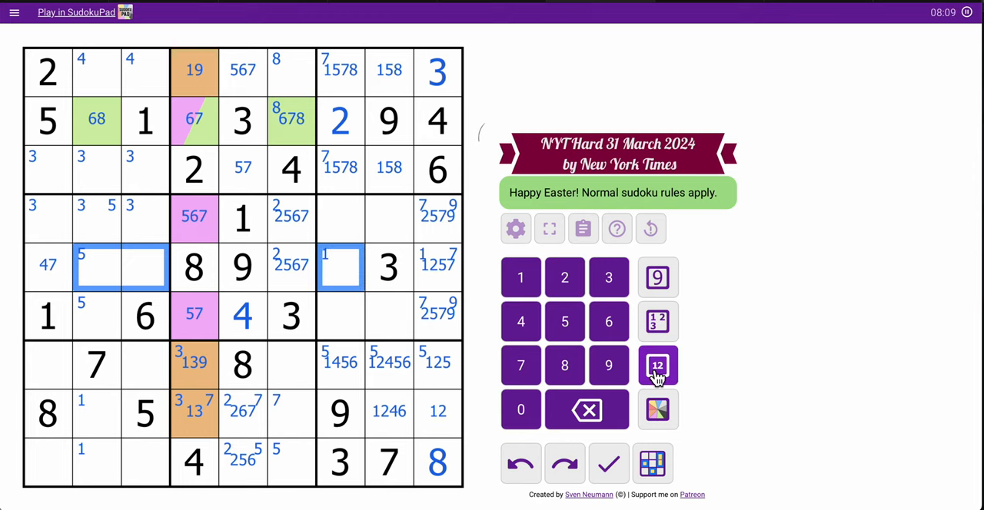
{"action": "left_click", "coordinate": [658, 366]}
{"action": "type", "text": "124567"}
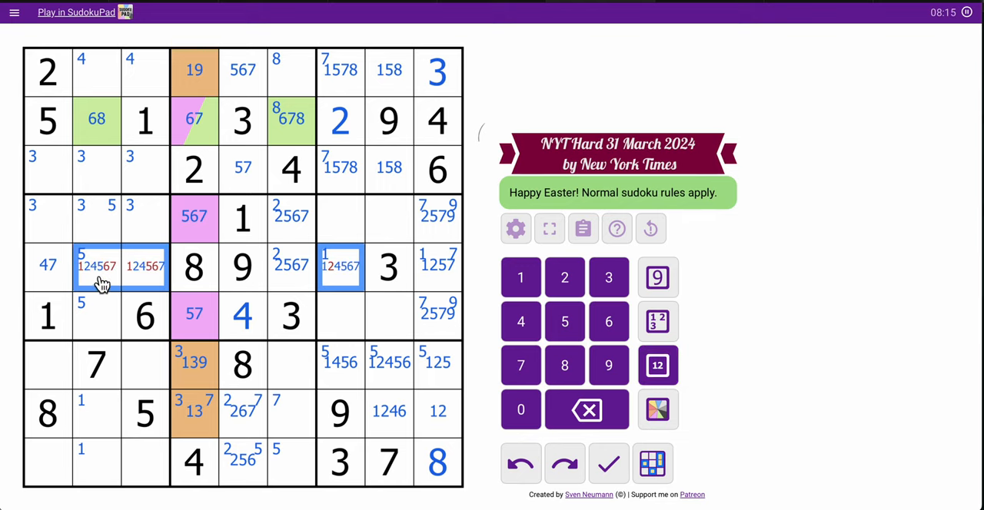
{"action": "left_click", "coordinate": [95, 264]}
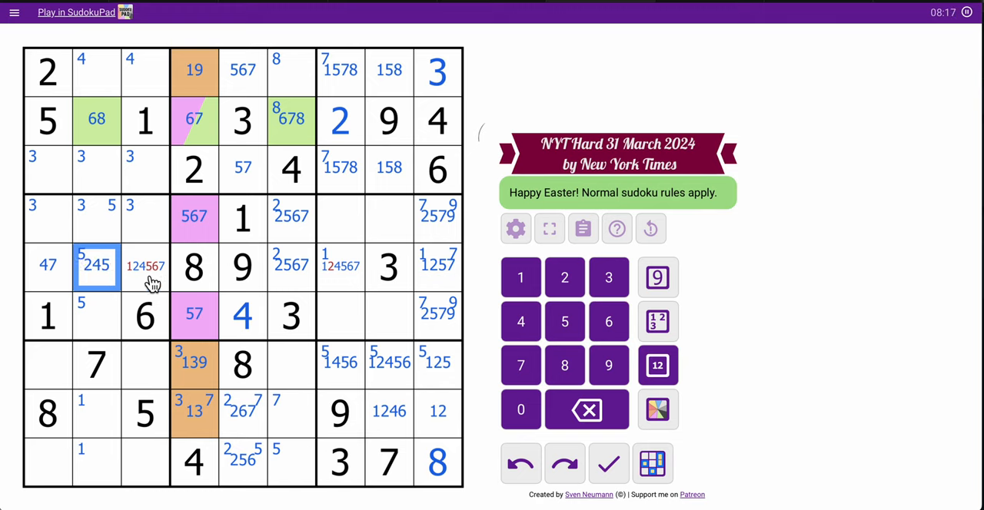
{"action": "left_click", "coordinate": [145, 265]}
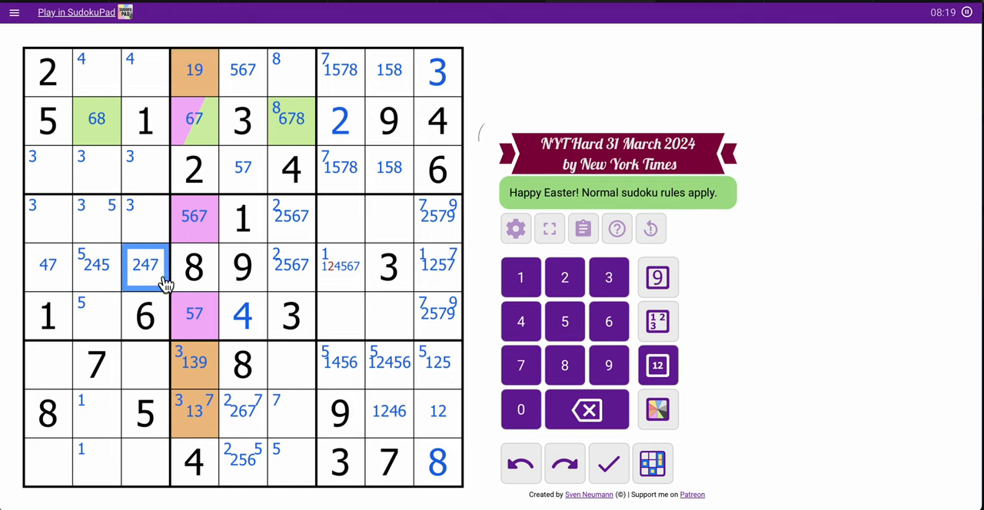
{"action": "left_click", "coordinate": [340, 265]}
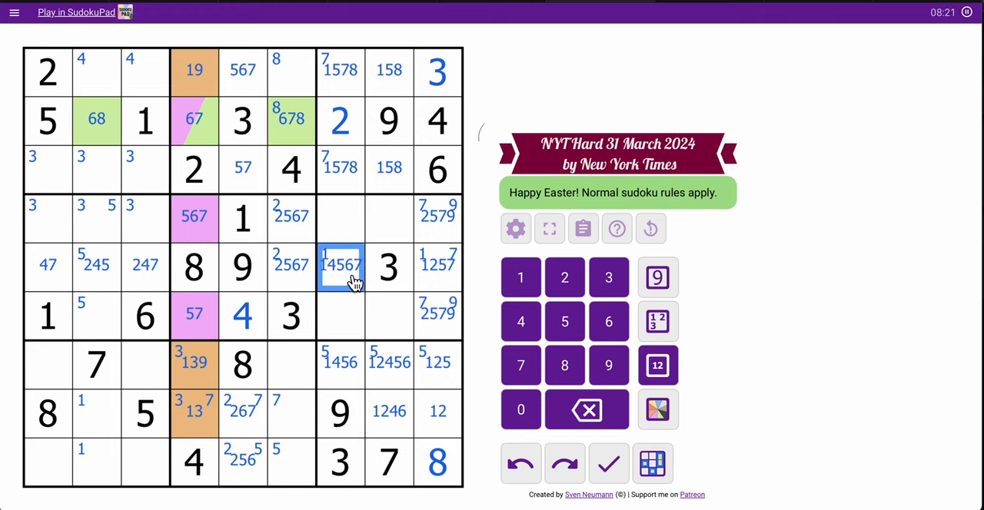
{"action": "mouse_move", "coordinate": [342, 376]}
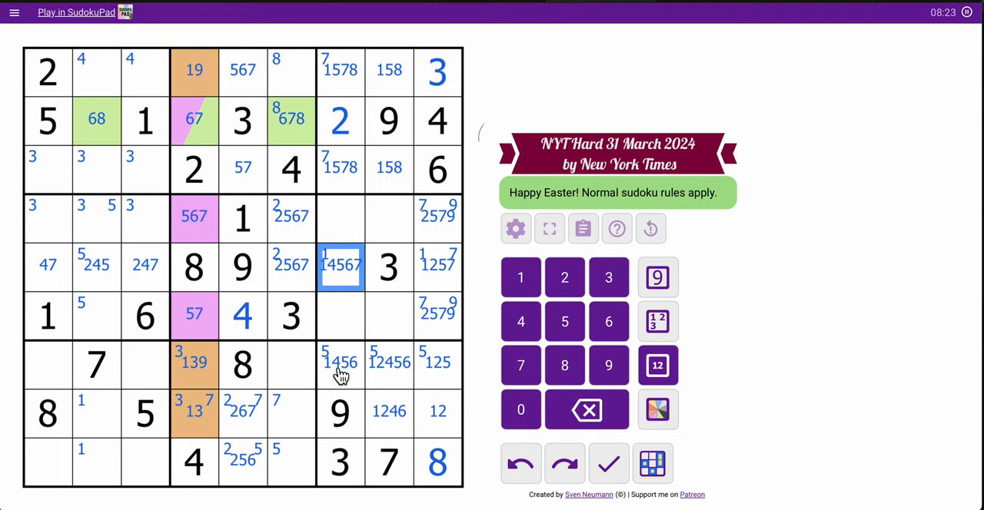
{"action": "left_click", "coordinate": [292, 264]}
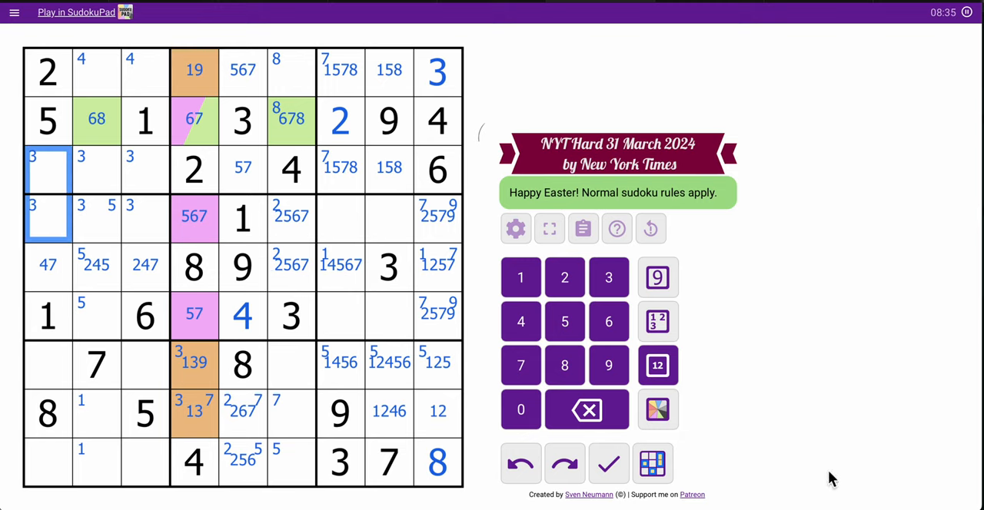
Step: Centre-mark column 1's empty cells as 379, 3479, 3469 and 69
{"action": "left_click", "coordinate": [658, 366]}
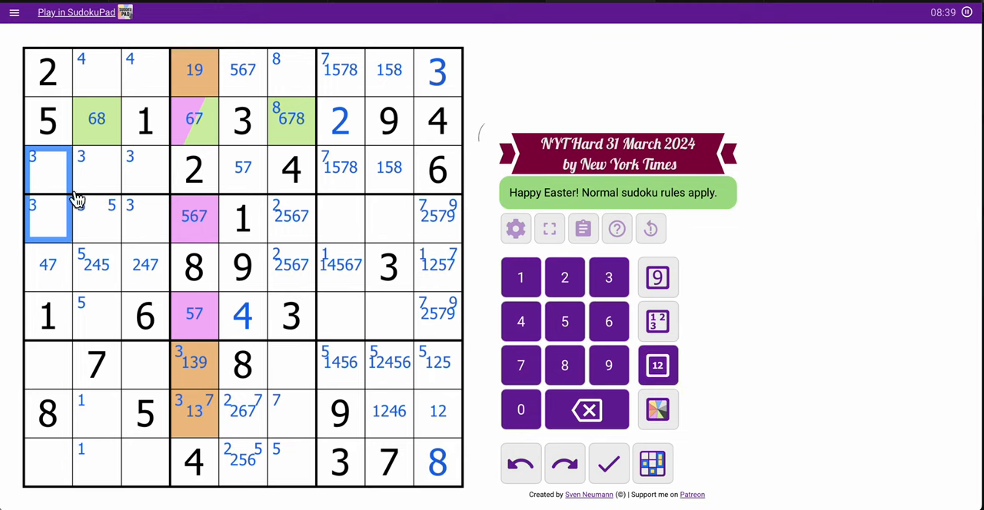
{"action": "left_click", "coordinate": [48, 167]}
{"action": "type", "text": "379"}
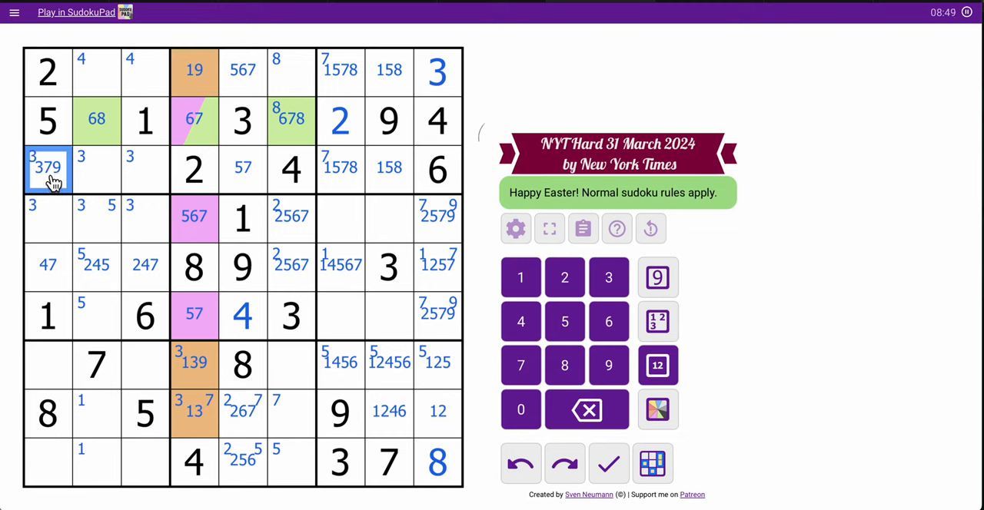
{"action": "left_click", "coordinate": [47, 219]}
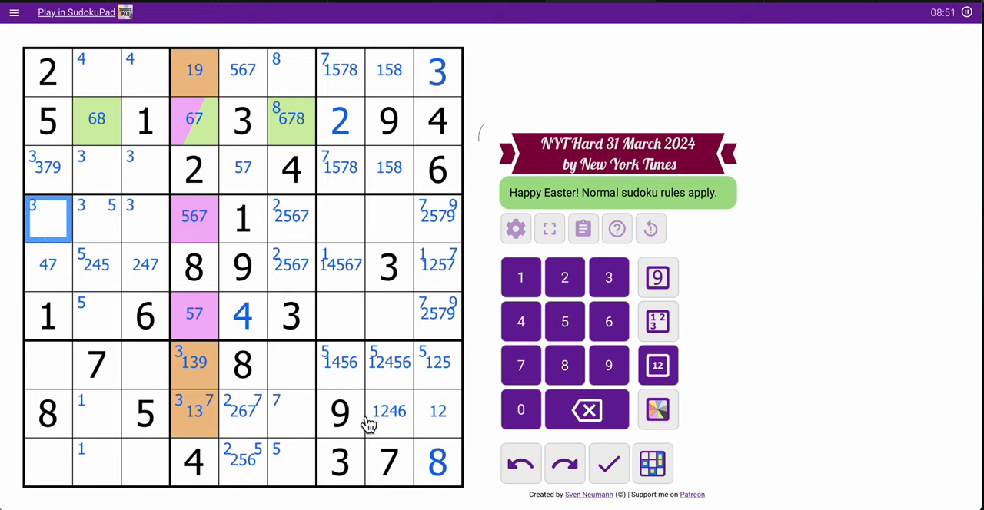
{"action": "left_click", "coordinate": [658, 366]}
{"action": "type", "text": "34"}
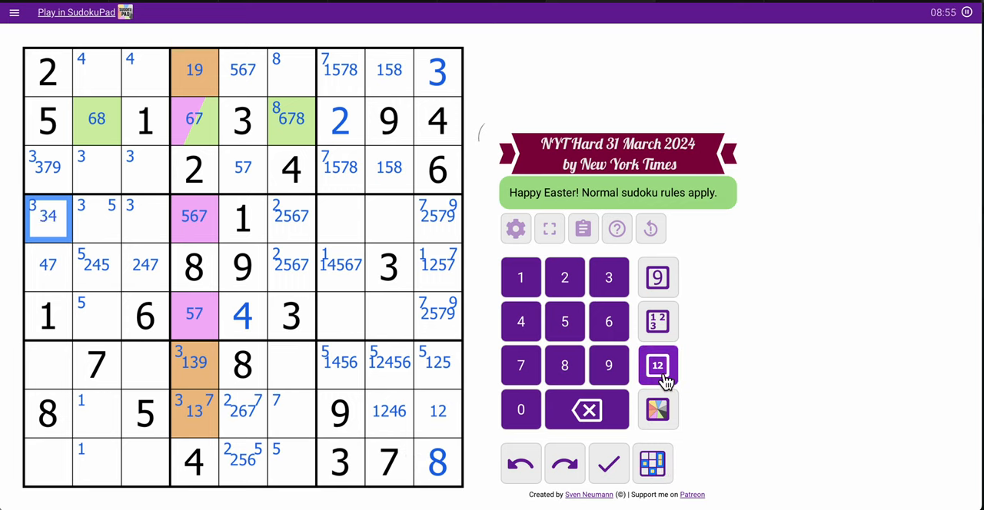
{"action": "left_click", "coordinate": [607, 322]}
{"action": "type", "text": "79"}
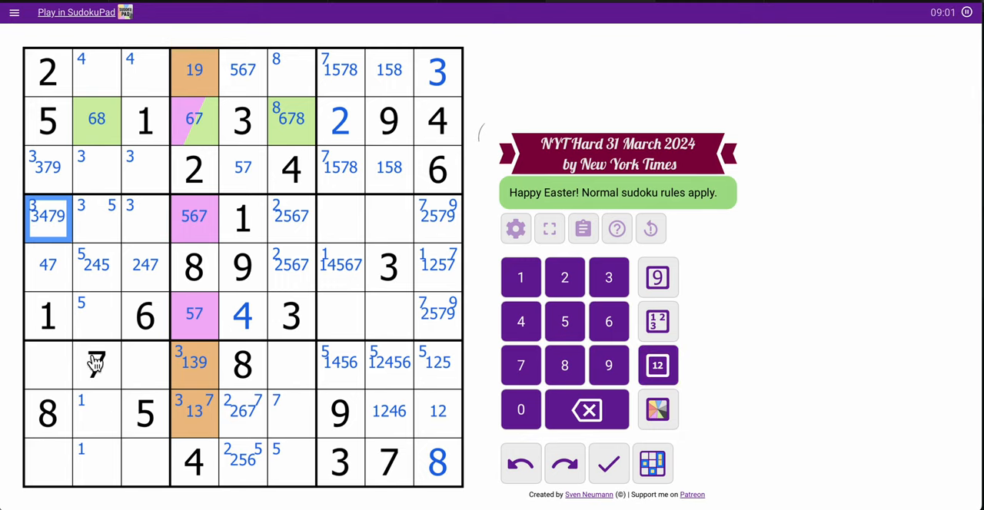
Step: Corner-mark 6 in r7c1, r9c1, r1c2 and r2c2
{"action": "left_click", "coordinate": [48, 461]}
{"action": "type", "text": "69"}
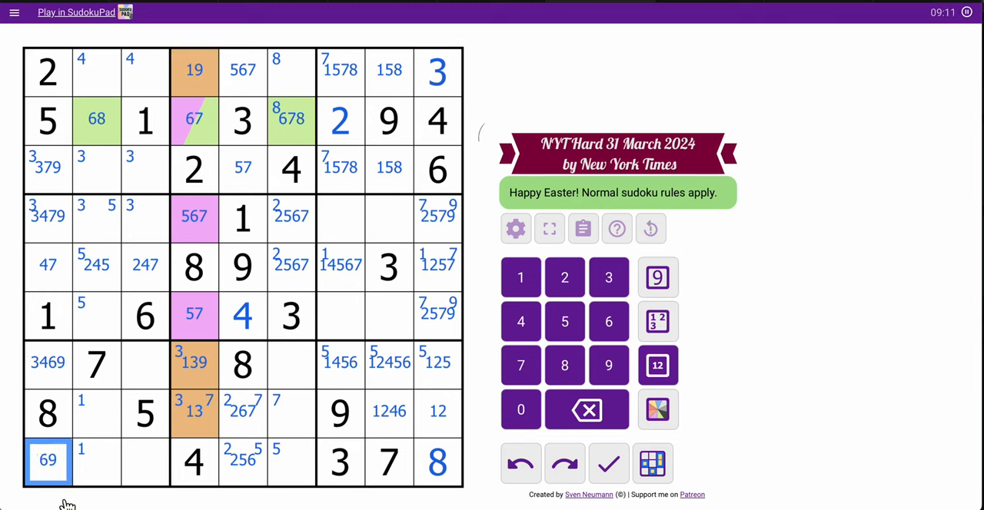
{"action": "mouse_move", "coordinate": [58, 378]}
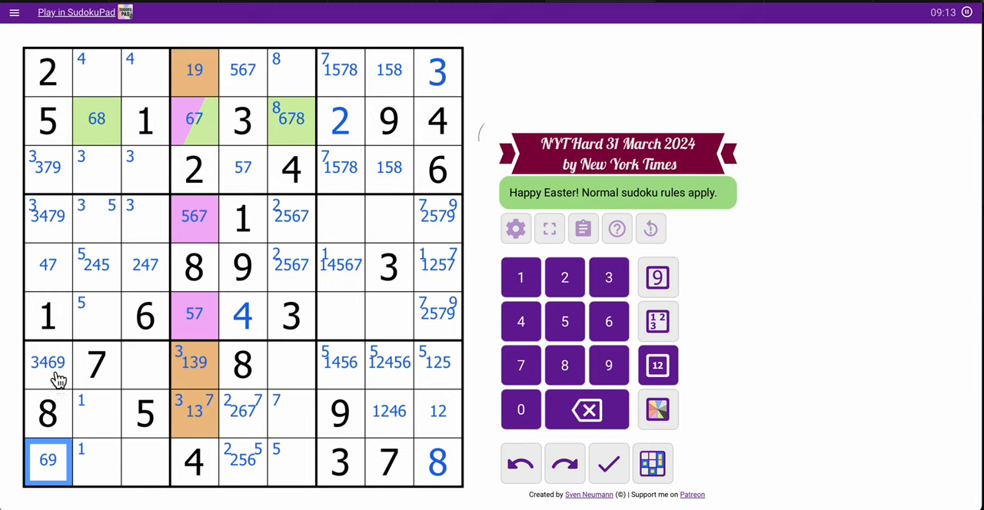
{"action": "left_click", "coordinate": [48, 363]}
{"action": "type", "text": "6 "}
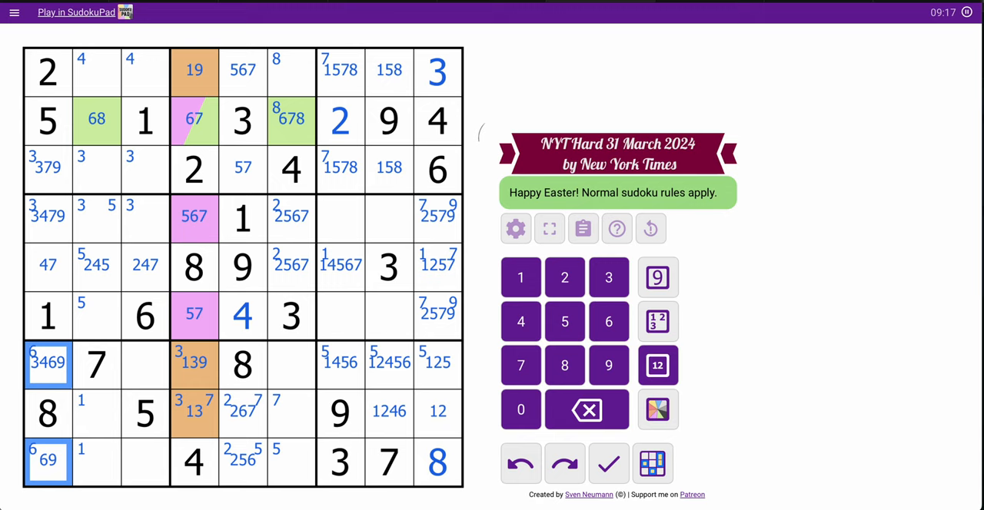
{"action": "left_click", "coordinate": [95, 73]}
{"action": "type", "text": " 6"}
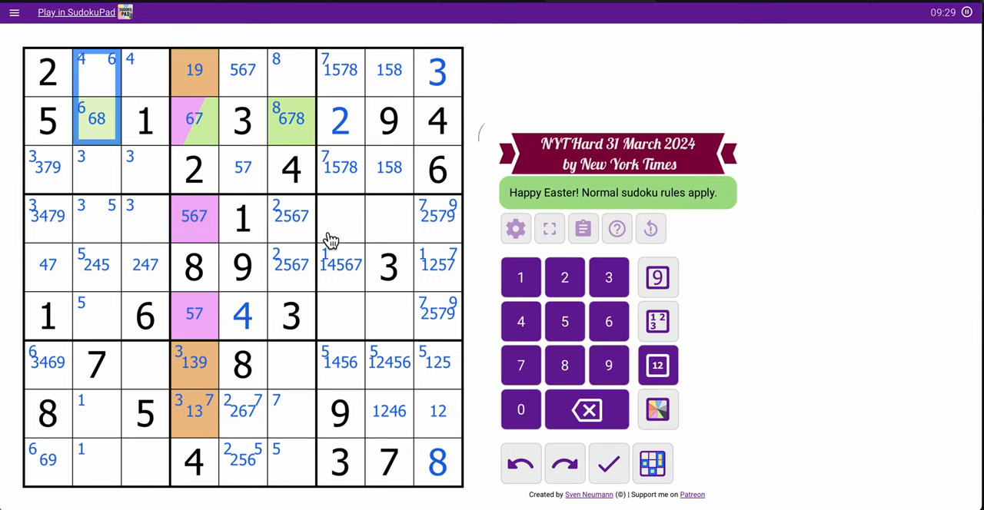
Step: Trim row 6's empty cells to candidates 2589, 578 and 258
{"action": "left_click", "coordinate": [96, 315]}
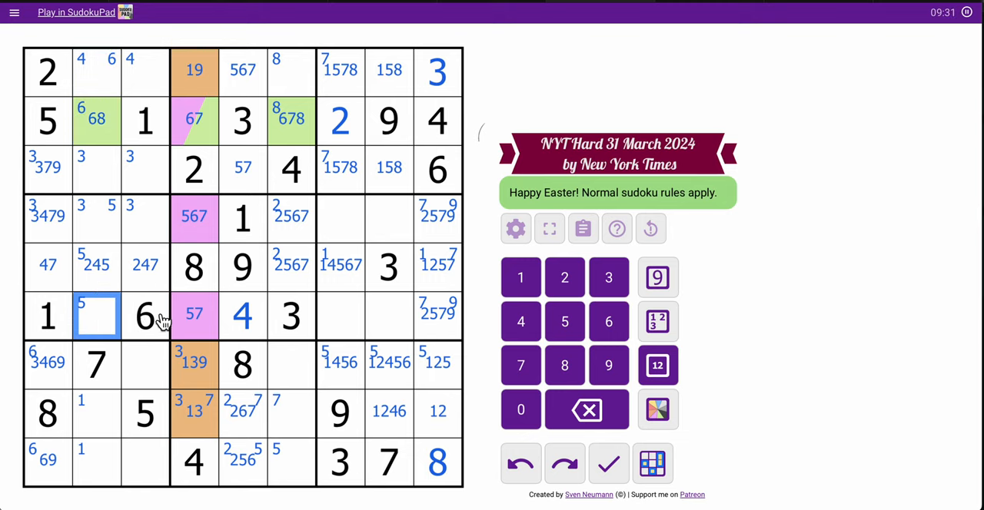
{"action": "left_click", "coordinate": [365, 316]}
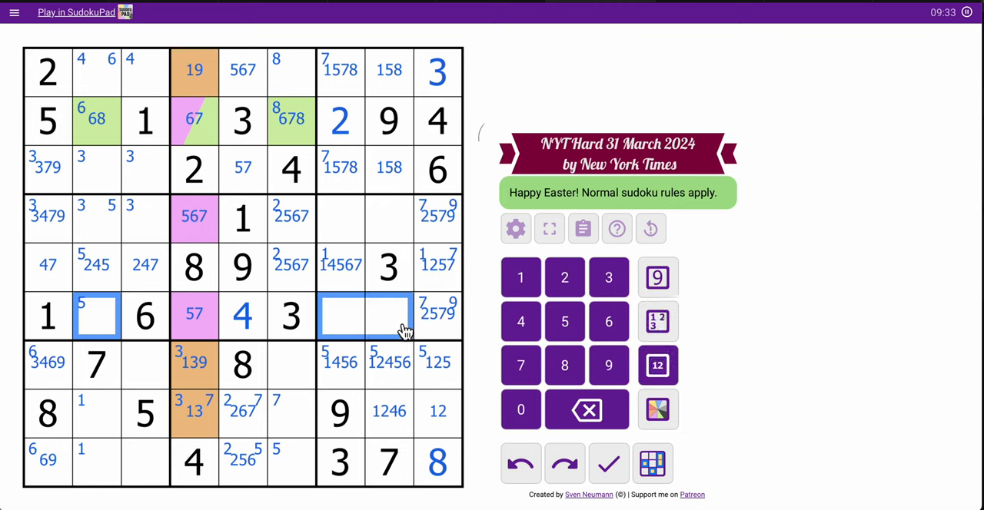
{"action": "left_click", "coordinate": [658, 366]}
{"action": "type", "text": "2589"}
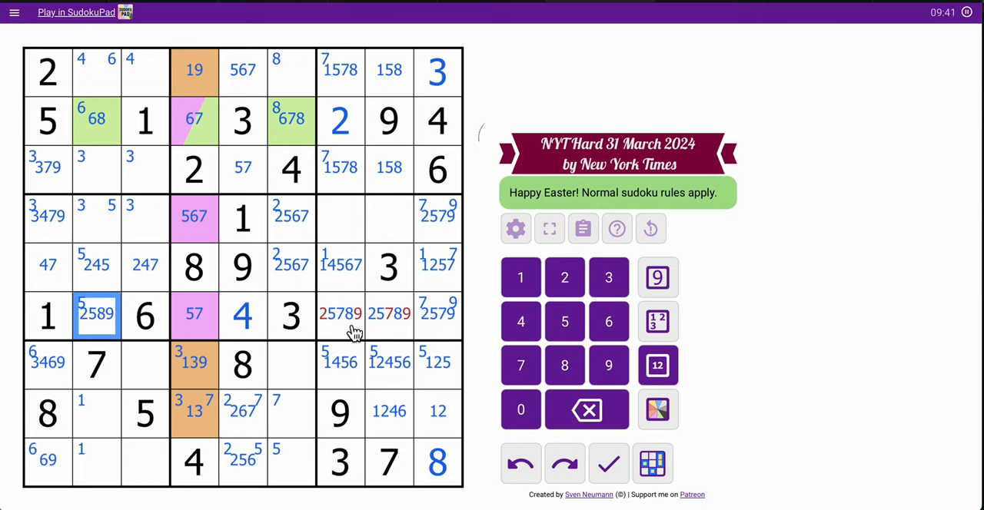
{"action": "left_click", "coordinate": [389, 315]}
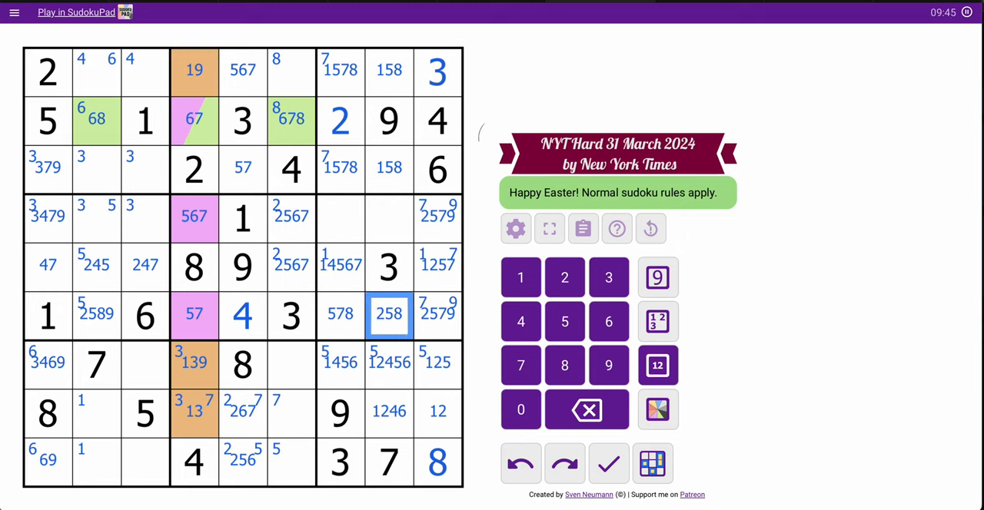
{"action": "left_click", "coordinate": [95, 315]}
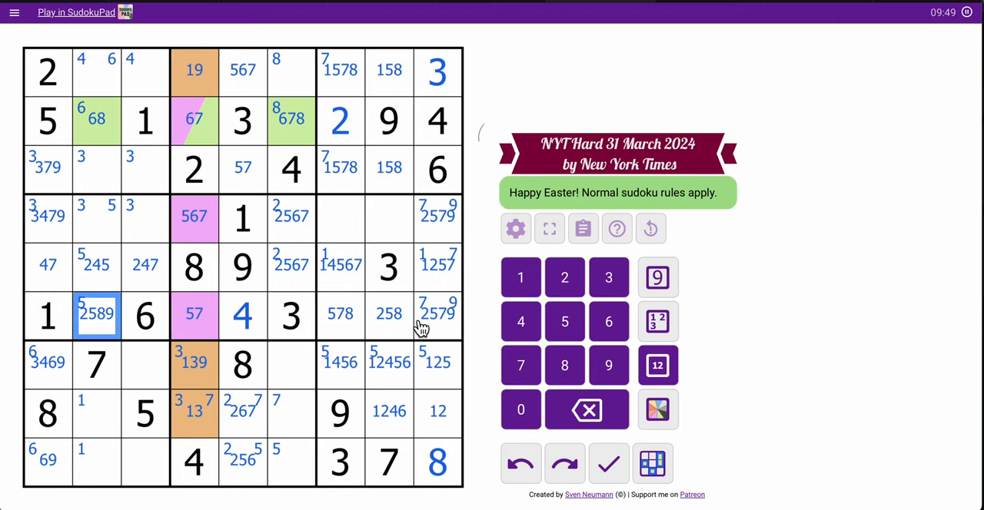
{"action": "left_click", "coordinate": [437, 315]}
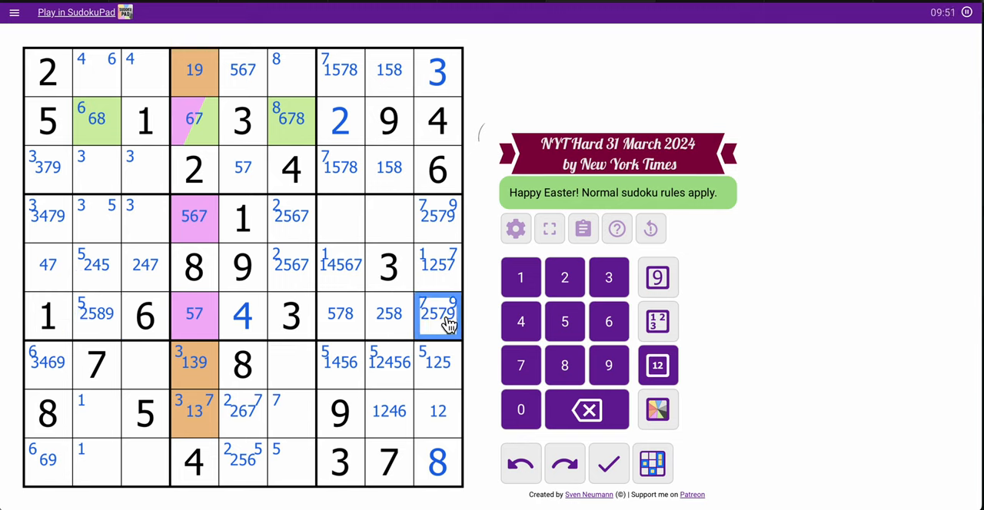
Step: Pencil row 4's empty cells as 234589, 234789, 45678 and 24568
{"action": "left_click", "coordinate": [120, 219]}
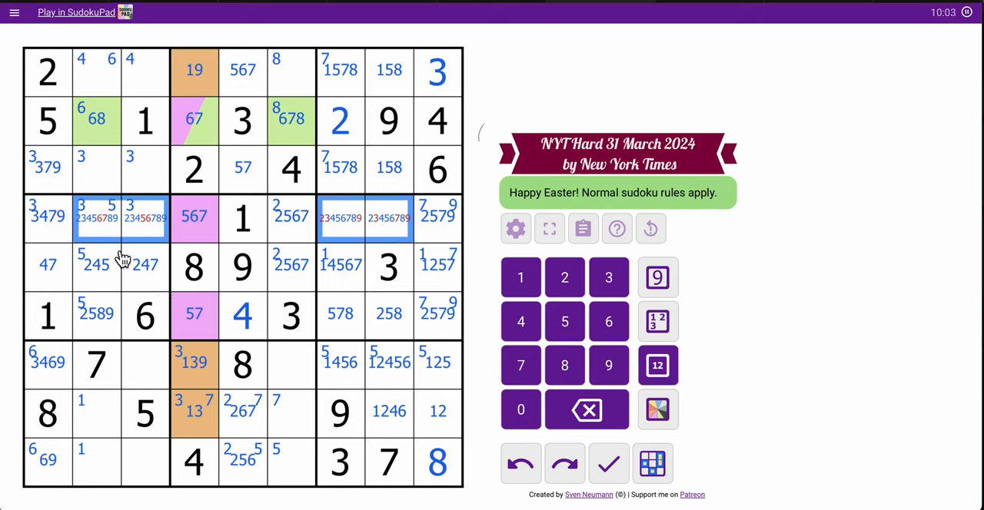
{"action": "left_click", "coordinate": [95, 218]}
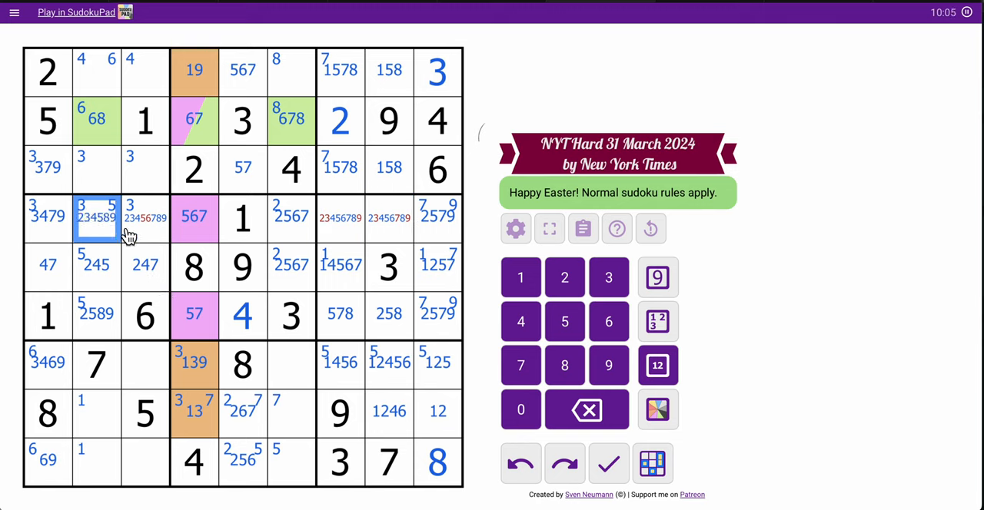
{"action": "left_click", "coordinate": [340, 217]}
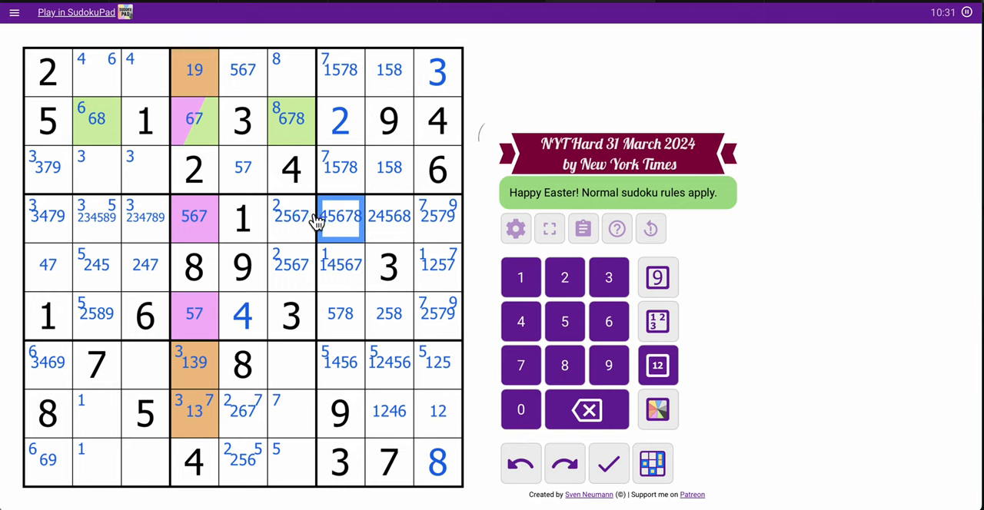
Step: Mark 156789, 4689 and 4789 in row 1 and 389, 3789 in row 3
{"action": "left_click", "coordinate": [292, 70]}
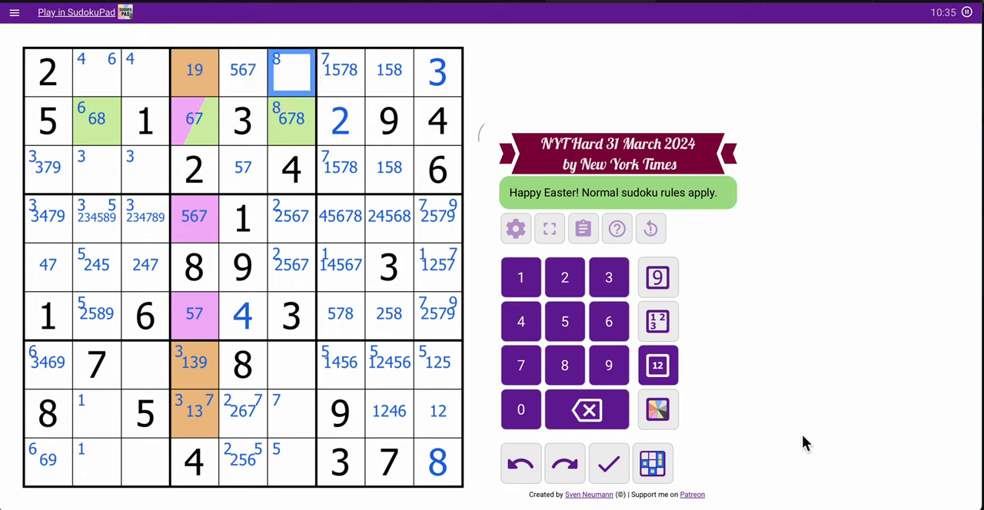
{"action": "left_click", "coordinate": [519, 277]}
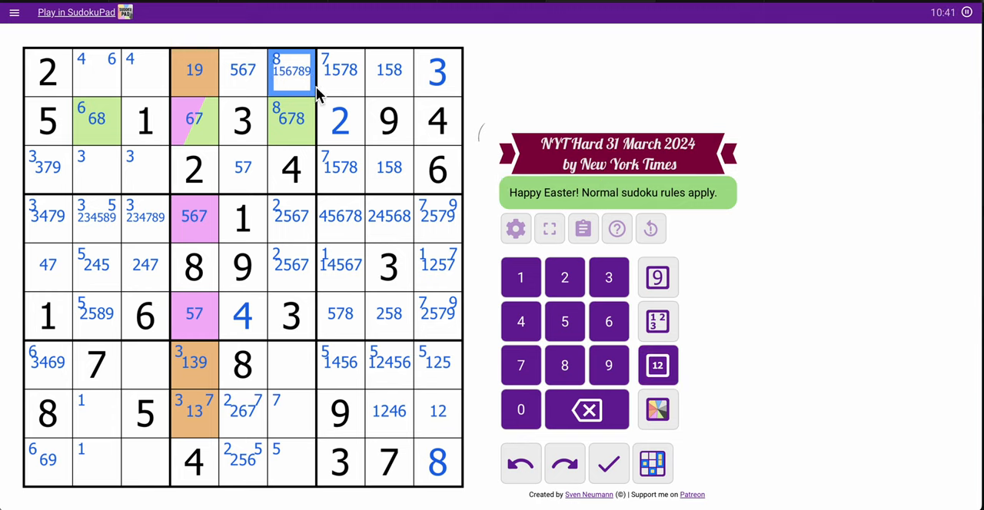
{"action": "left_click", "coordinate": [120, 71]}
{"action": "type", "text": " 46789"}
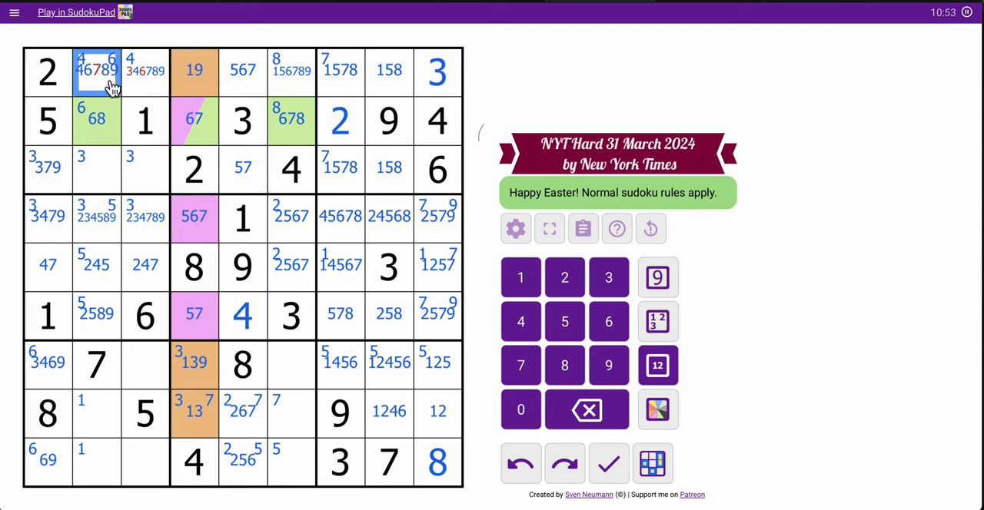
{"action": "left_click", "coordinate": [145, 71]}
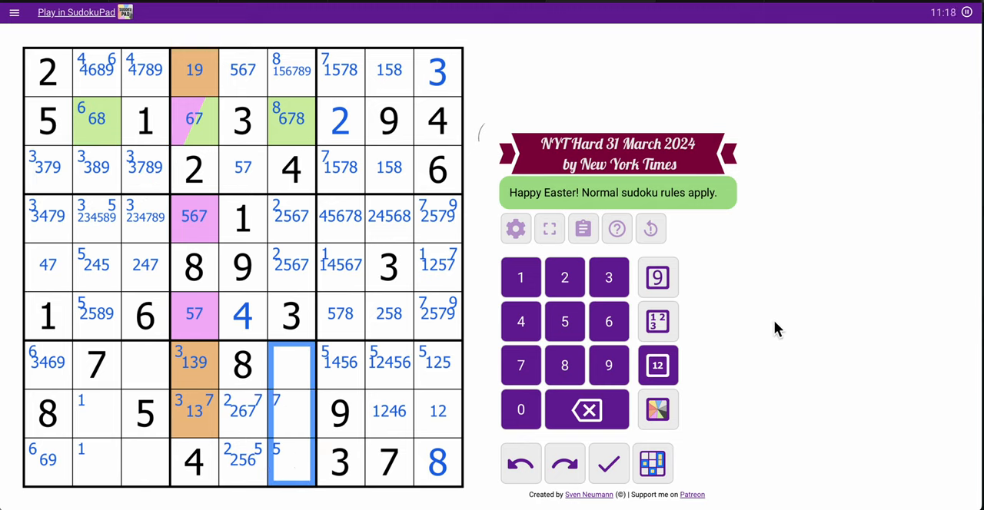
Step: Mark column 6's lower cells 12569, 1267, 12569 and the bottom-left box 2349, 12346, 1269, 29
{"action": "left_click", "coordinate": [658, 366]}
{"action": "type", "text": "12569"}
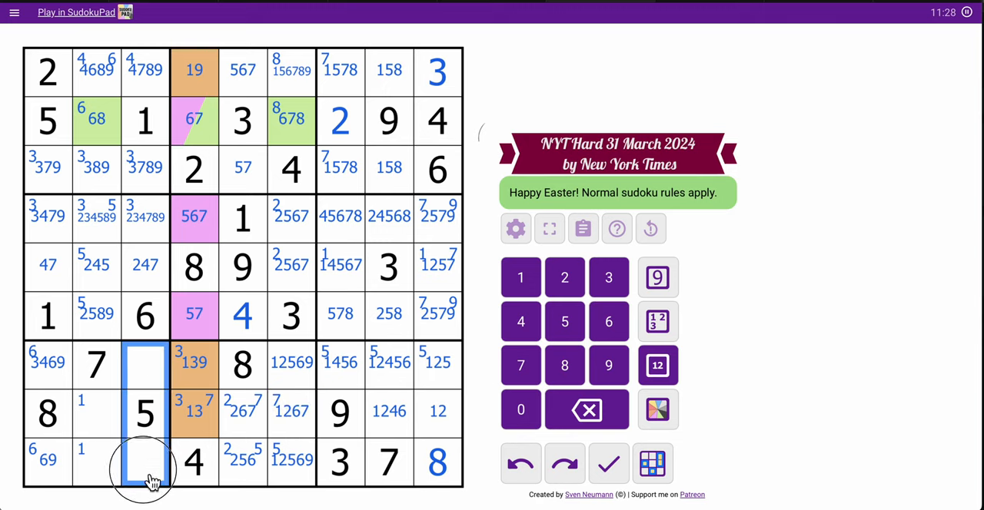
{"action": "left_click", "coordinate": [95, 439]}
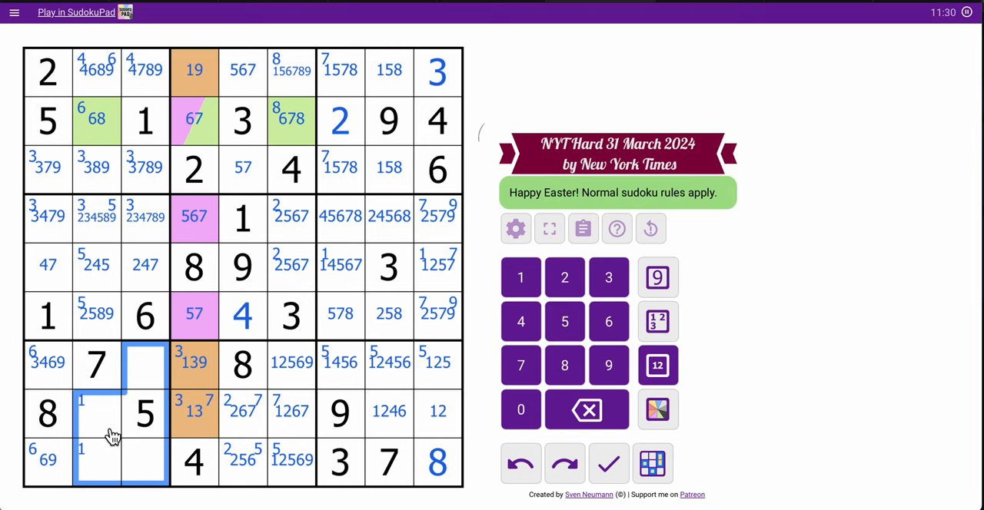
{"action": "left_click", "coordinate": [658, 366]}
{"action": "type", "text": "123469"}
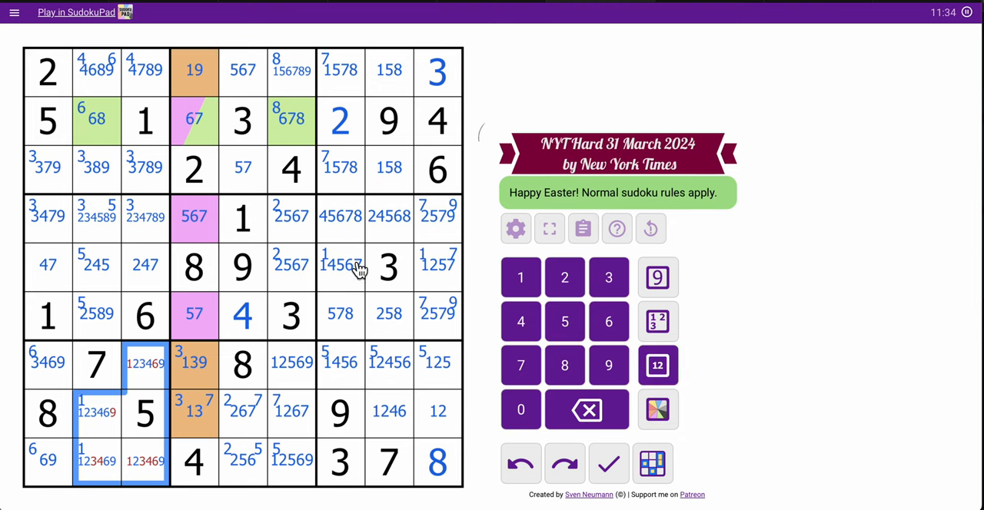
{"action": "left_click", "coordinate": [145, 412]}
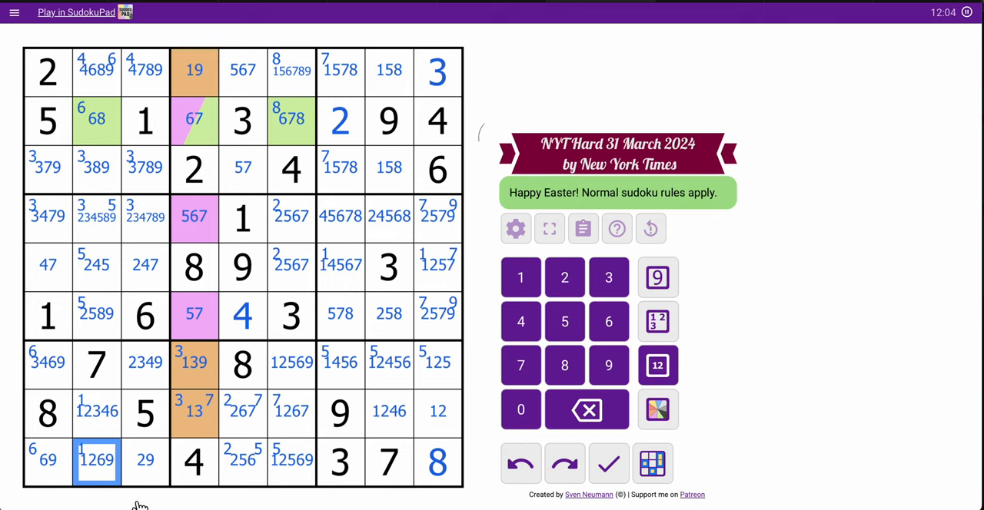
{"action": "left_click", "coordinate": [97, 412]}
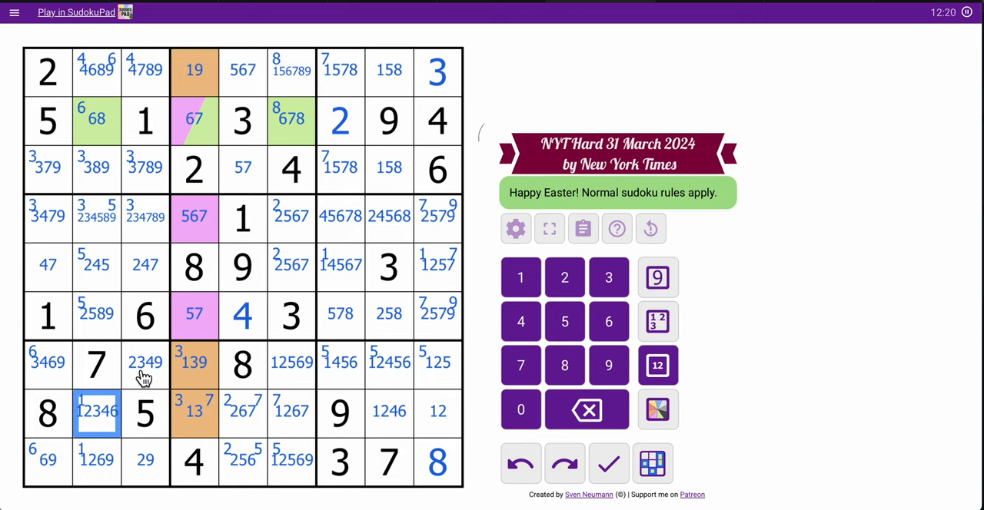
Step: Corner-mark 1 in the two top-row cells r1c4 and r1c6
{"action": "left_click", "coordinate": [243, 168]}
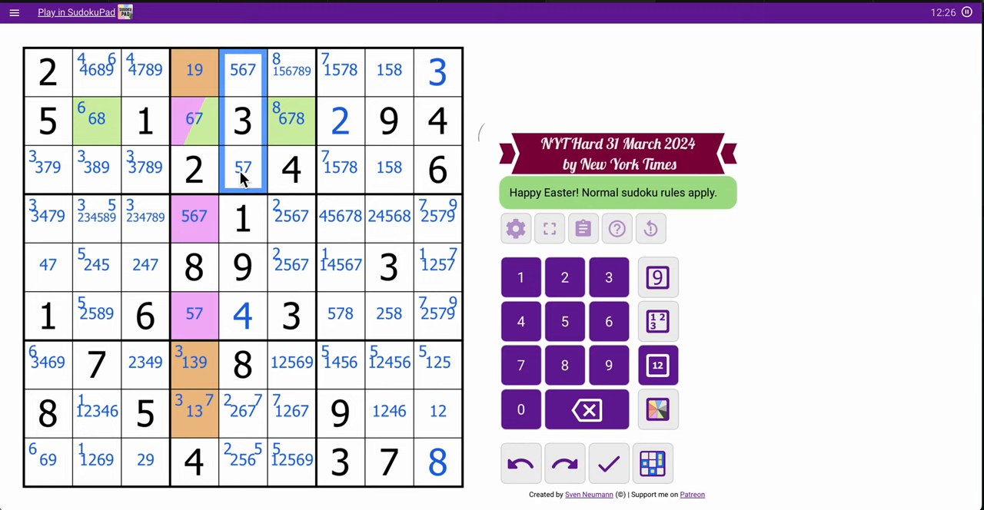
{"action": "left_click", "coordinate": [194, 120]}
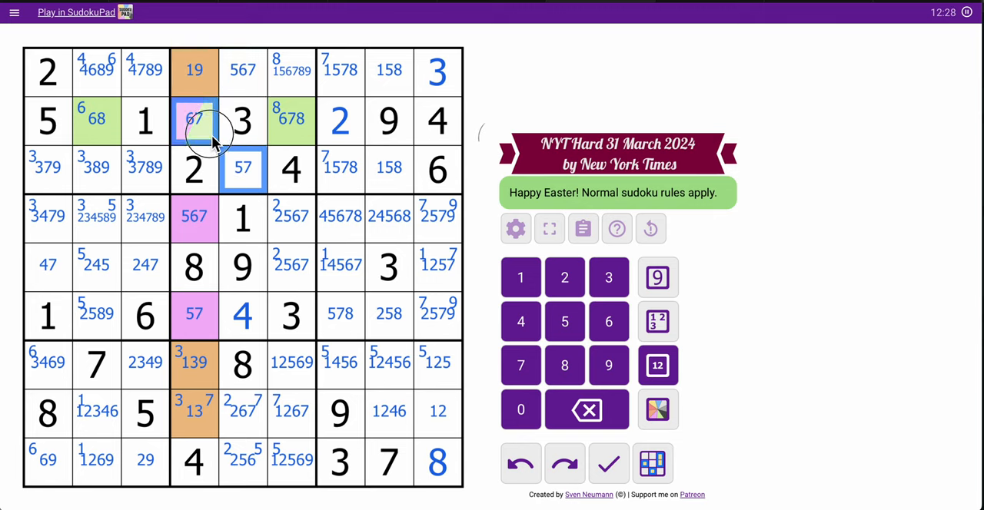
{"action": "left_click", "coordinate": [243, 71]}
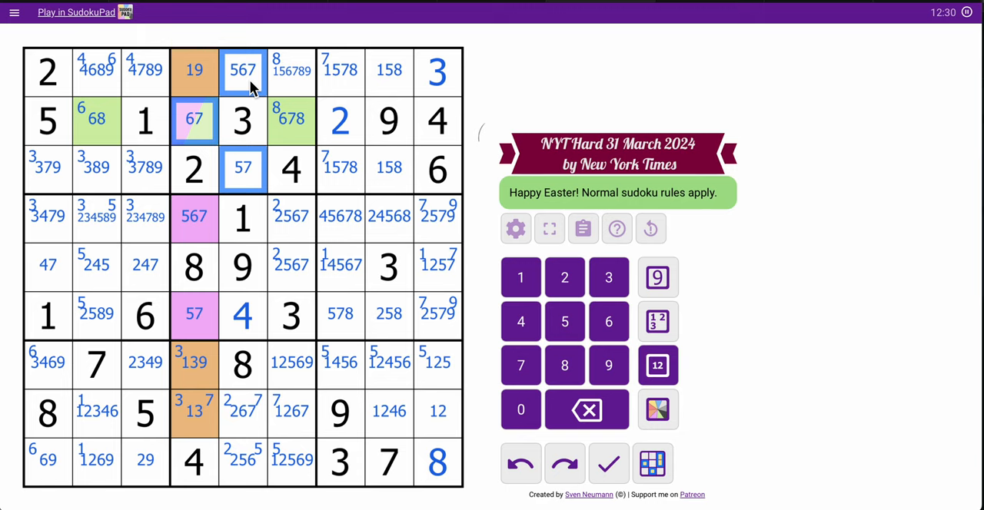
{"action": "left_click", "coordinate": [193, 71]}
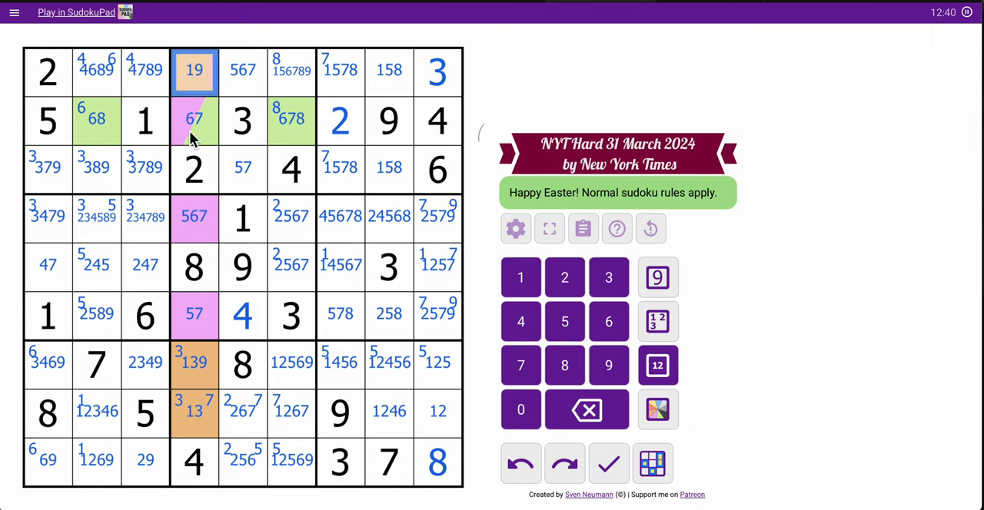
{"action": "left_click", "coordinate": [243, 168]}
{"action": "type", "text": "1 "}
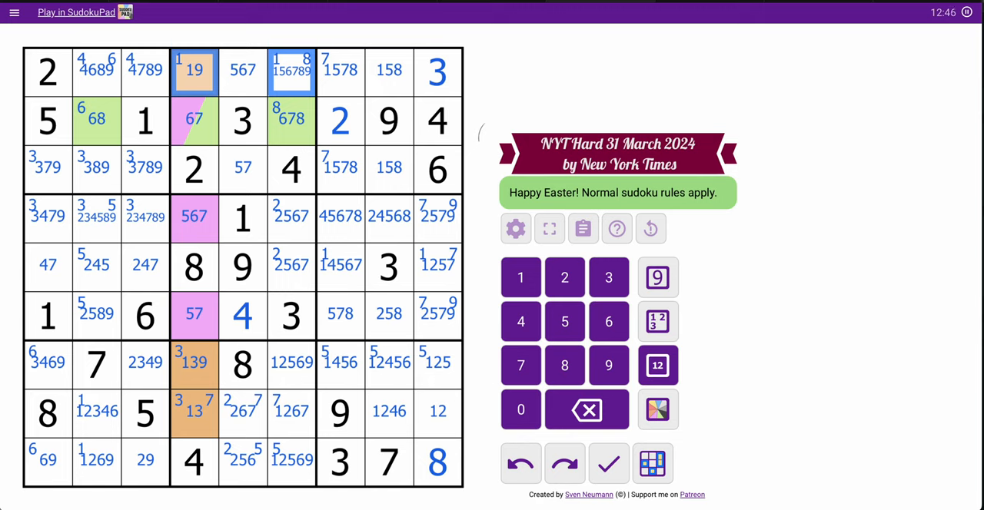
Step: Drop 1 from the top-right row cells leaving 578 and 58, and regroup the 567/67/57 cells
{"action": "left_click", "coordinate": [388, 70]}
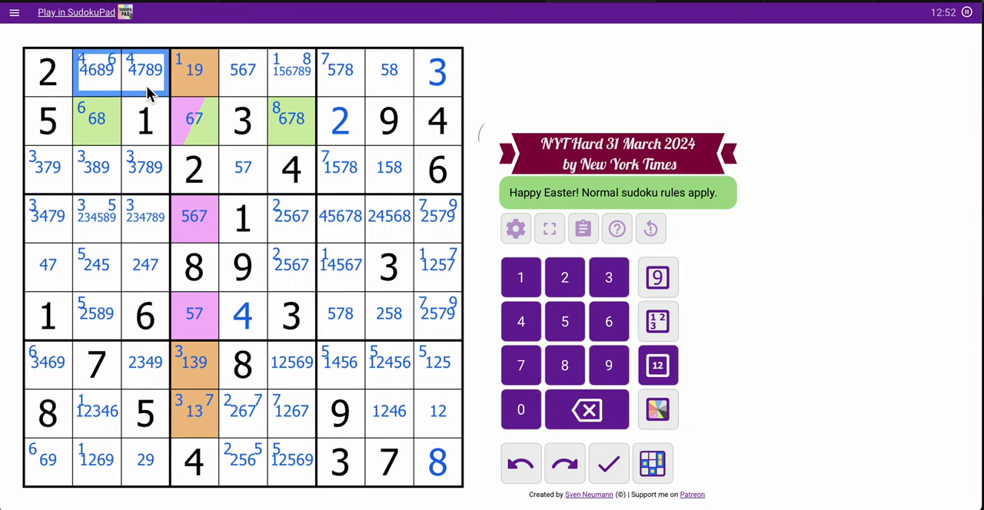
{"action": "left_click", "coordinate": [243, 168]}
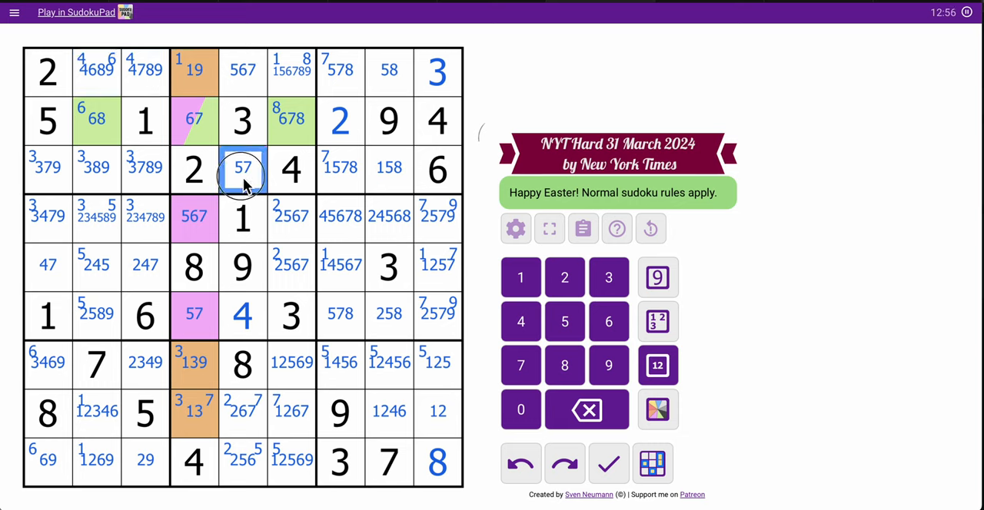
{"action": "left_click", "coordinate": [243, 71]}
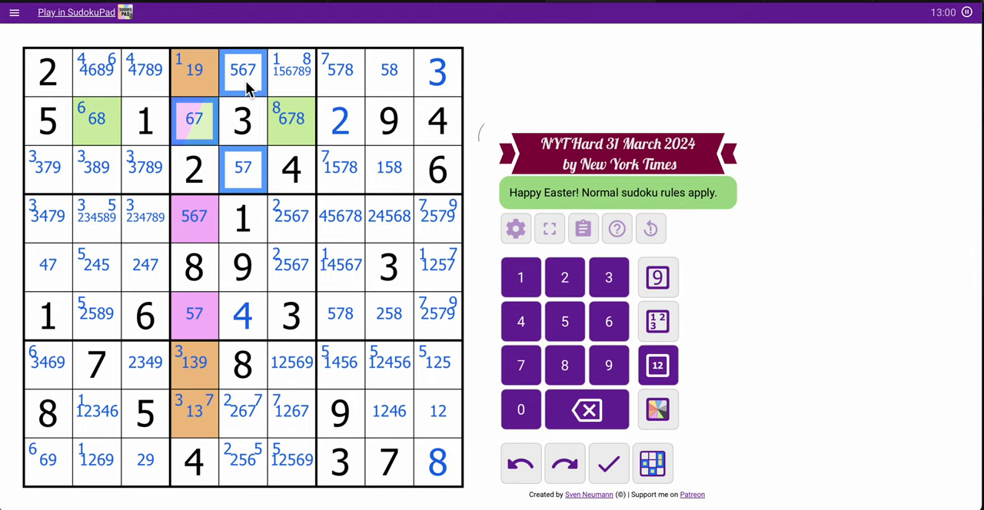
{"action": "left_click", "coordinate": [656, 409]}
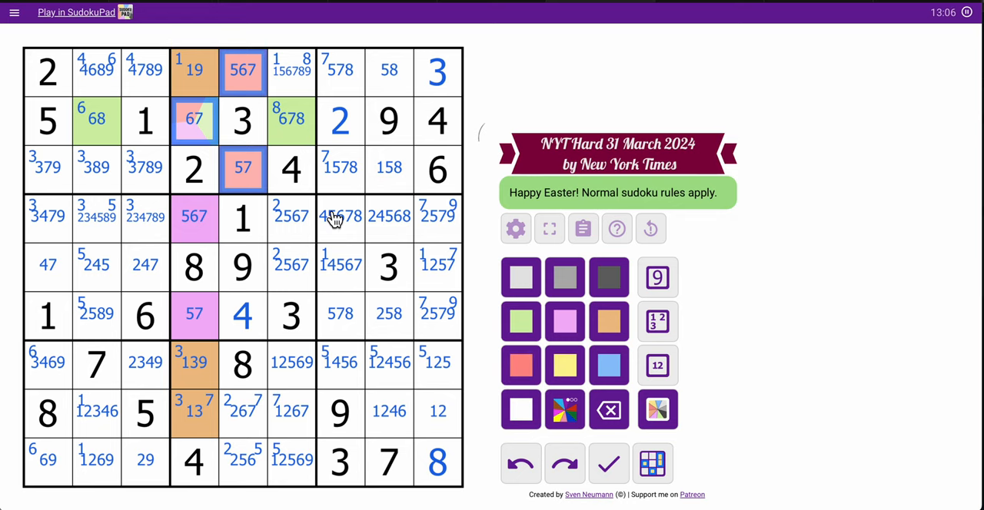
Step: Shade the 567 and 57 cells red and complete row 2 with 8, 6 and 7
{"action": "left_click", "coordinate": [193, 120]}
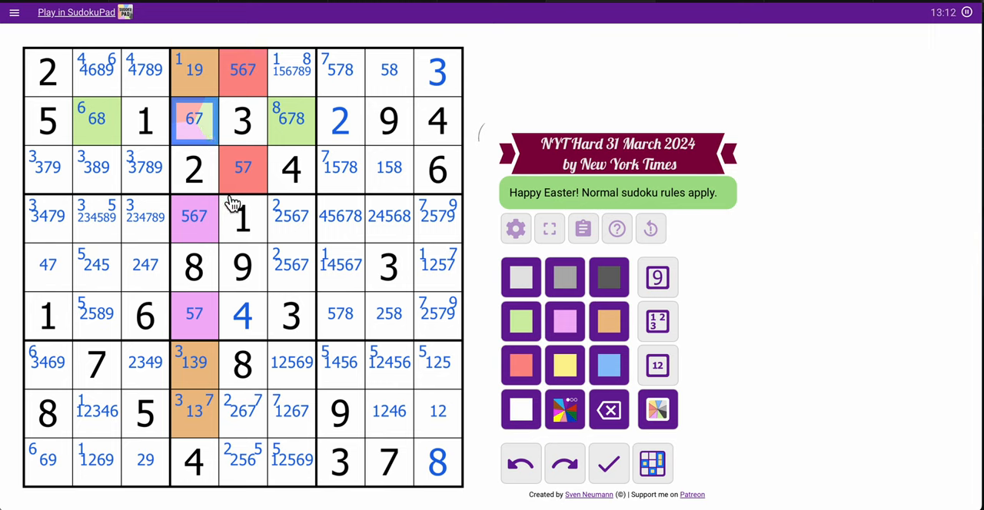
{"action": "left_click", "coordinate": [290, 120]}
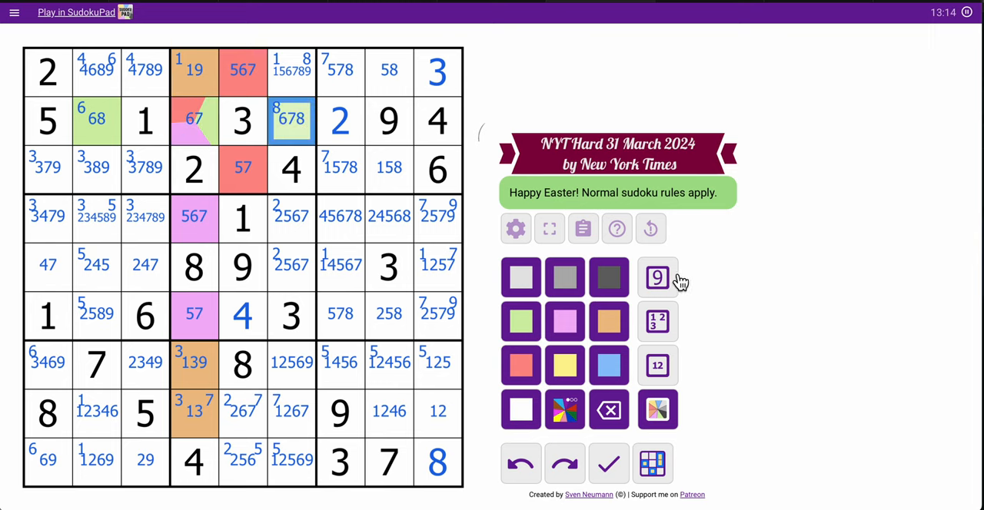
{"action": "left_click", "coordinate": [658, 277]}
{"action": "type", "text": "8"}
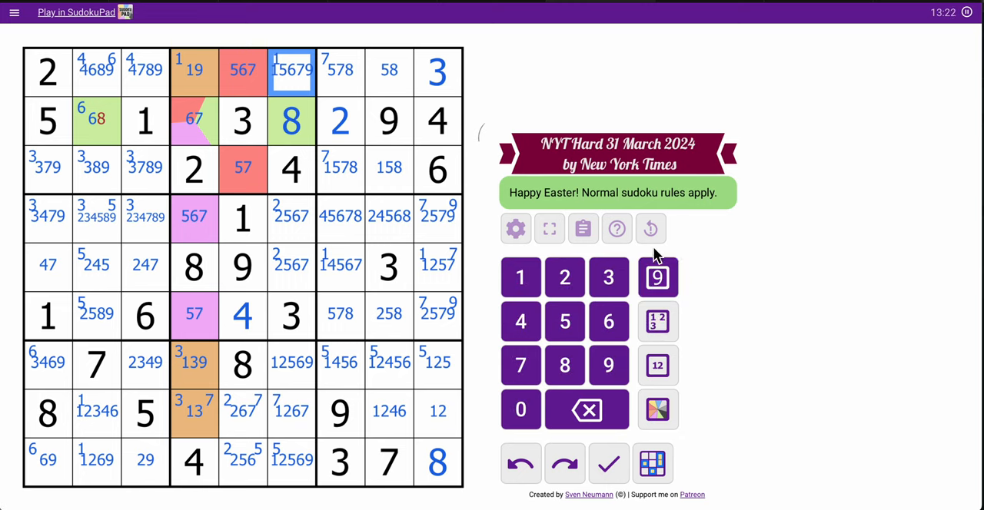
{"action": "left_click", "coordinate": [658, 366]}
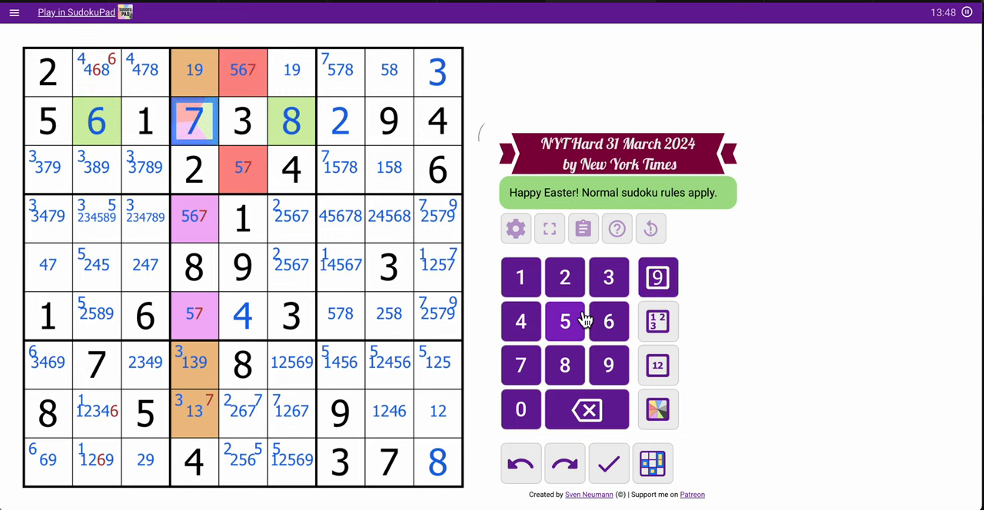
Step: Place 5 in the red 57 cell and trim row 1 to 468, 478 and 19
{"action": "left_click", "coordinate": [194, 315]}
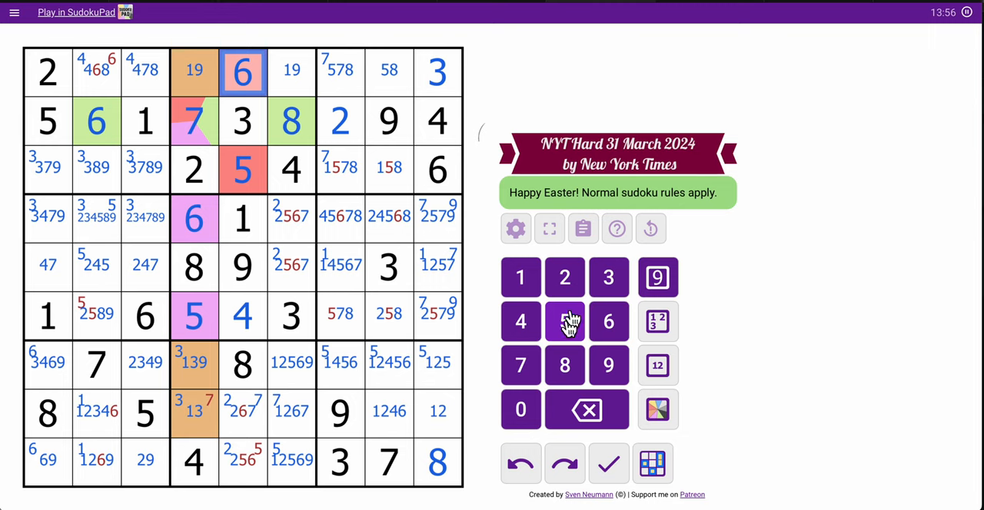
{"action": "left_click", "coordinate": [96, 71]}
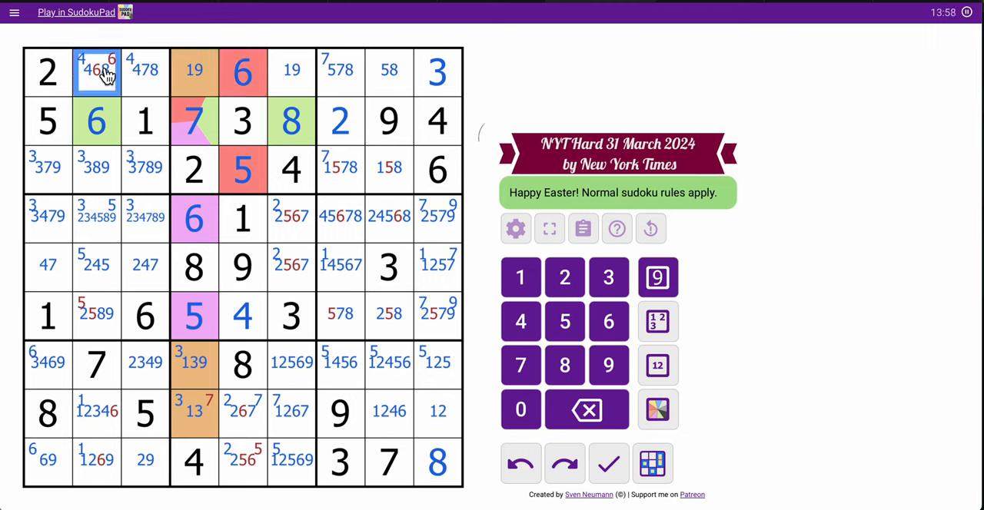
{"action": "left_click", "coordinate": [144, 71]}
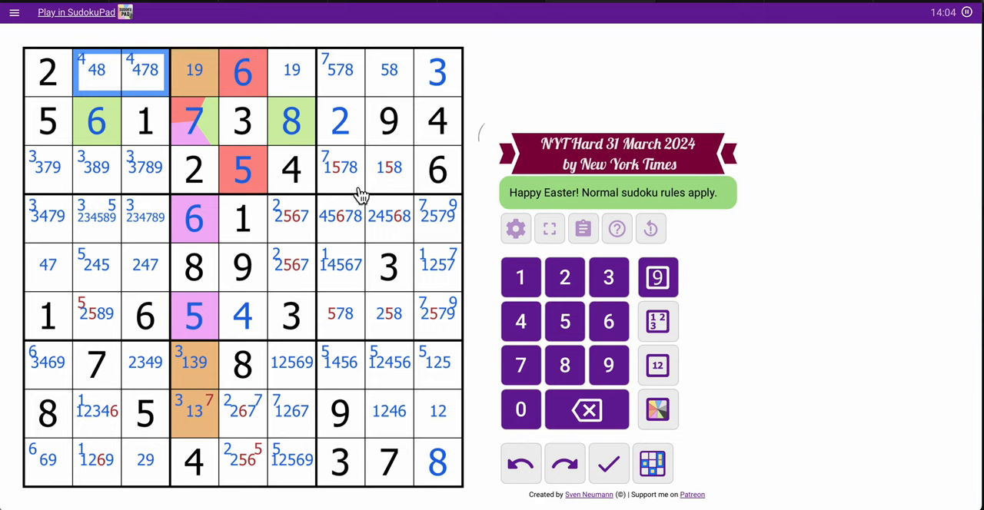
{"action": "left_click", "coordinate": [340, 168]}
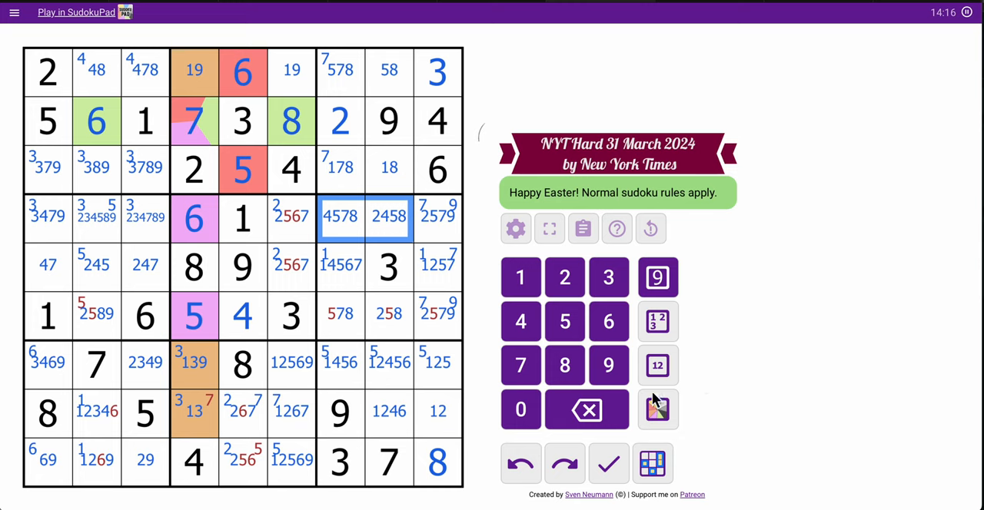
Step: Remove eliminated candidates in rows 4, 6 and column 6, then place 7 in r8c5
{"action": "left_click", "coordinate": [387, 313]}
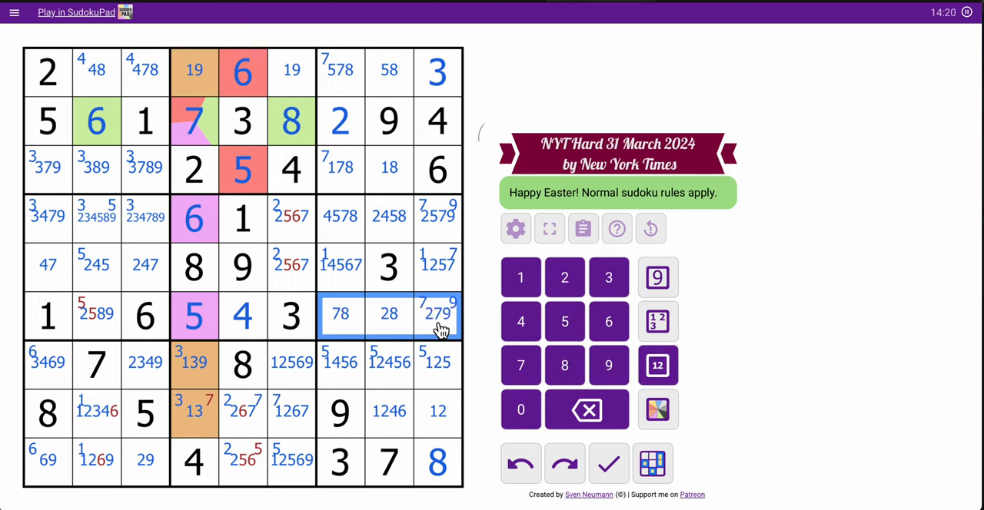
{"action": "left_click", "coordinate": [292, 266]}
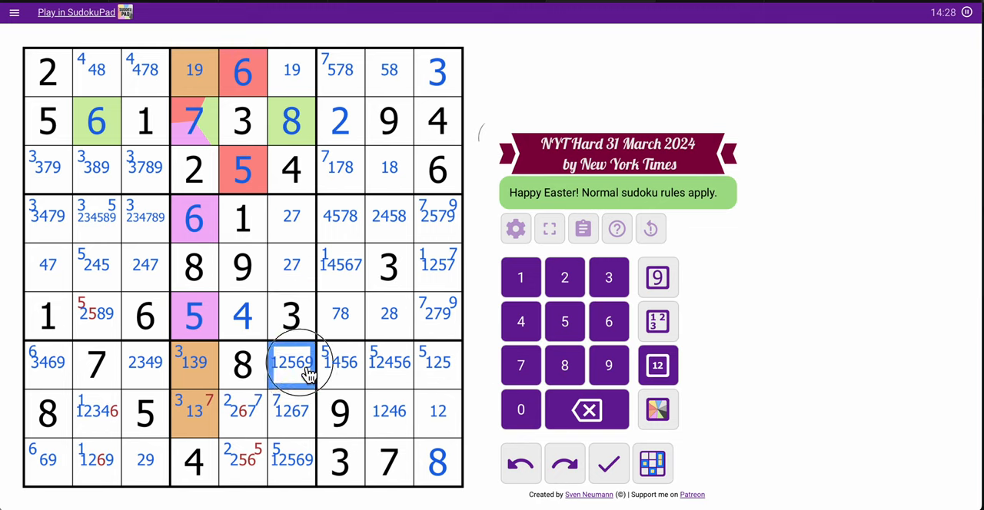
{"action": "left_click", "coordinate": [608, 366]}
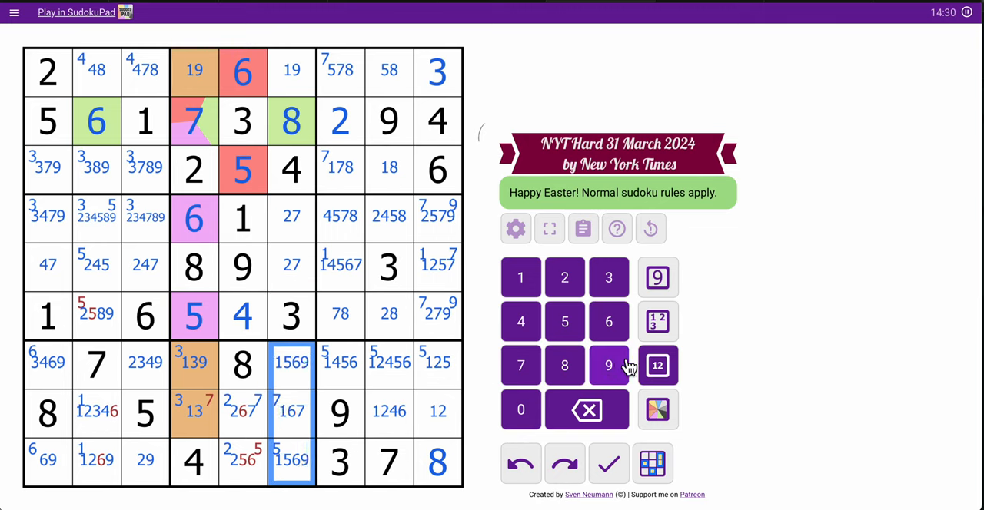
{"action": "left_click", "coordinate": [290, 412]}
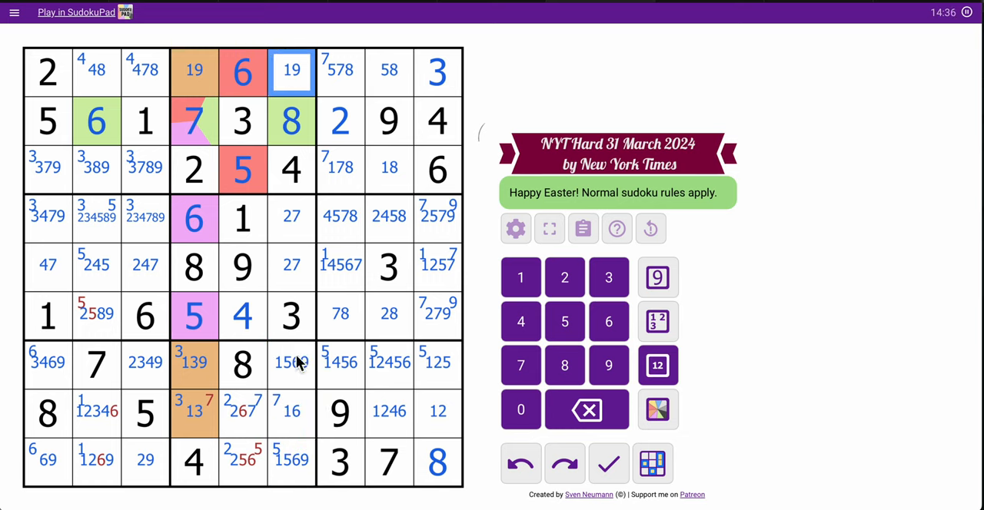
{"action": "left_click", "coordinate": [290, 412]}
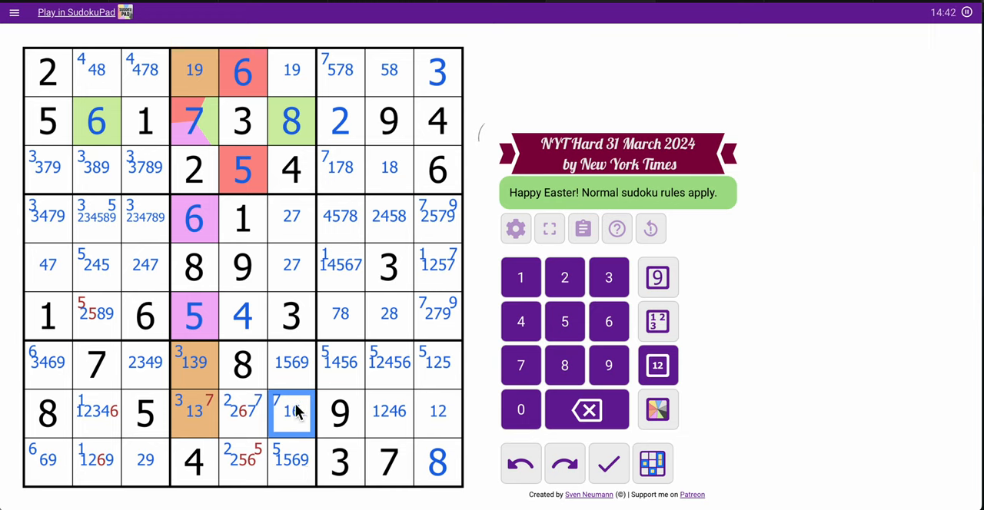
{"action": "left_click", "coordinate": [242, 412]}
{"action": "type", "text": "7"}
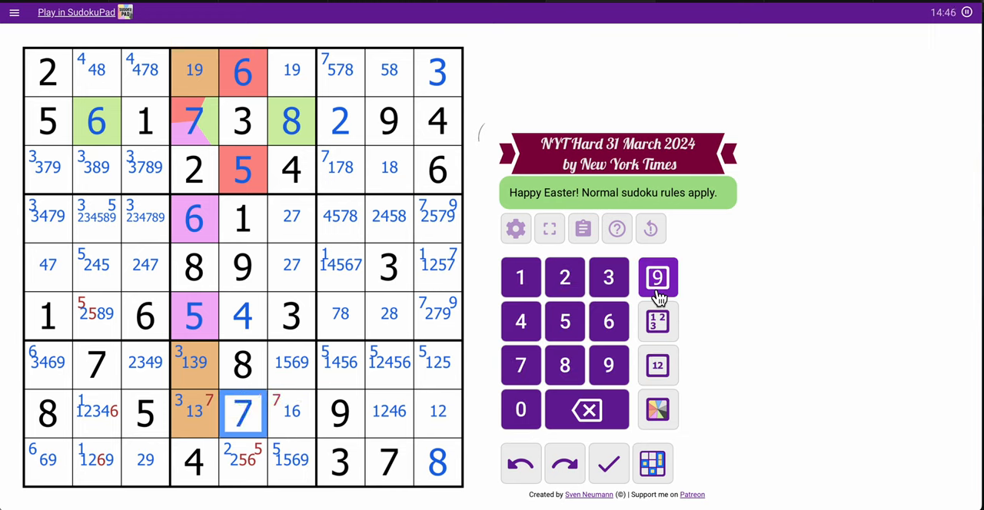
Step: Complete row 9 as 6 1 9 4 2 5 3 7 8
{"action": "left_click", "coordinate": [292, 412]}
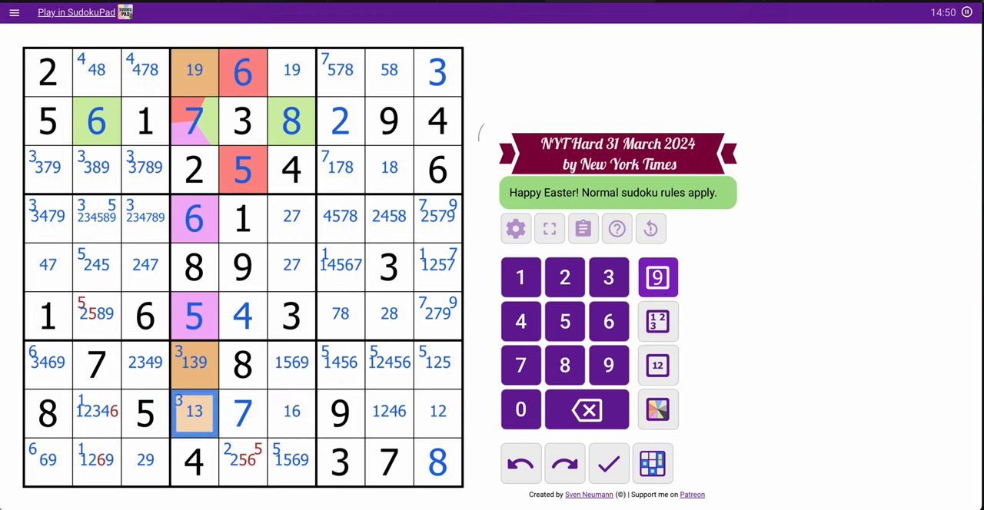
{"action": "left_click", "coordinate": [243, 459]}
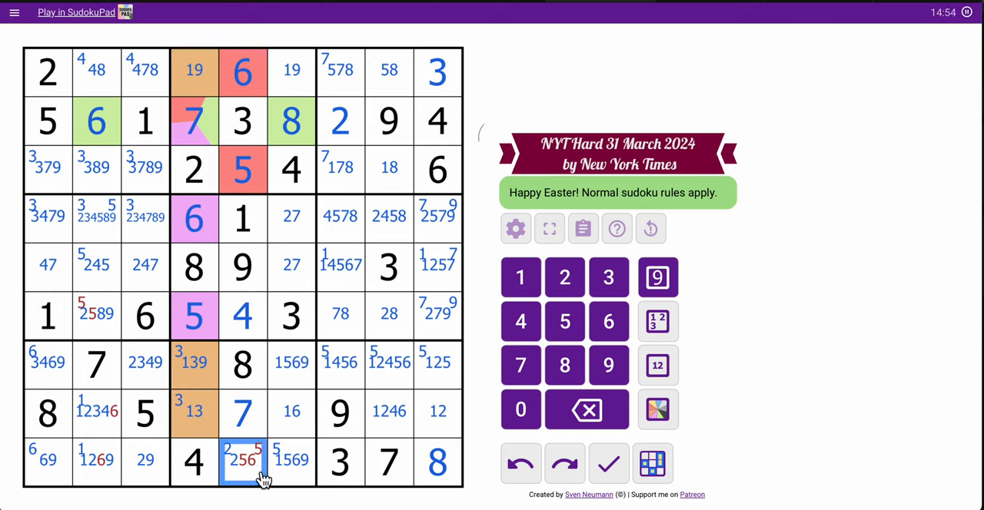
{"action": "left_click", "coordinate": [292, 363]}
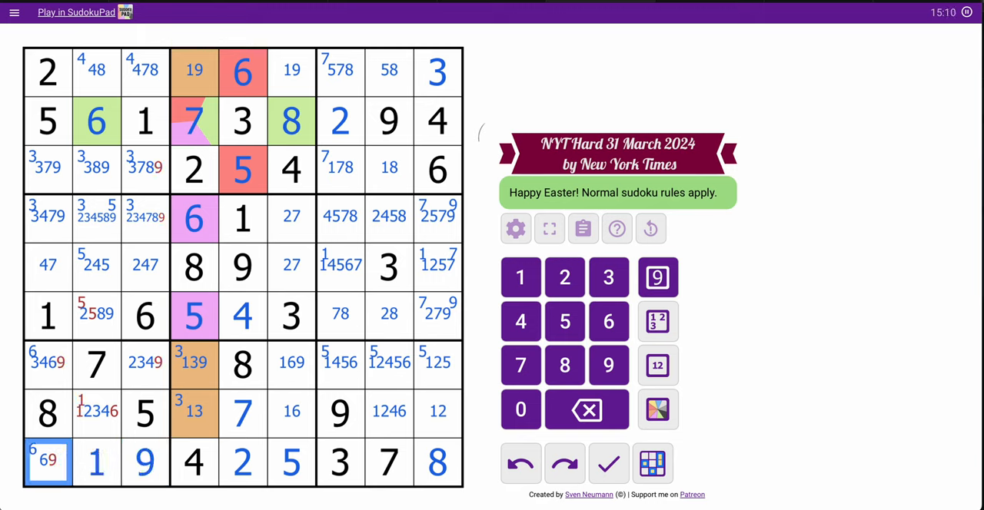
{"action": "left_click", "coordinate": [48, 363]}
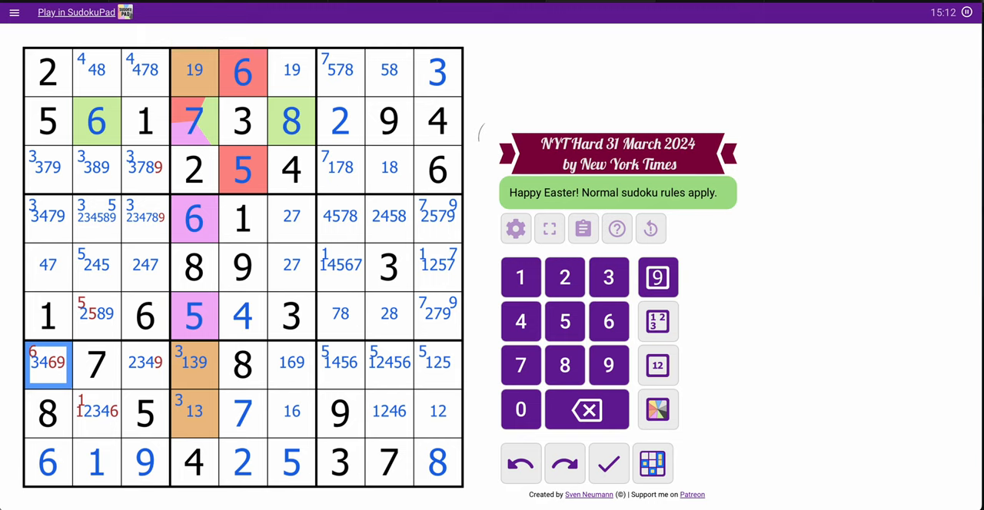
Step: Trim the bottom-left box and column 2–3 candidates to 34, 234 and 234
{"action": "left_click", "coordinate": [609, 320]}
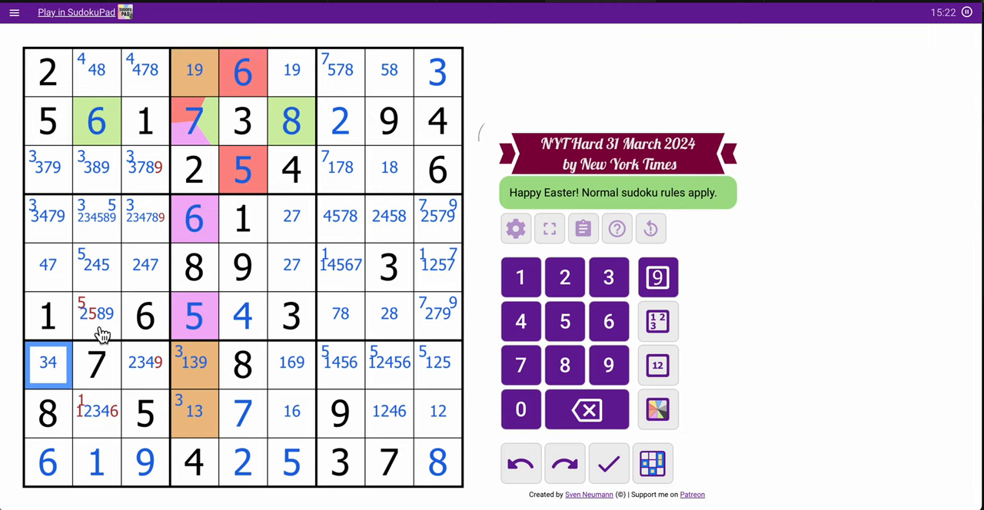
{"action": "left_click", "coordinate": [95, 315]}
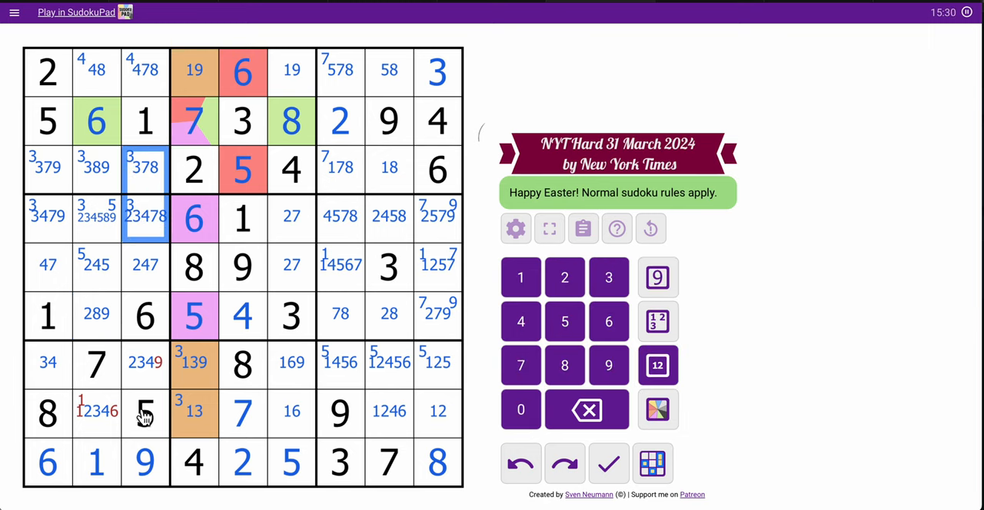
{"action": "left_click", "coordinate": [145, 363]}
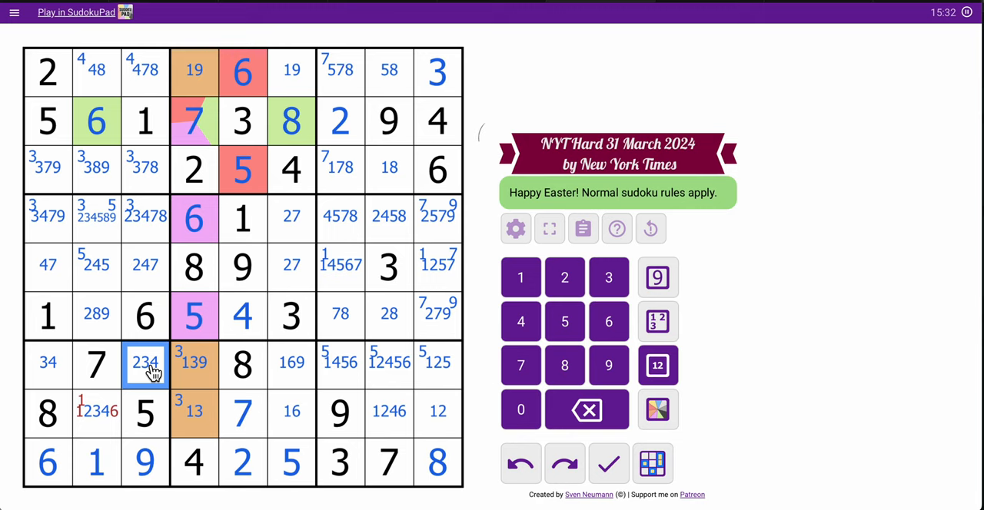
{"action": "left_click", "coordinate": [95, 412]}
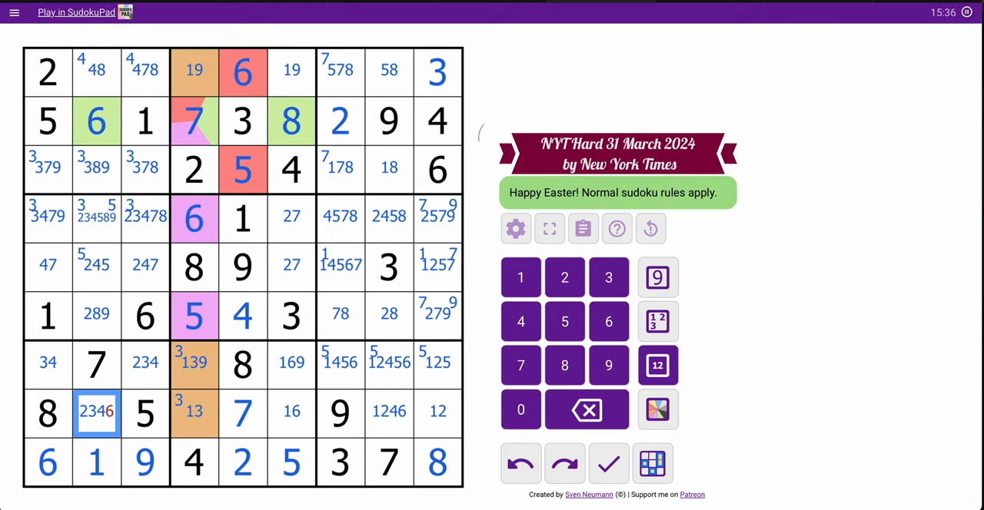
{"action": "left_click", "coordinate": [585, 409]}
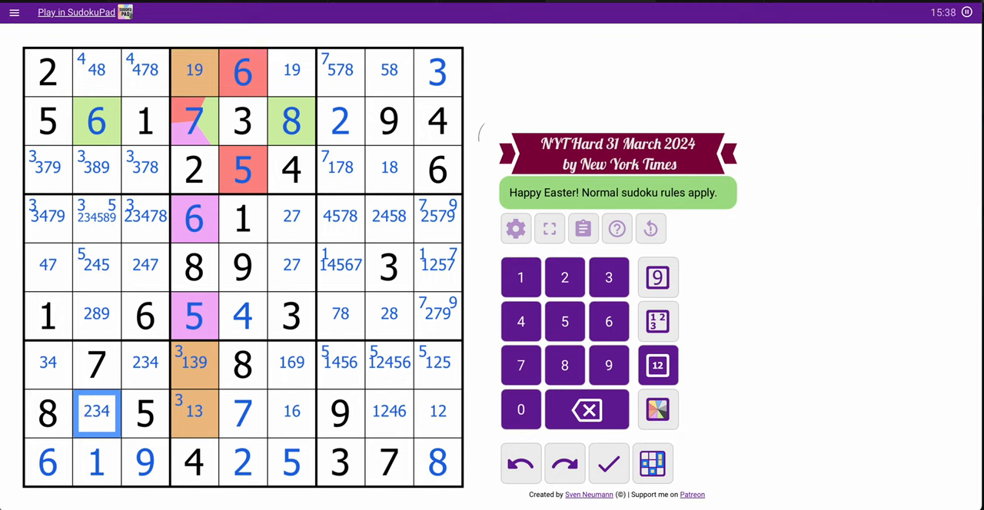
{"action": "left_click", "coordinate": [48, 363]}
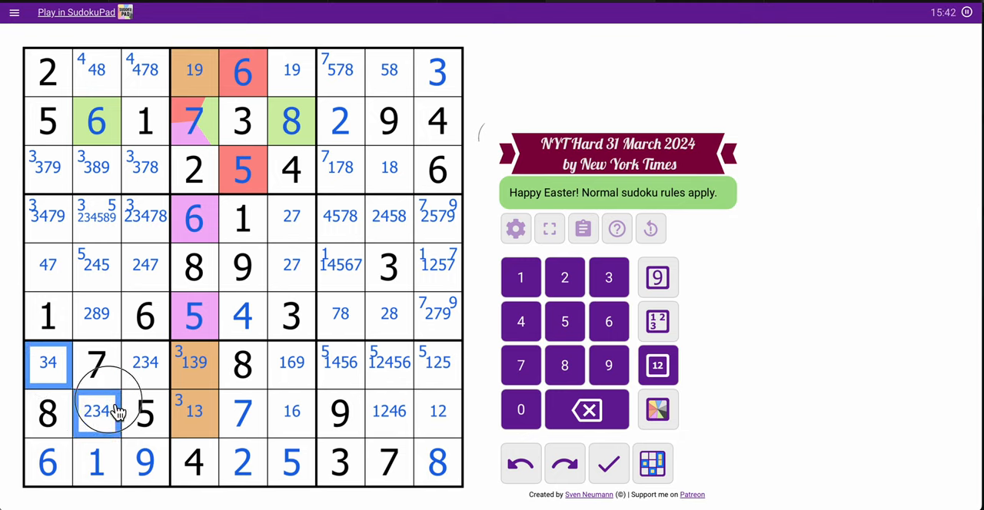
Step: Shade the 34/234/234 cells yellow and gather row 5's 247 and 27 cells
{"action": "left_click", "coordinate": [658, 409]}
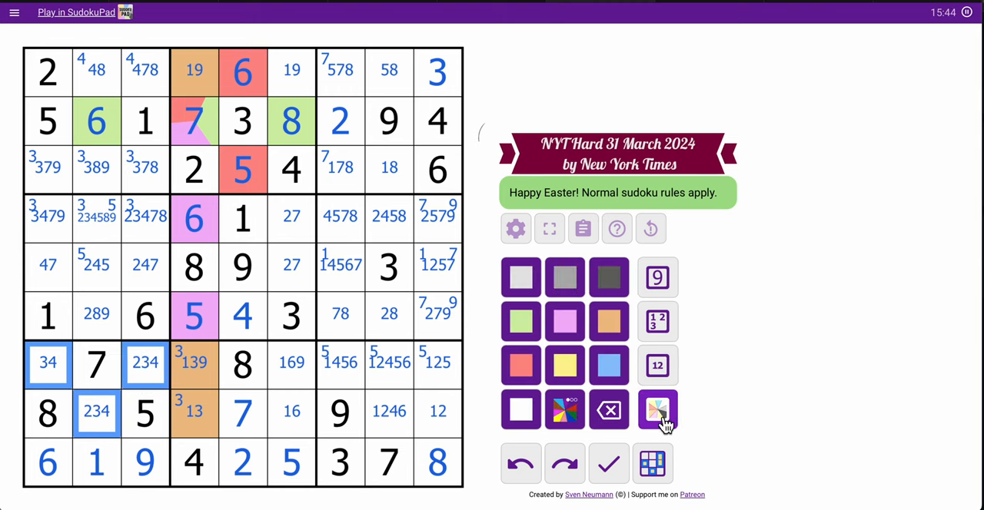
{"action": "left_click", "coordinate": [659, 409]}
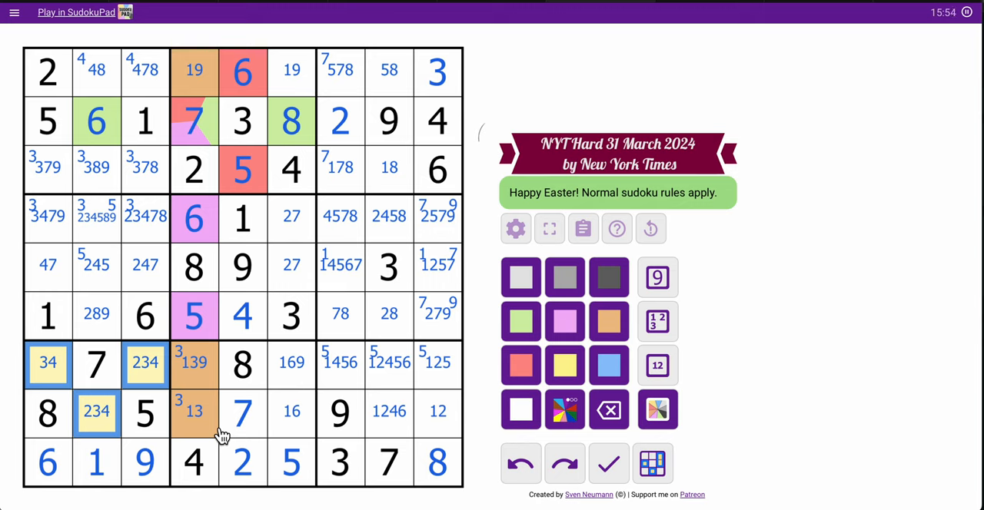
{"action": "mouse_move", "coordinate": [479, 492]}
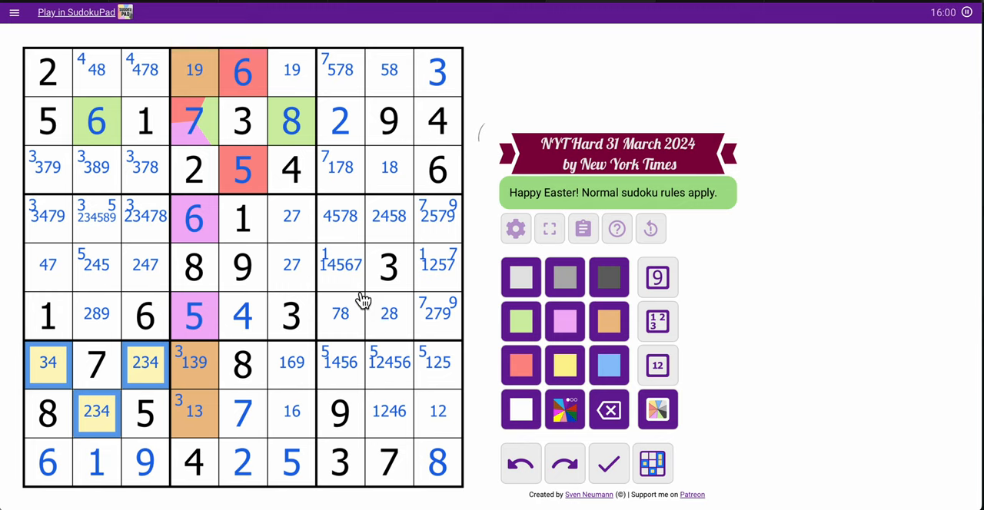
{"action": "left_click", "coordinate": [438, 265]}
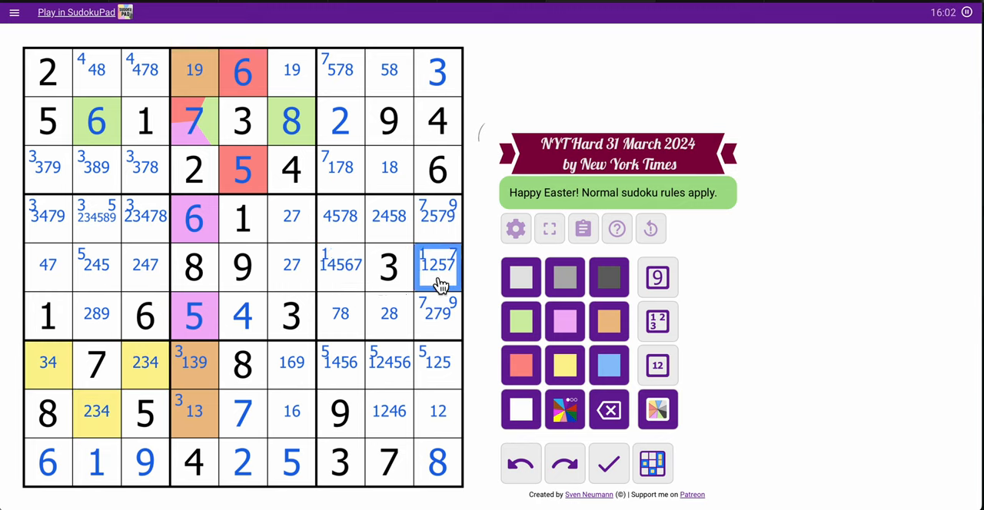
{"action": "left_click", "coordinate": [48, 265]}
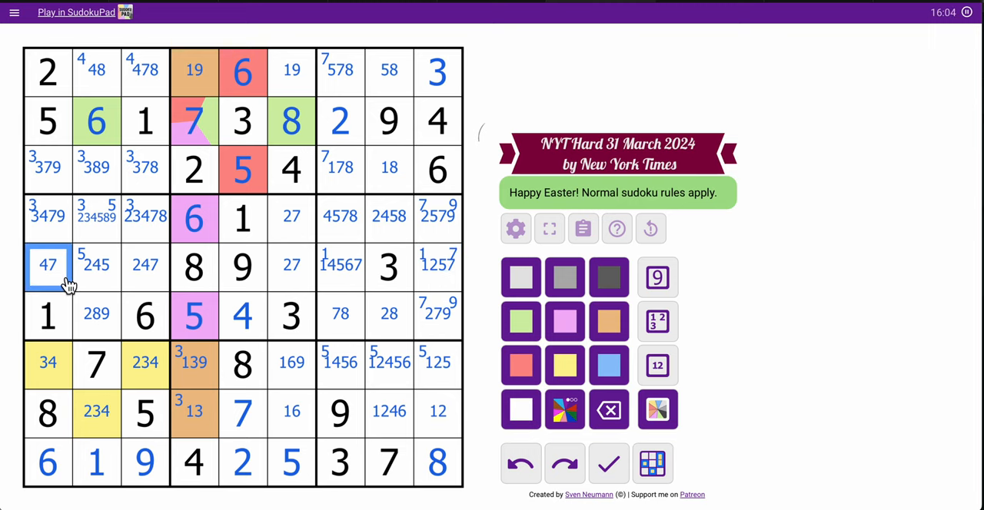
{"action": "left_click", "coordinate": [145, 264]}
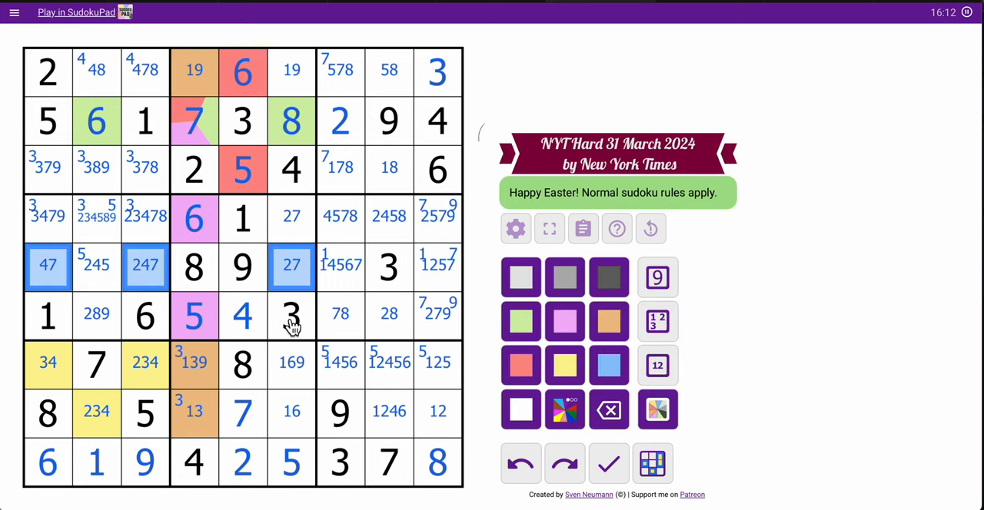
Step: Shade the chosen row 5 cells blue and place 6 in row 5, column 7
{"action": "left_click", "coordinate": [95, 266]}
{"action": "type", "text": "5"}
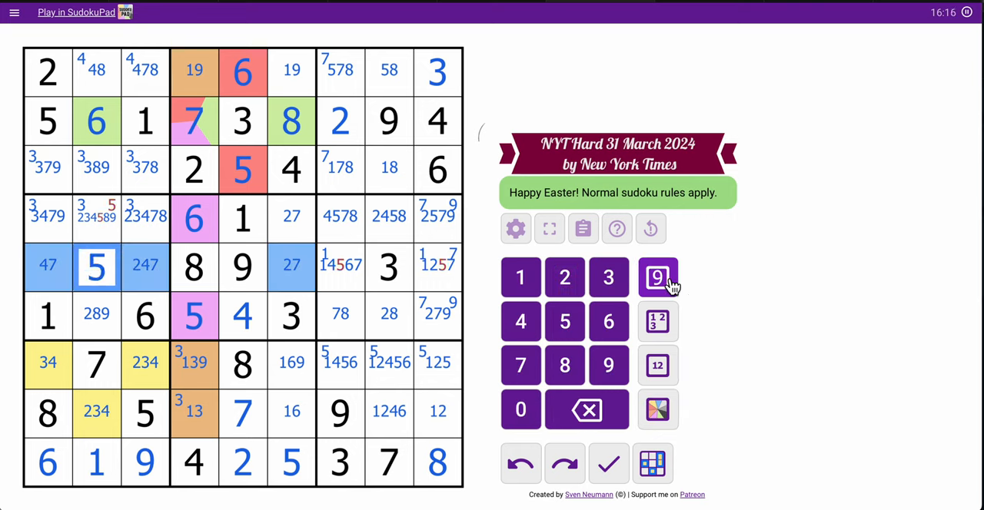
{"action": "left_click", "coordinate": [95, 215]}
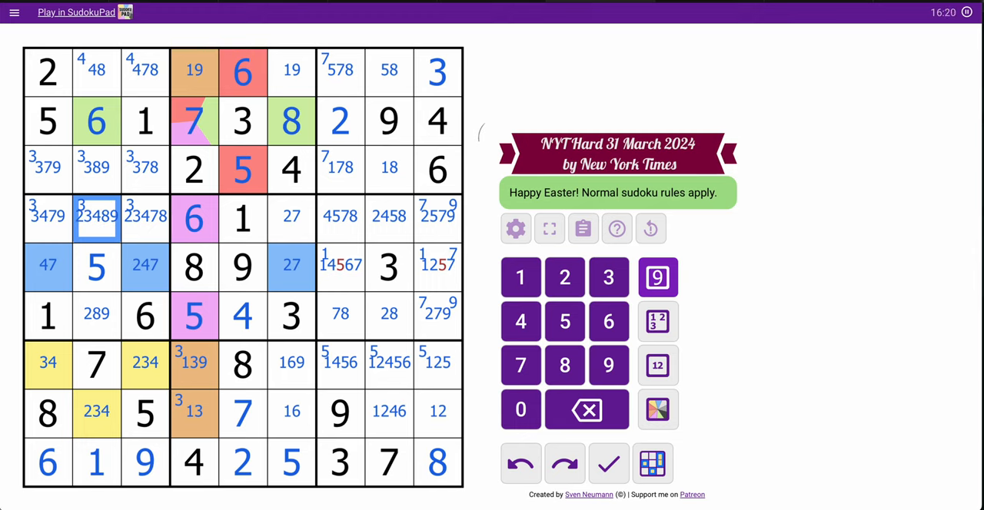
{"action": "left_click", "coordinate": [436, 264]}
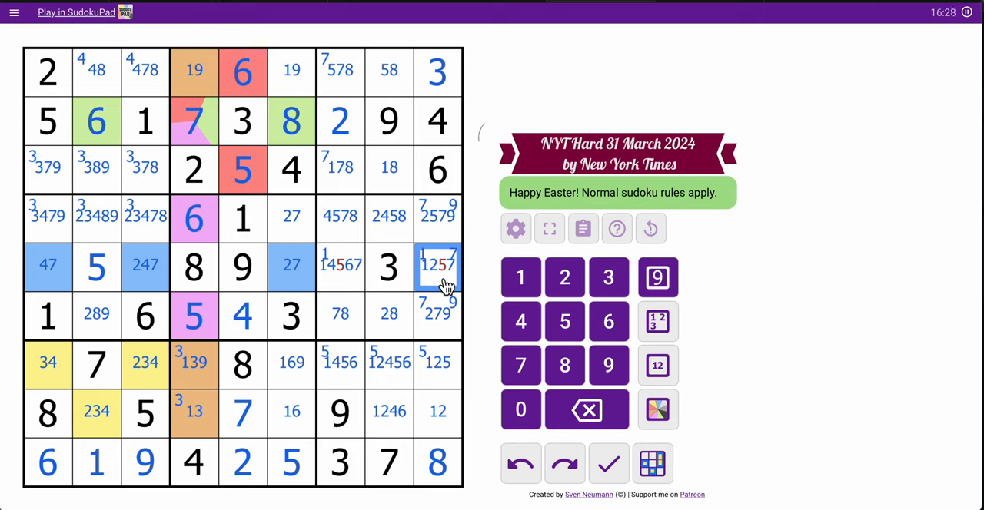
{"action": "left_click", "coordinate": [342, 264]}
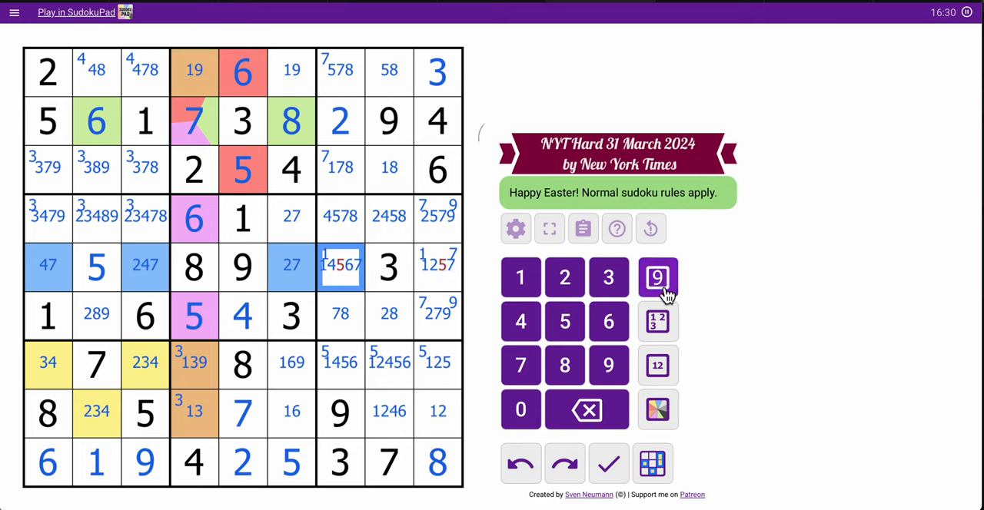
{"action": "left_click", "coordinate": [609, 321]}
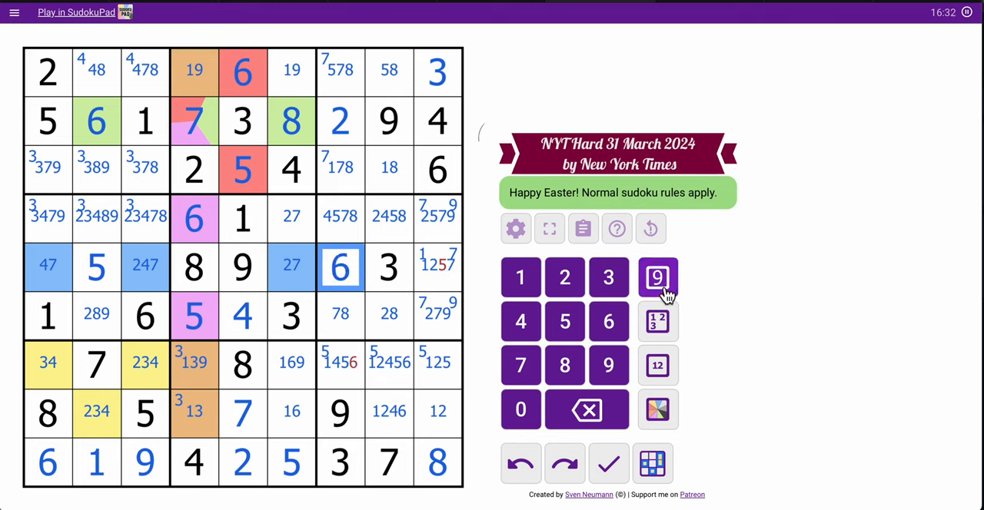
Step: Place 1, 5 and 2 in column 9 and narrow its rows 4 and 6 to 7/9
{"action": "left_click", "coordinate": [437, 266]}
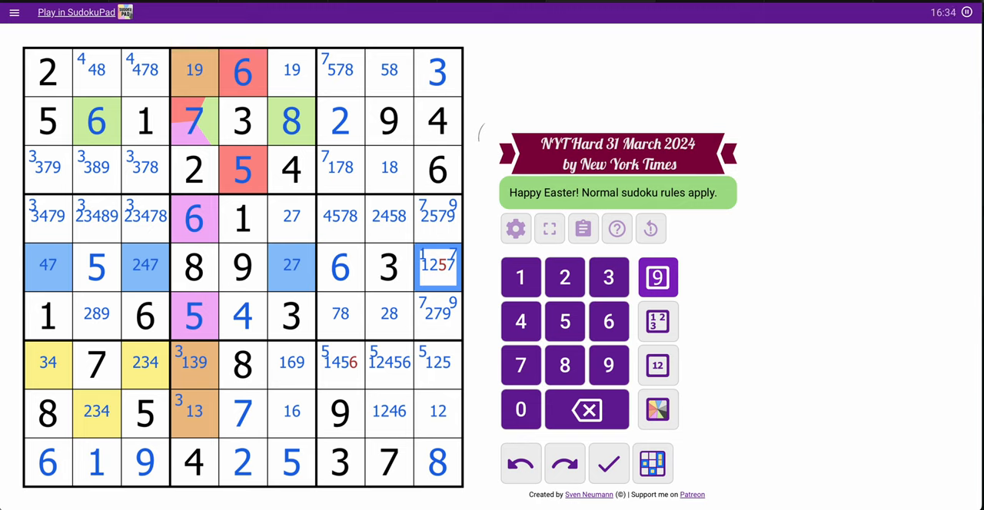
{"action": "left_click", "coordinate": [520, 277]}
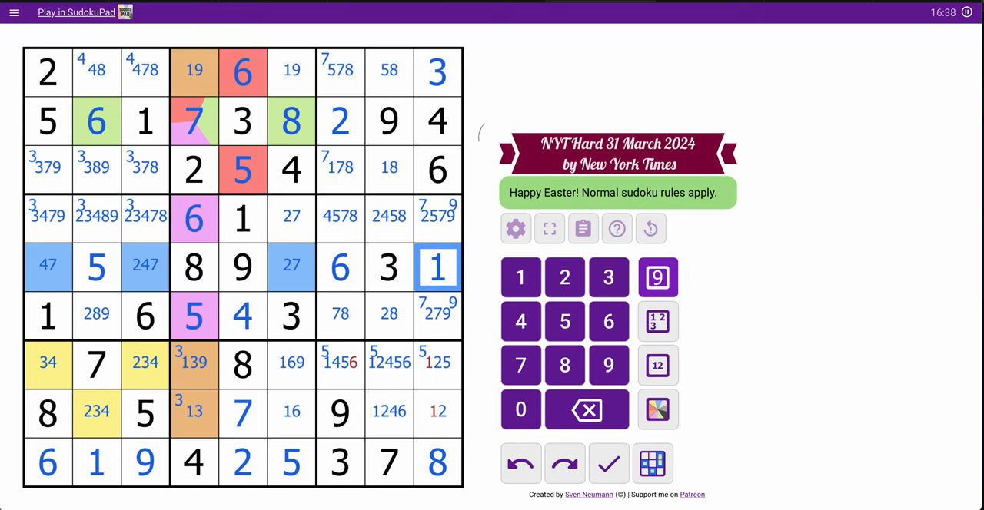
{"action": "left_click", "coordinate": [437, 412]}
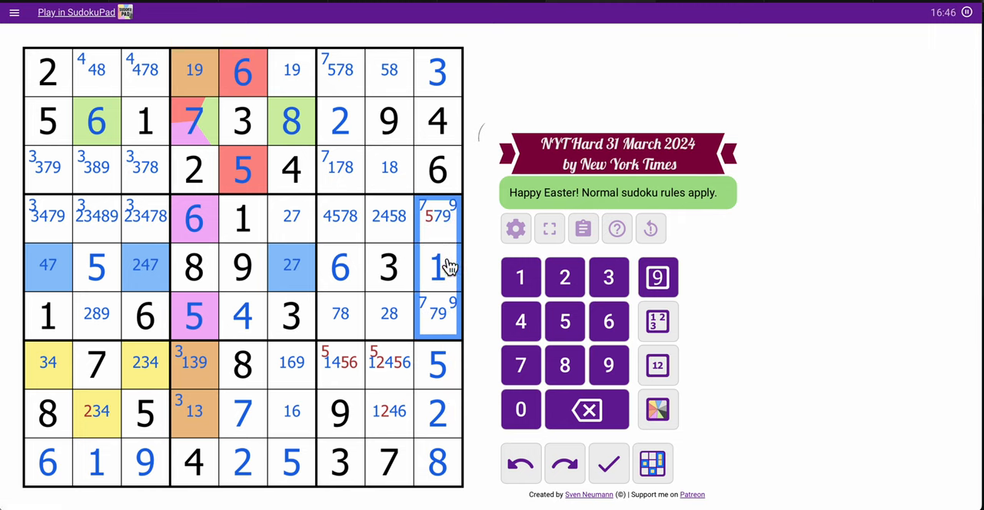
{"action": "left_click", "coordinate": [436, 215]}
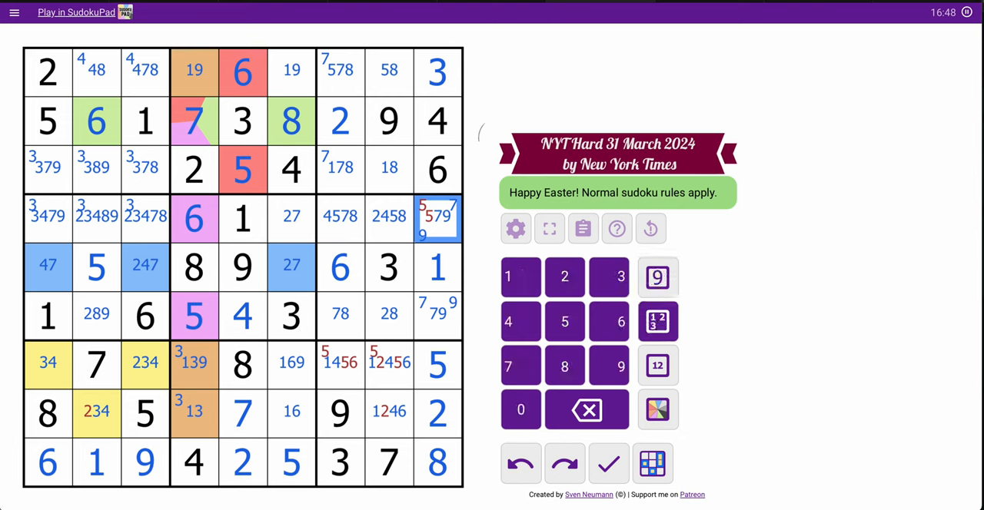
{"action": "left_click", "coordinate": [438, 315]}
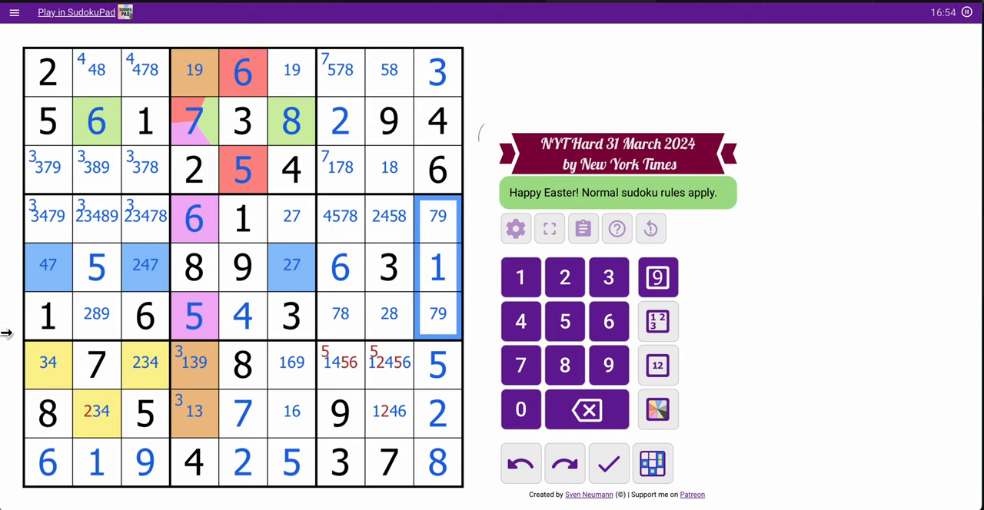
Step: Place 8 and 2 in row 6 and narrow two row 4 cells to 4/5
{"action": "left_click", "coordinate": [340, 314]}
{"action": "type", "text": "8"}
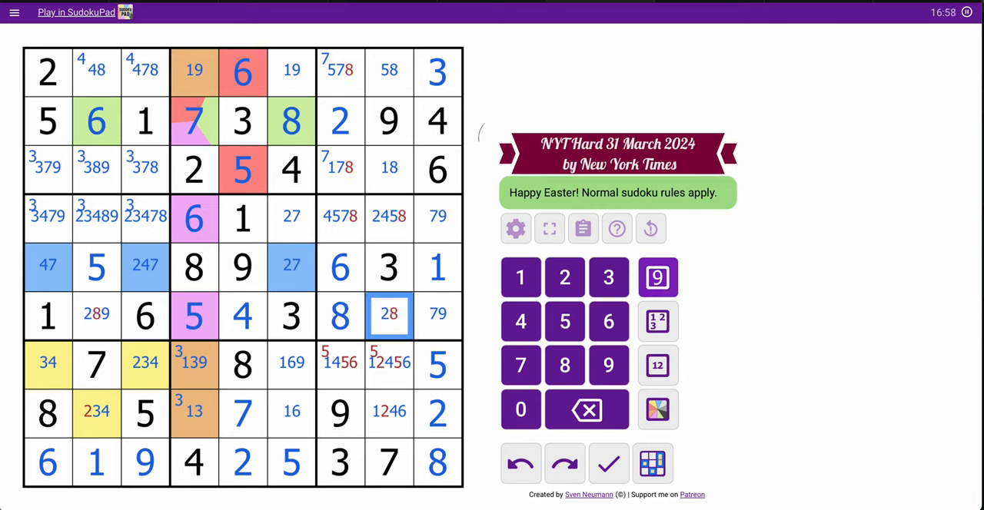
{"action": "left_click", "coordinate": [564, 277]}
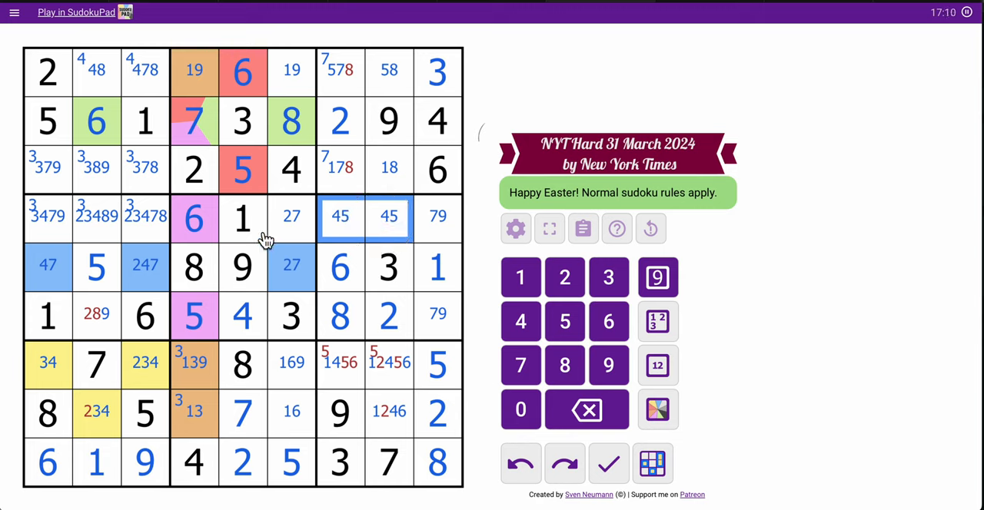
{"action": "left_click", "coordinate": [144, 215]}
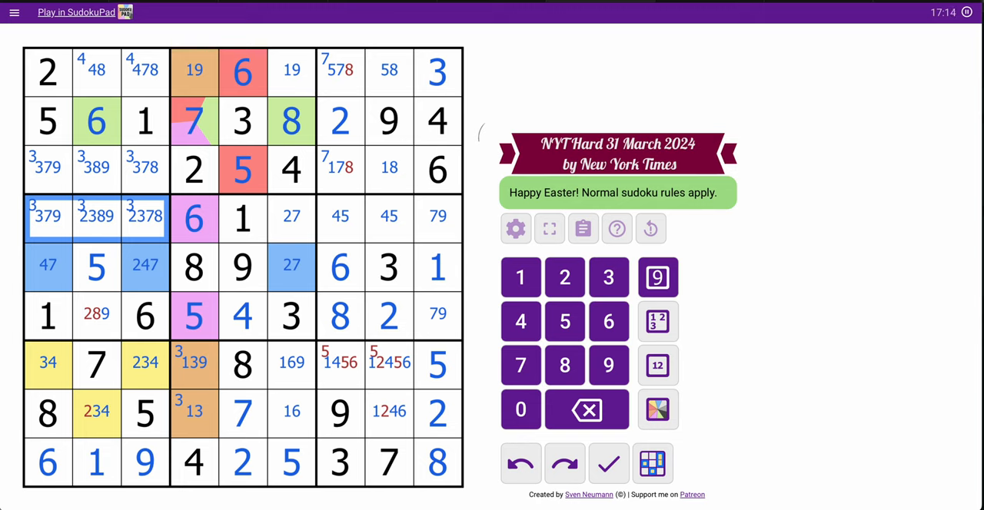
Step: Place 9 in row 6, column 2 and update the lower-right box candidates
{"action": "left_click", "coordinate": [96, 315]}
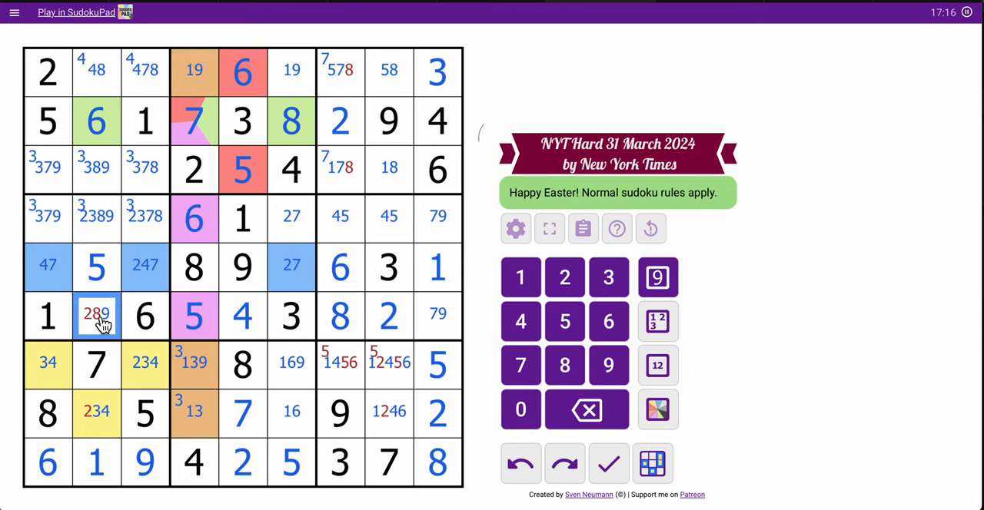
{"action": "left_click", "coordinate": [658, 277]}
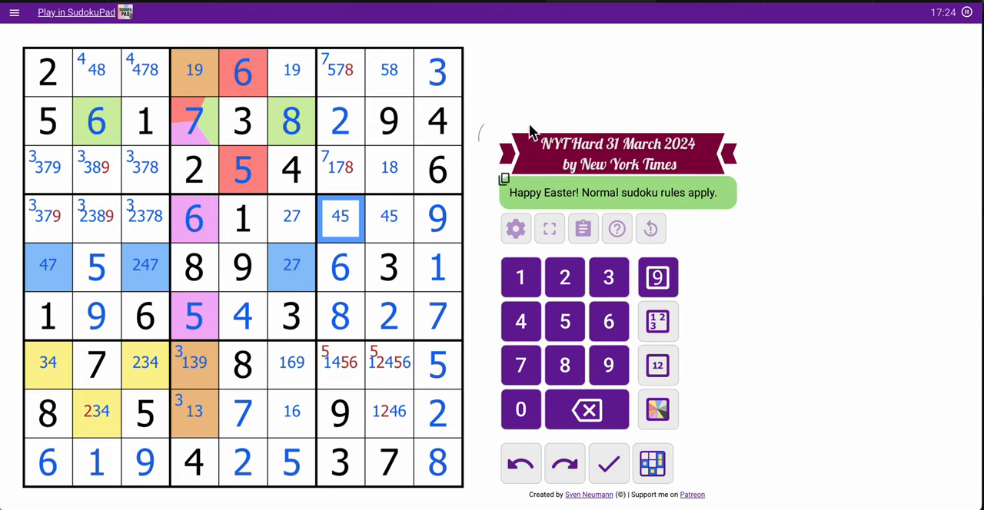
{"action": "left_click", "coordinate": [340, 169]}
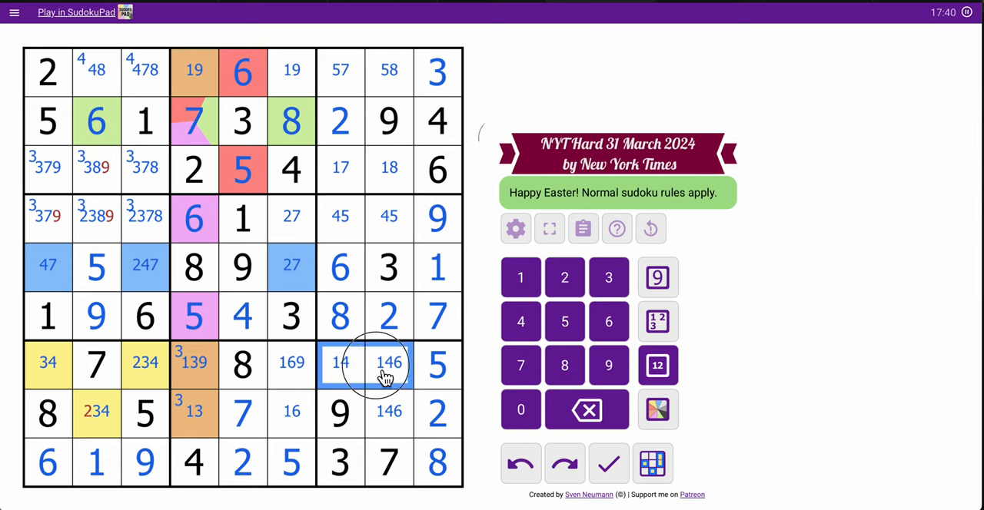
Step: Shade the three lower-right candidate cells grey, then place 7 and 2 in column 6 and 2 in row 7
{"action": "left_click", "coordinate": [658, 409]}
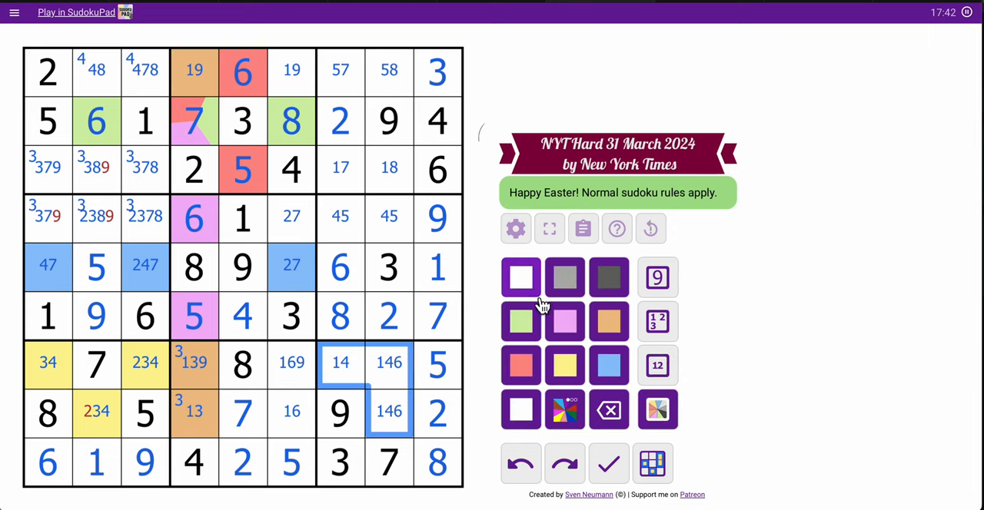
{"action": "left_click", "coordinate": [519, 277]}
{"action": "type", "text": "6 "}
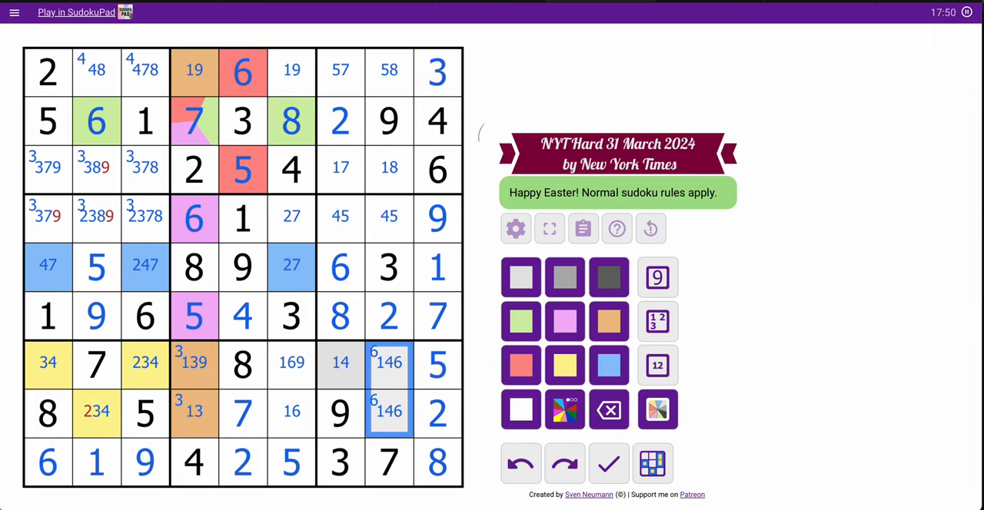
{"action": "left_click", "coordinate": [96, 412]}
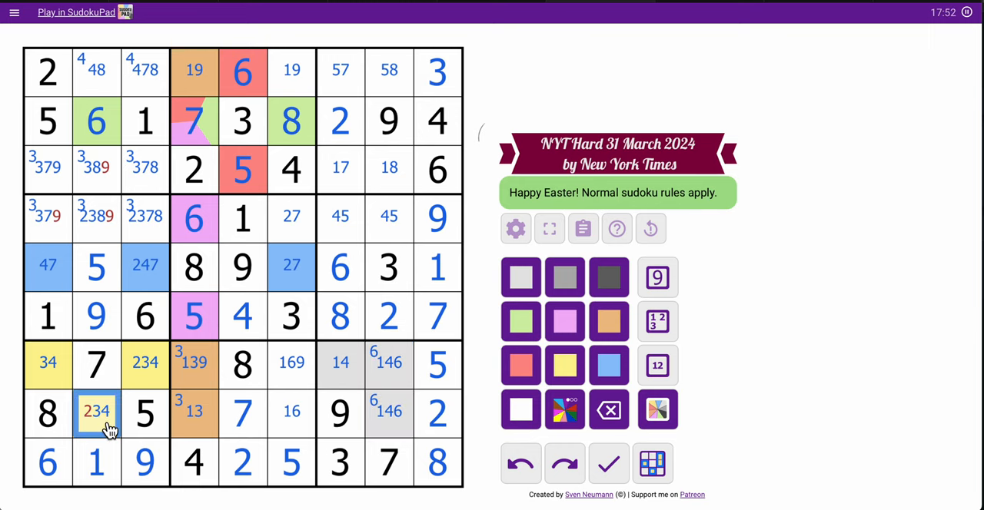
{"action": "left_click", "coordinate": [436, 414]}
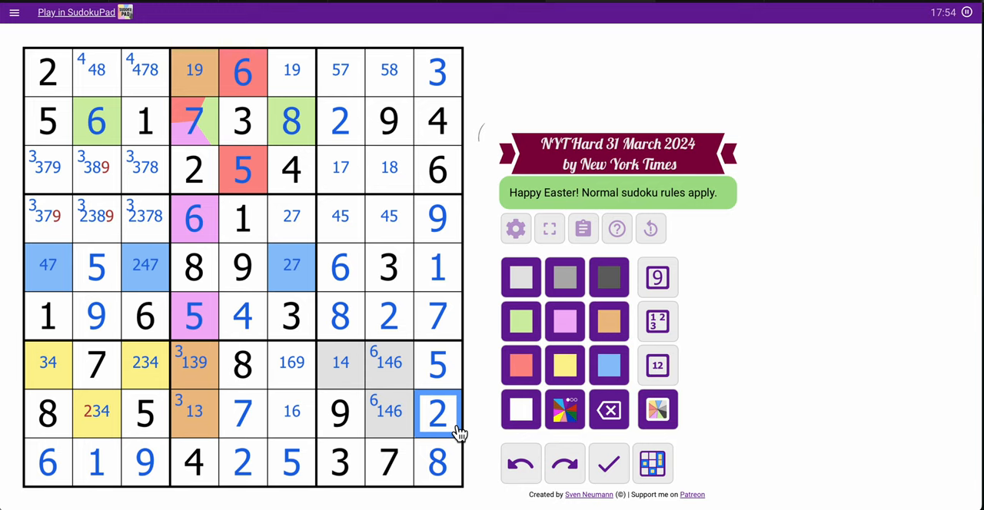
{"action": "left_click", "coordinate": [145, 363]}
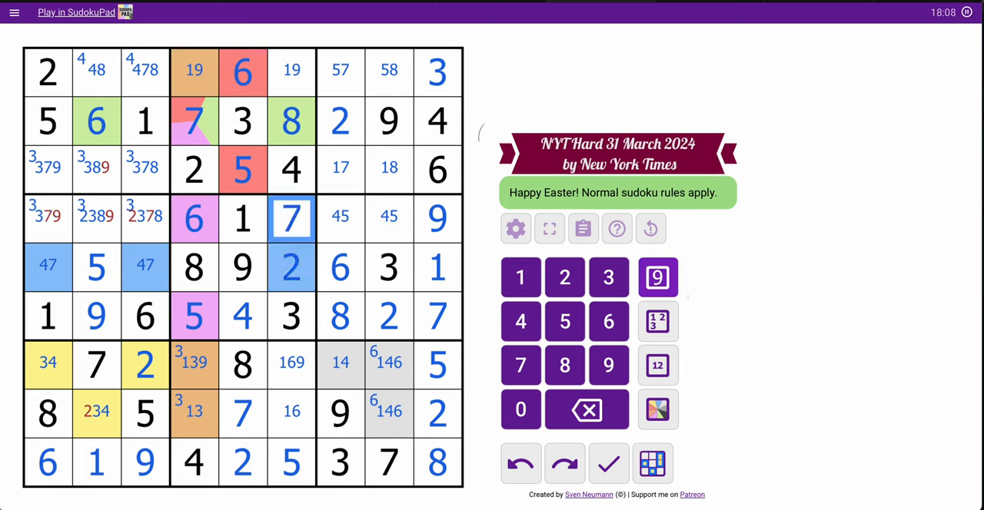
Step: Complete rows 4 and 5 on the left, placing 3 in row 4 column 1 and 7, 4 in row 5
{"action": "left_click", "coordinate": [48, 218]}
{"action": "type", "text": "3"}
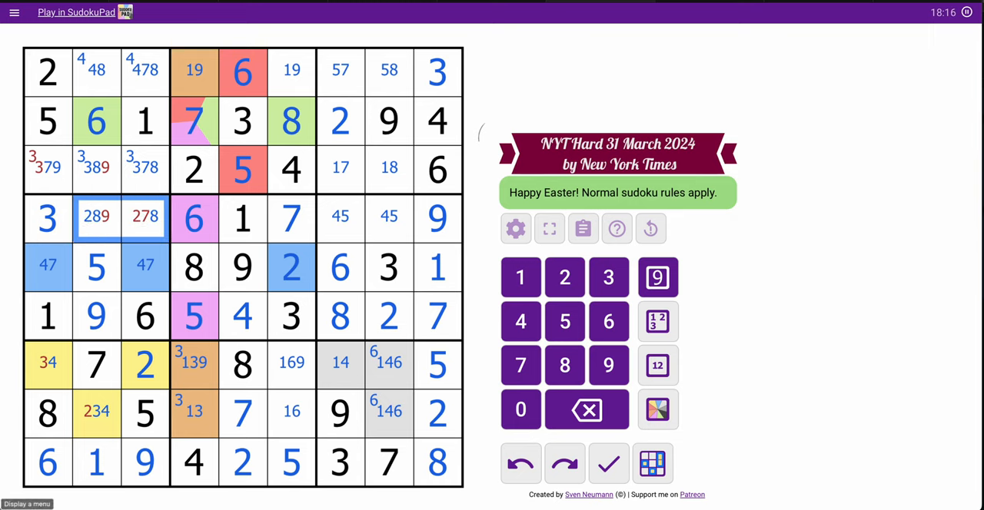
{"action": "left_click", "coordinate": [145, 216]}
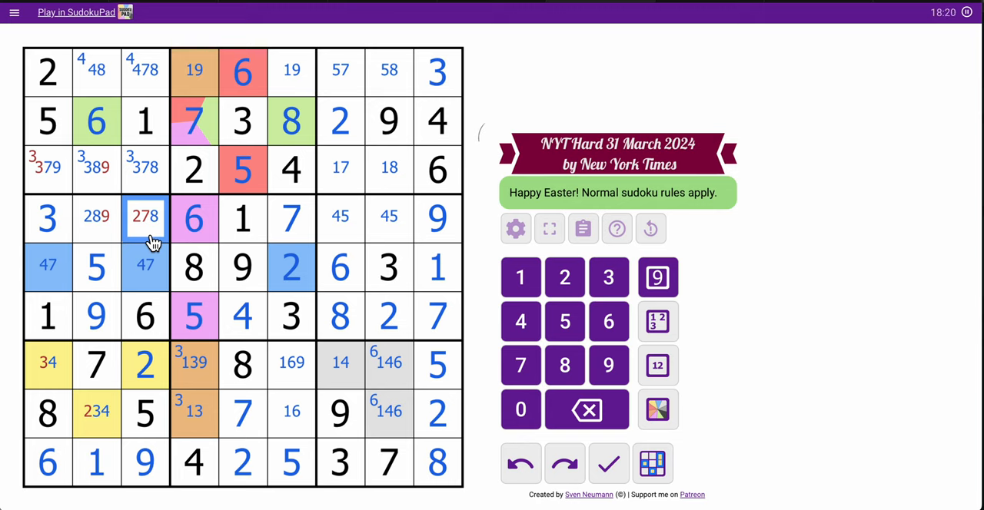
{"action": "left_click", "coordinate": [520, 366]}
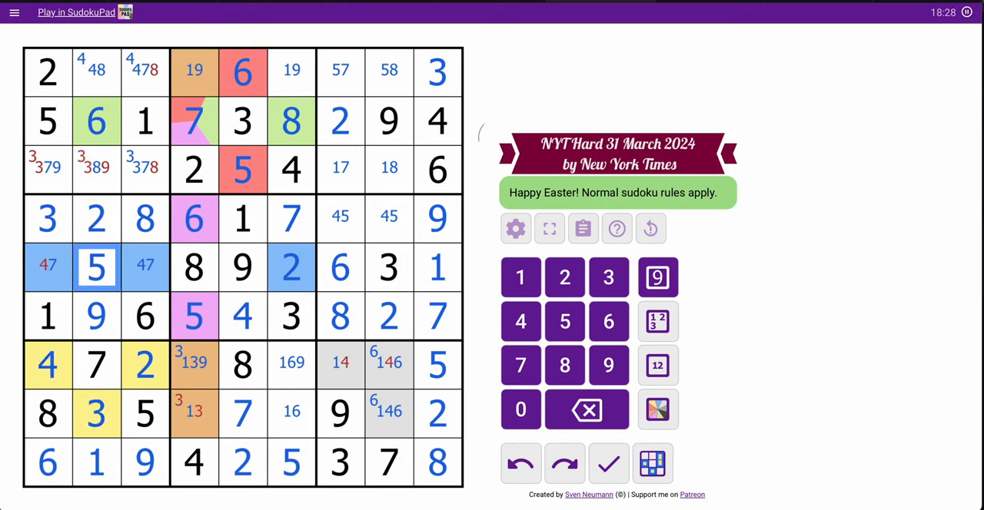
{"action": "left_click", "coordinate": [144, 266]}
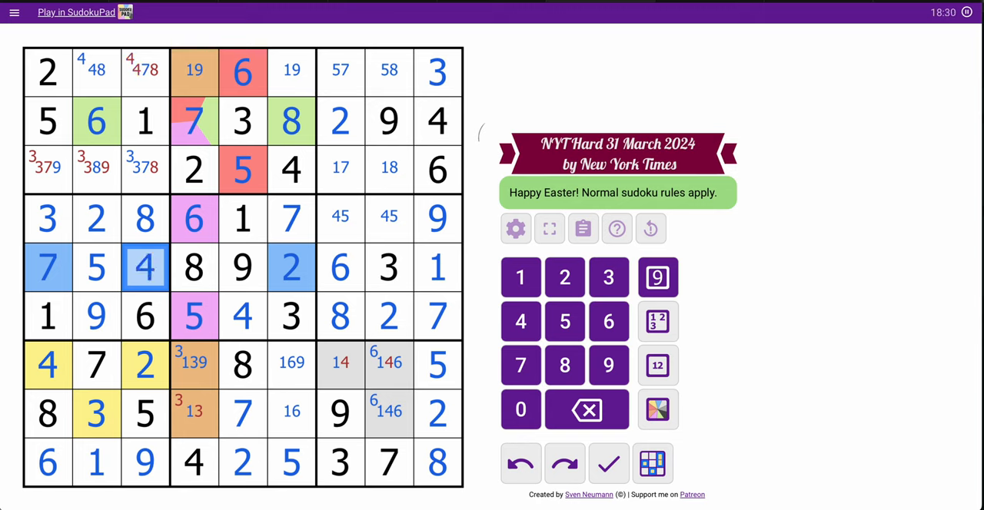
Step: Finish row 3's and the top row's left digits, adding 5 and 8 near row 1's right end
{"action": "left_click", "coordinate": [48, 169]}
{"action": "type", "text": "9"}
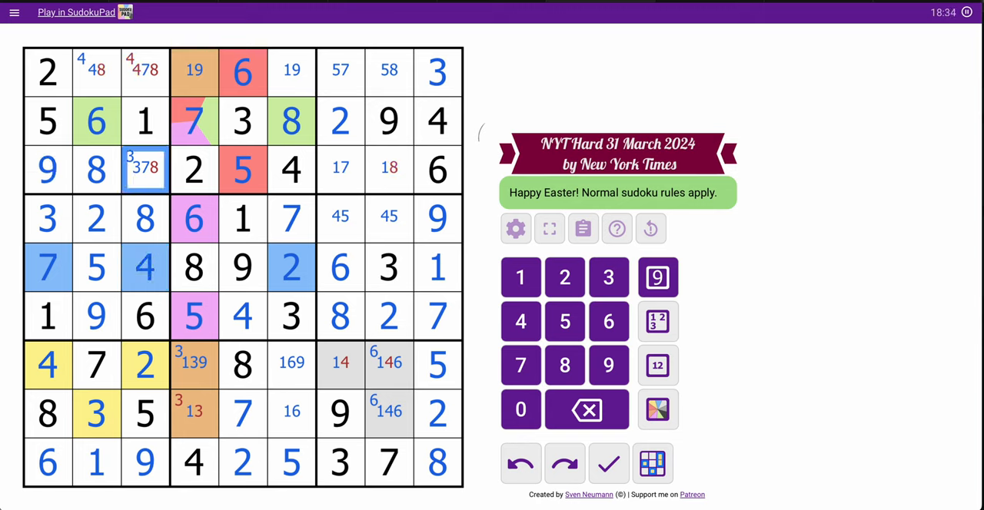
{"action": "left_click", "coordinate": [145, 71]}
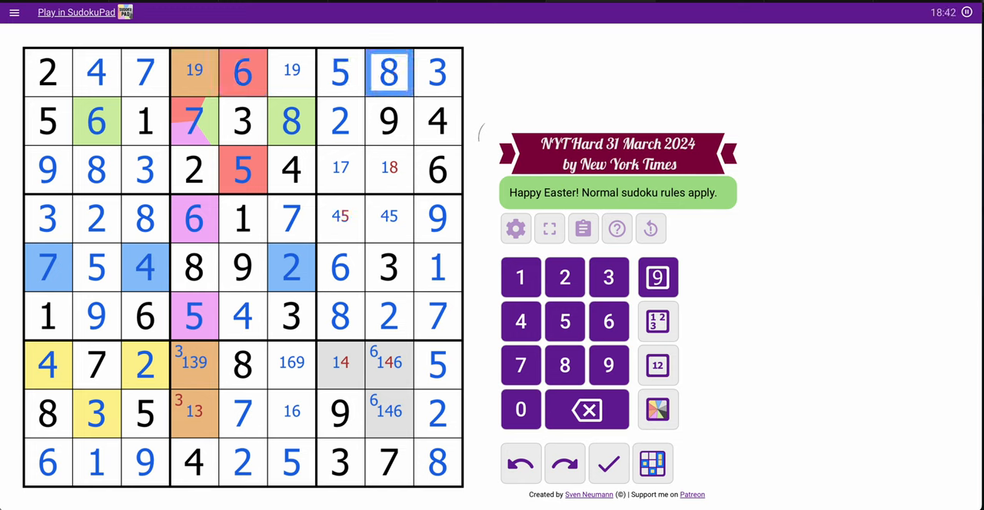
Step: Fill the remaining empty cells, completing rows 1, 3, 7, 8 and column 4
{"action": "left_click", "coordinate": [340, 169]}
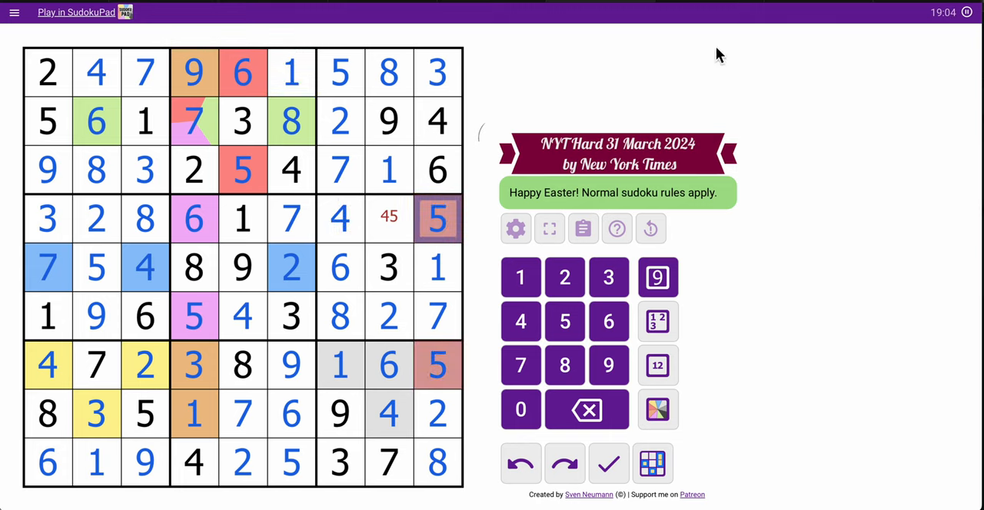
Step: Enter the final 5 and 9 in row 4 to solve the puzzle and dismiss the Congrats dialog
{"action": "left_click", "coordinate": [658, 277]}
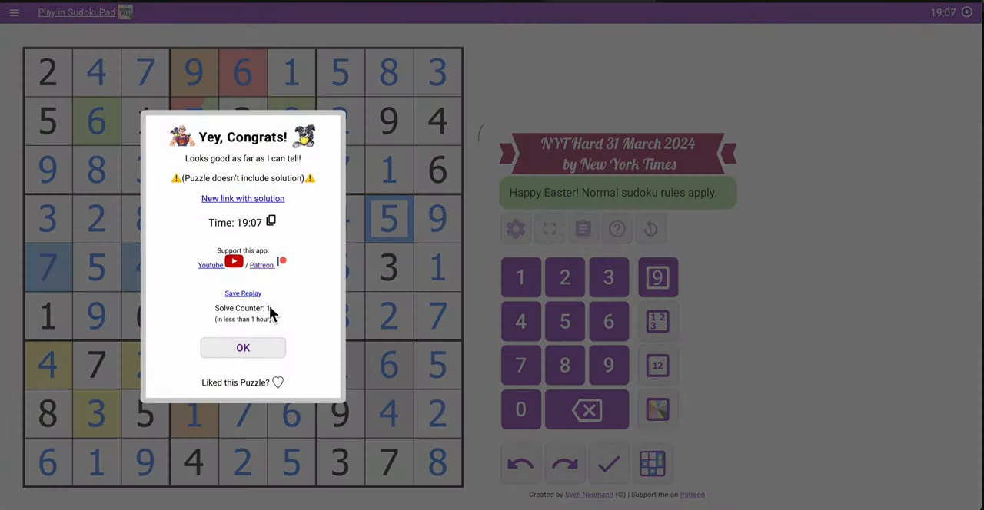
{"action": "mouse_move", "coordinate": [243, 349]}
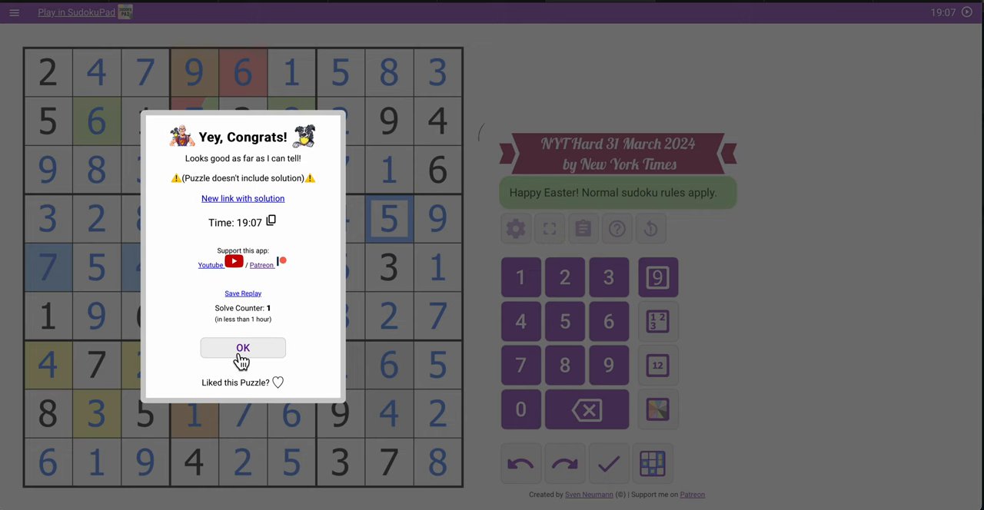
{"action": "left_click", "coordinate": [243, 349]}
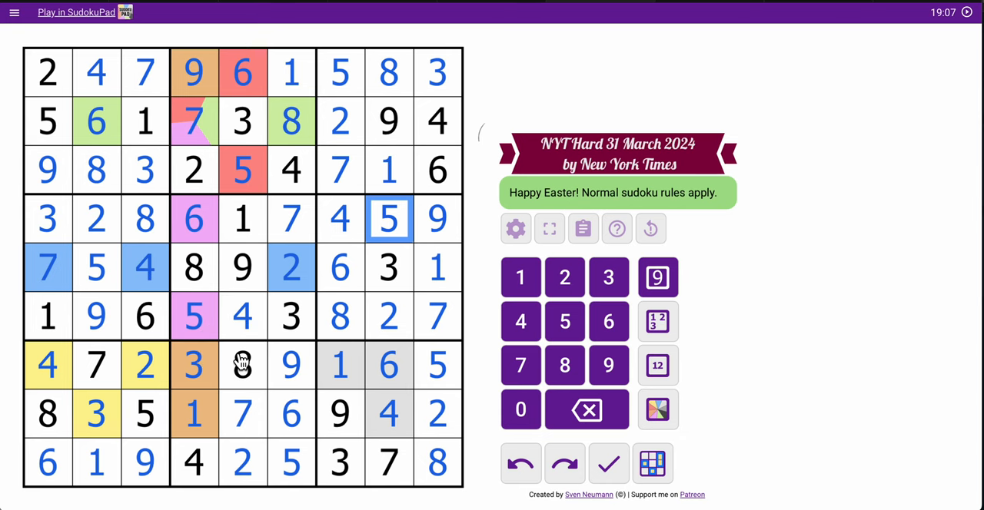